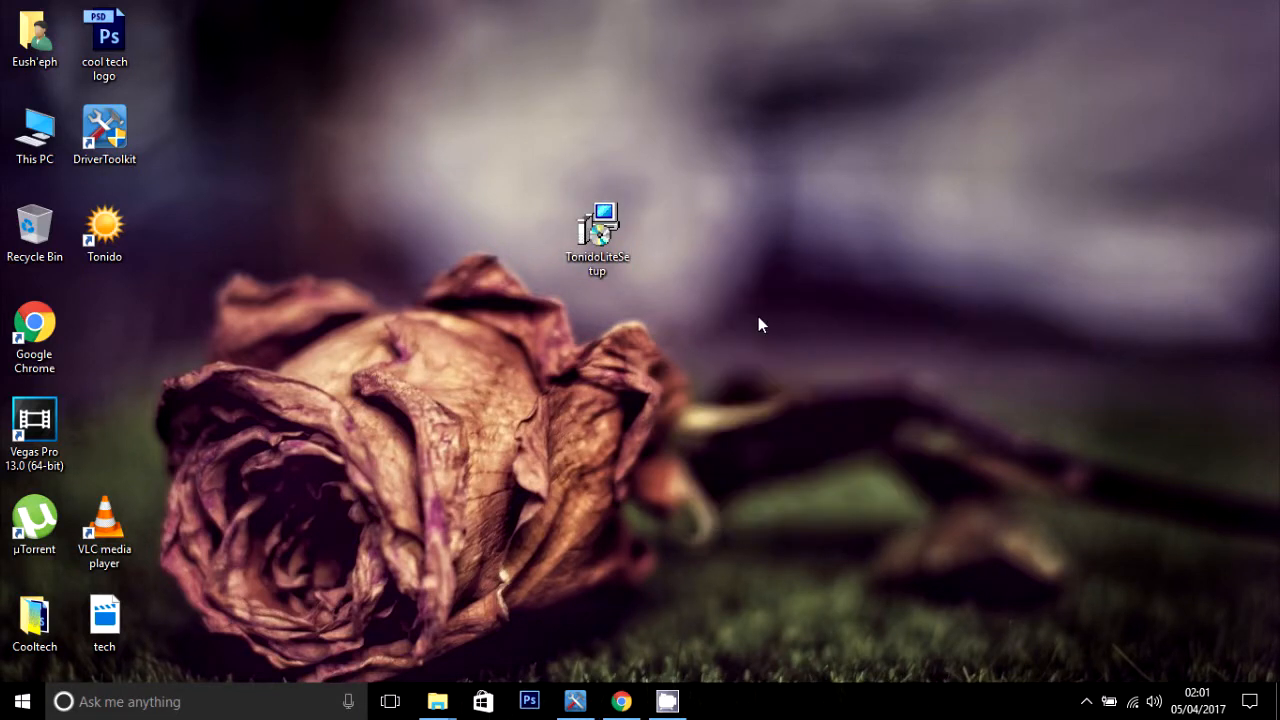
Bring up the desktop context menu to arrange the icons via the View options
{"action": "right_click", "coordinate": [760, 320]}
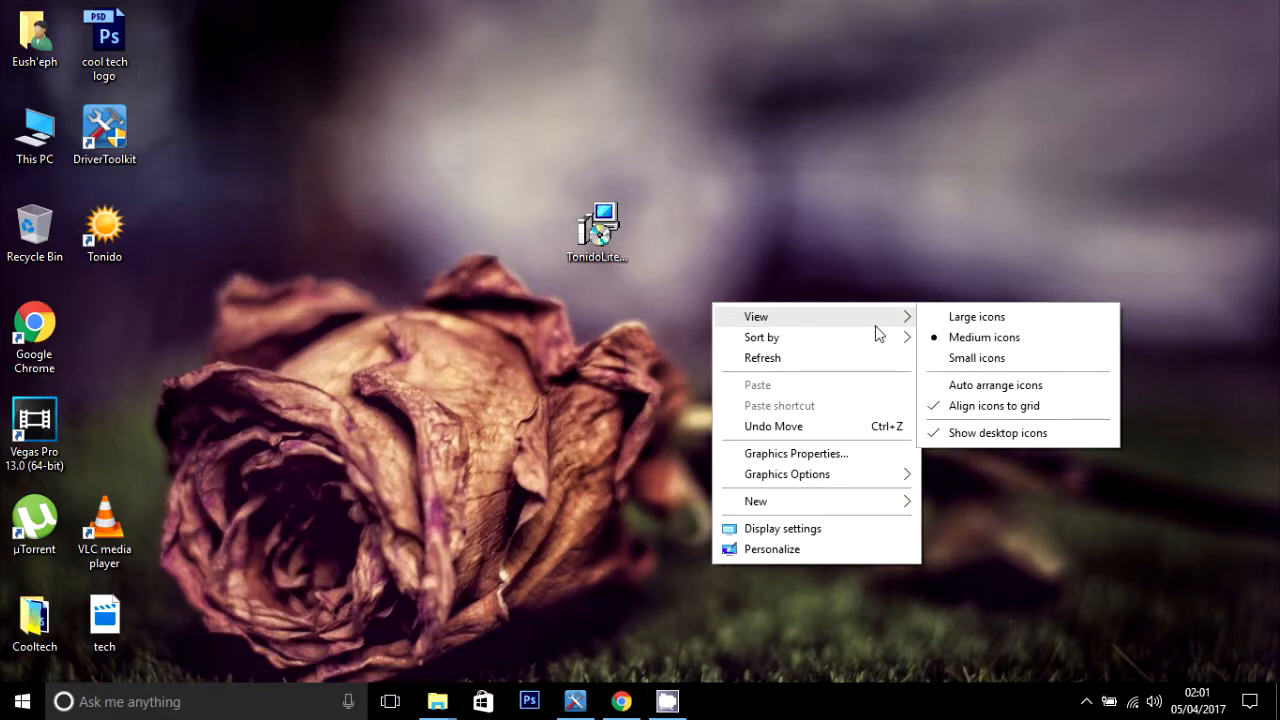
{"action": "mouse_move", "coordinate": [760, 336]}
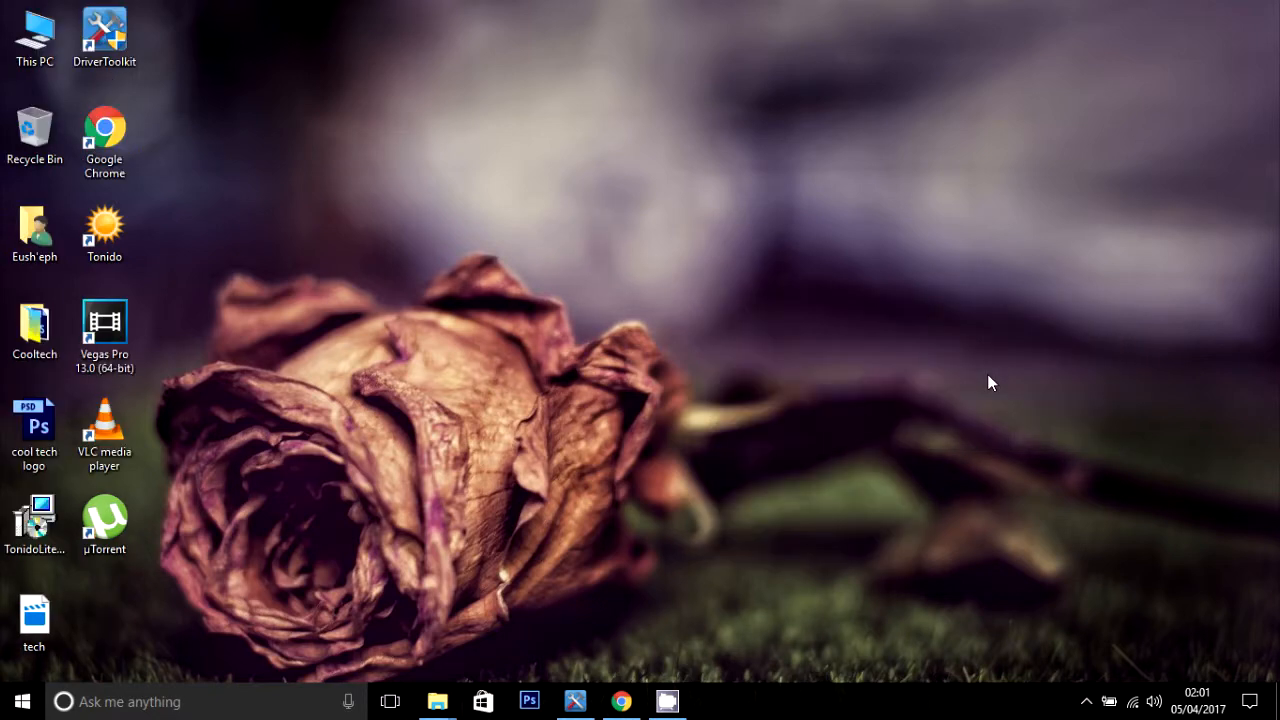
{"action": "mouse_move", "coordinate": [924, 206]}
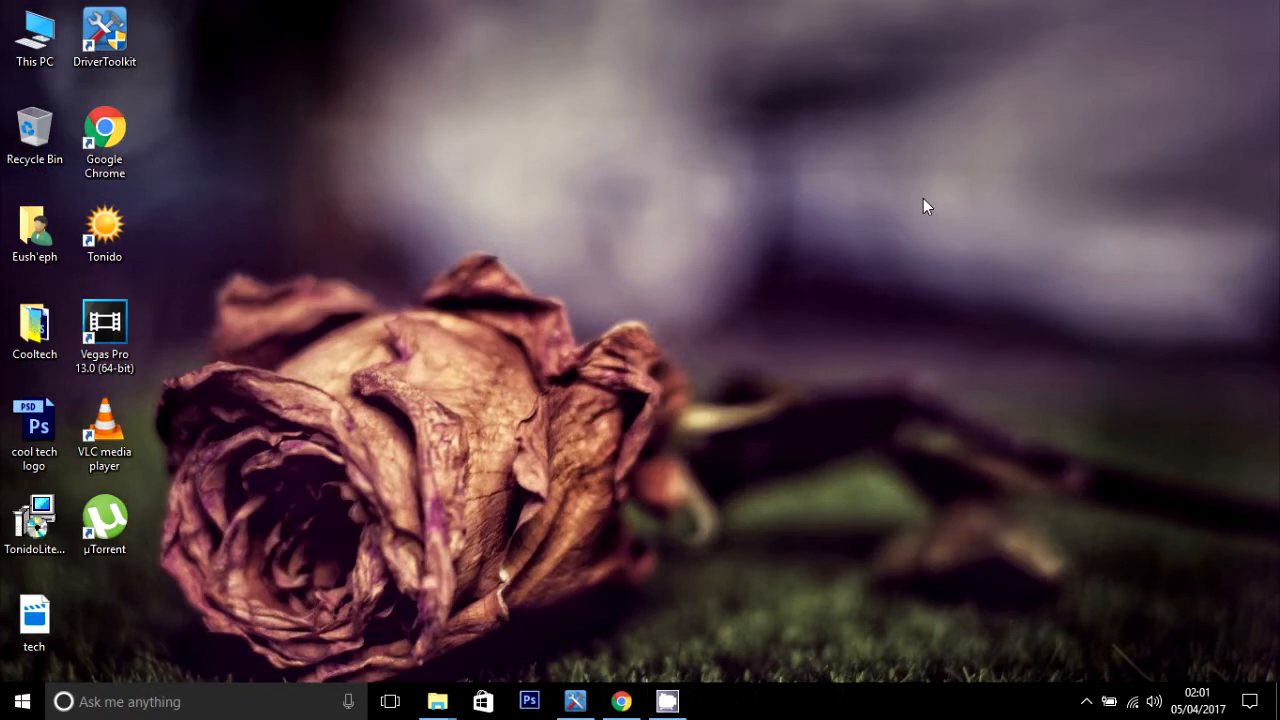
{"action": "mouse_move", "coordinate": [36, 516]}
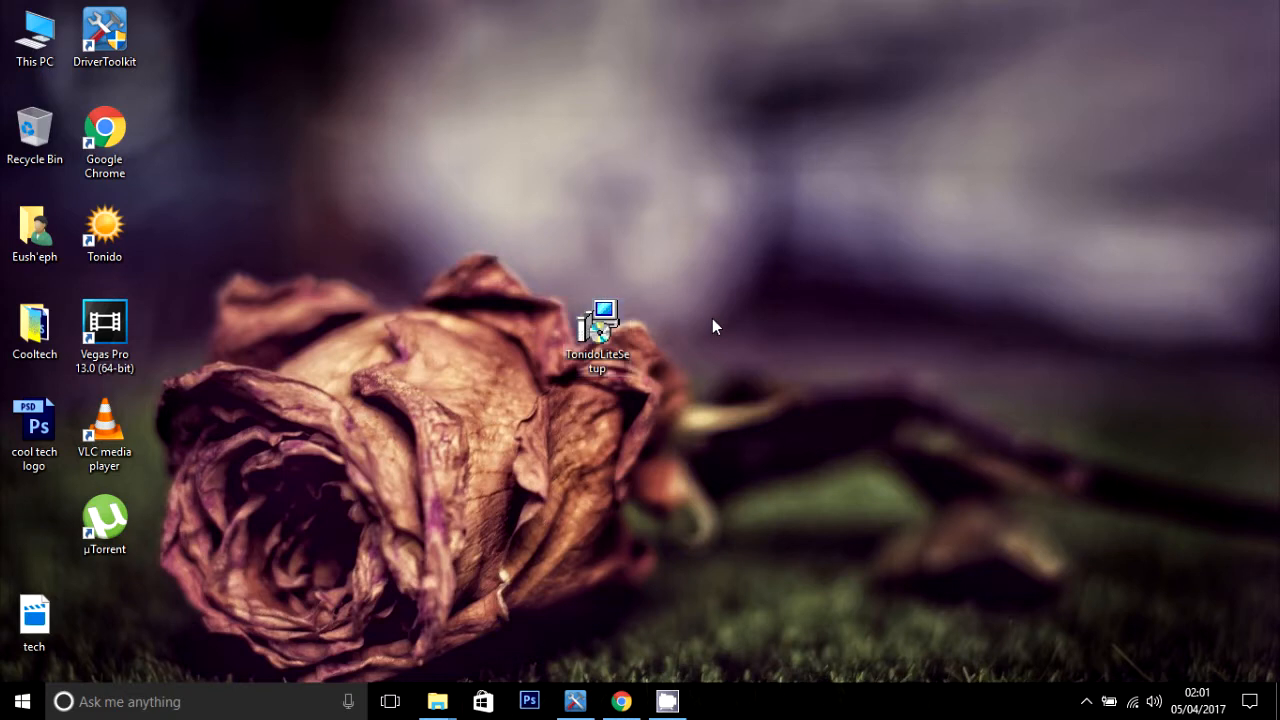
Launch Chrome maximized and reach the Tonido Server downloads page via Free Download
{"action": "left_click", "coordinate": [620, 700]}
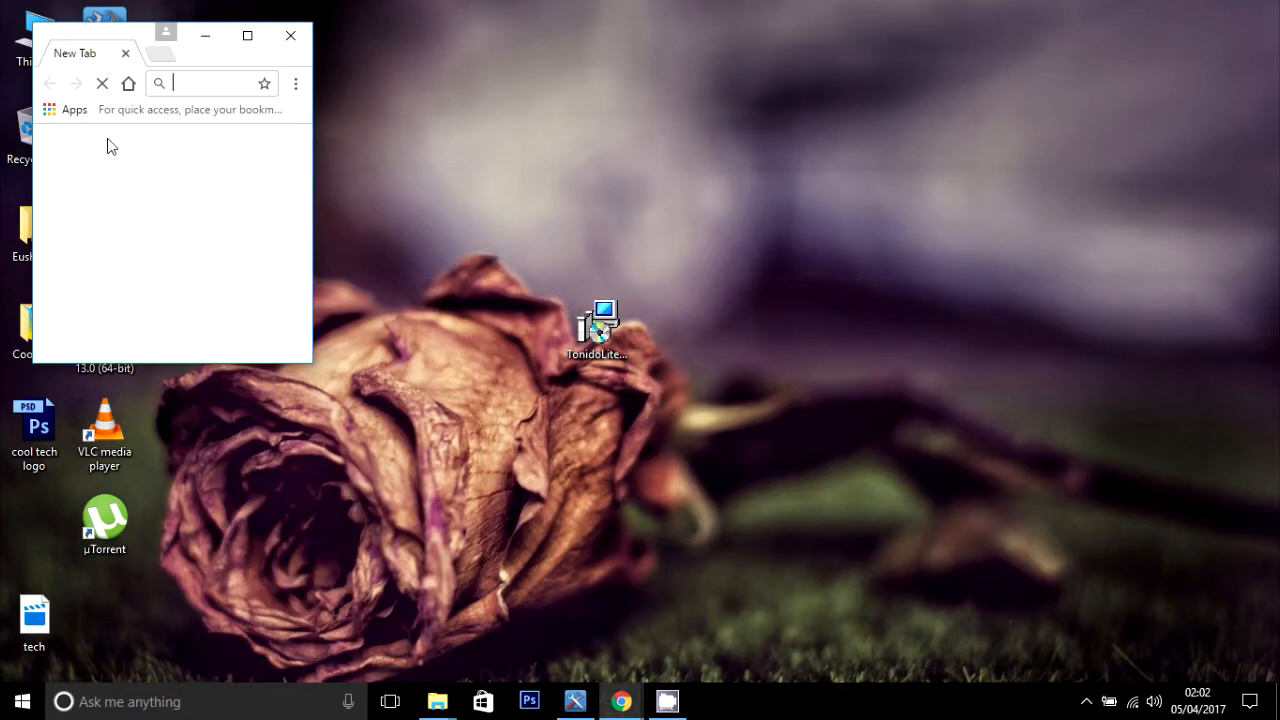
{"action": "left_click", "coordinate": [248, 36]}
{"action": "type", "text": "tonido"}
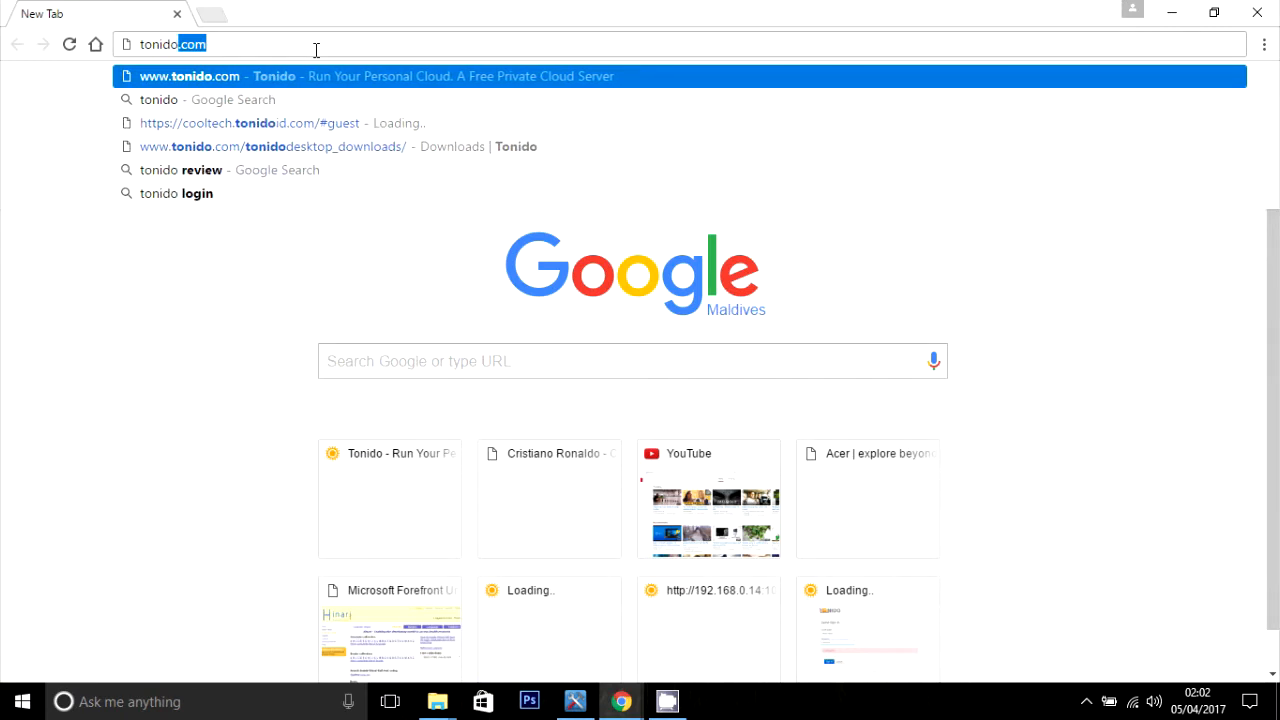
{"action": "mouse_move", "coordinate": [320, 94]}
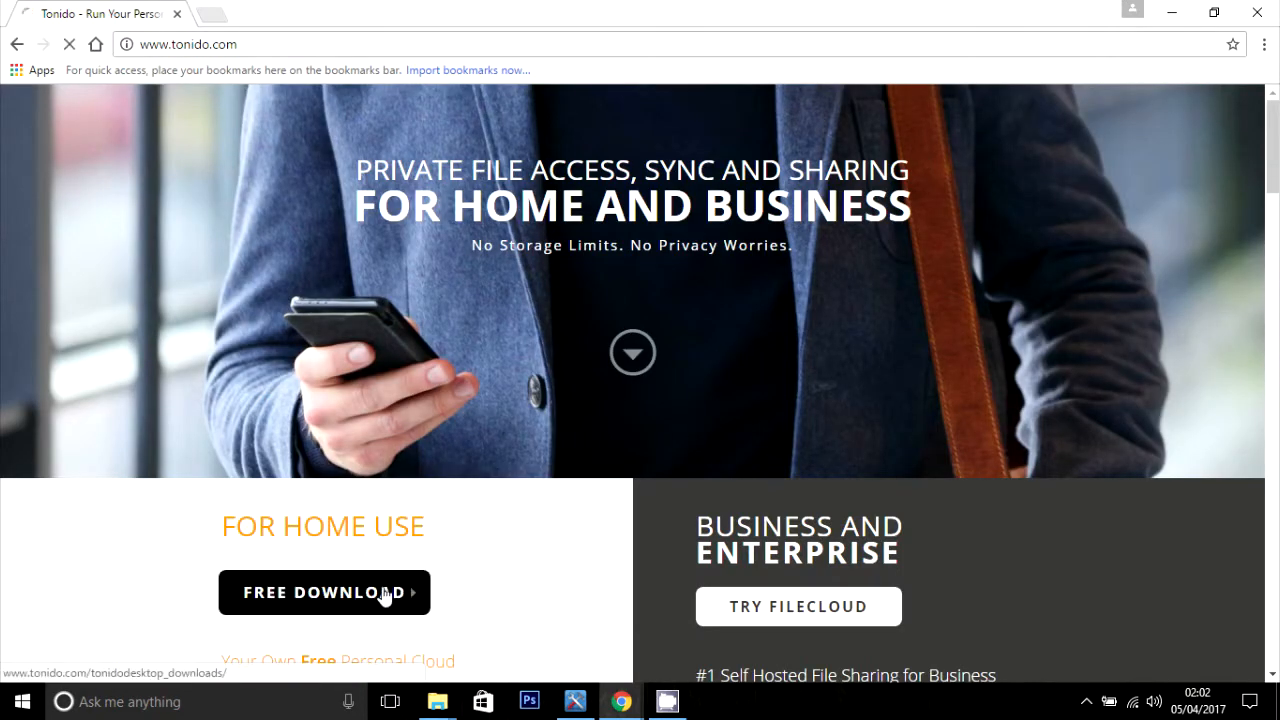
{"action": "left_click", "coordinate": [324, 592]}
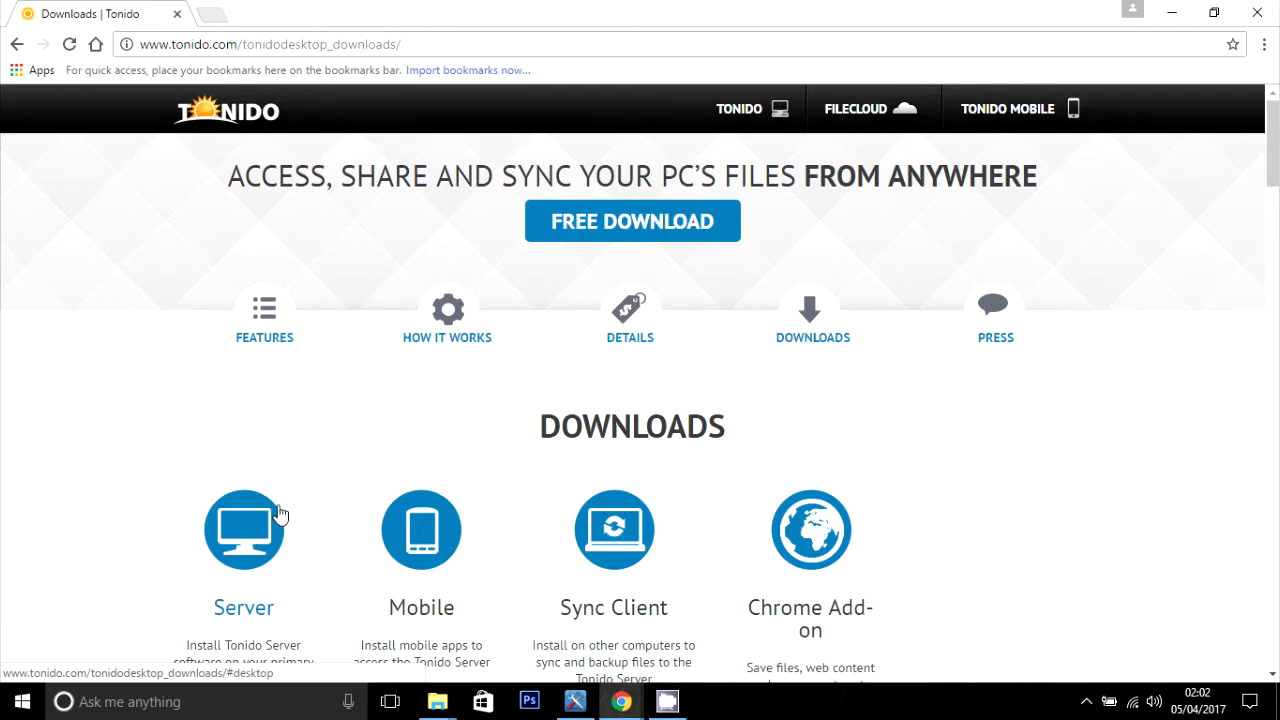
{"action": "left_click", "coordinate": [244, 530]}
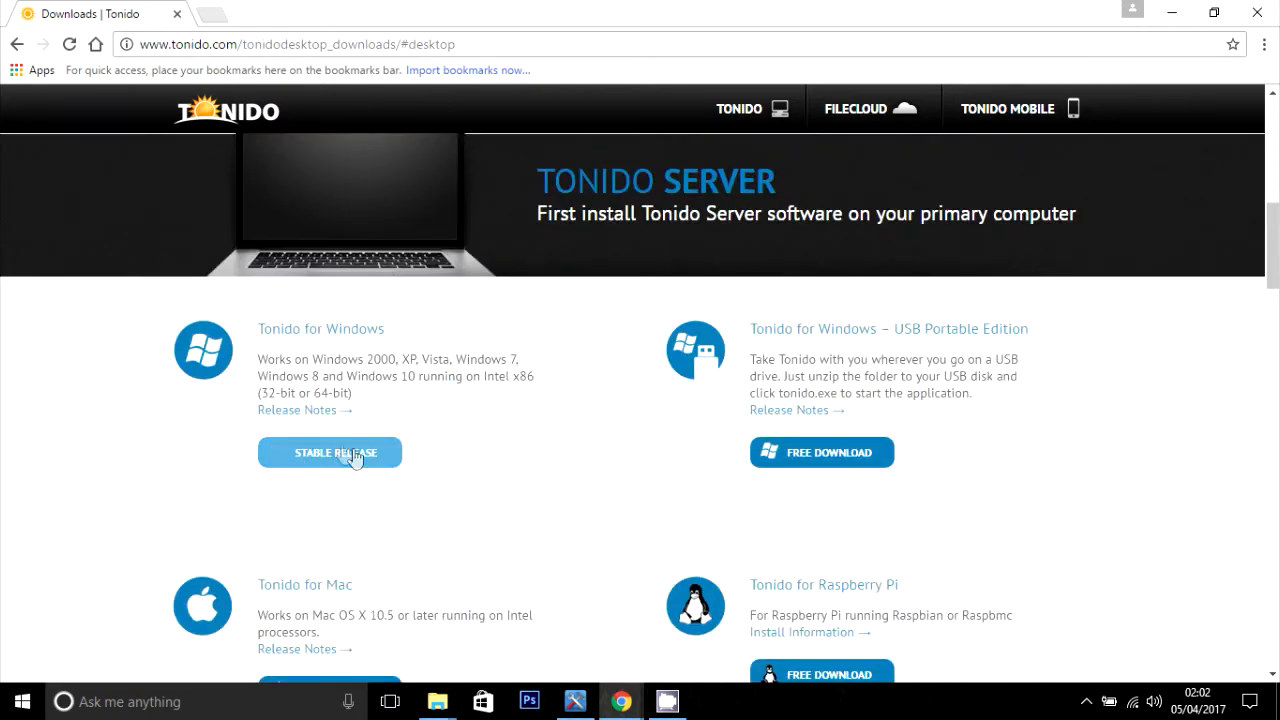
Download the Tonido for Windows Stable Release installer and show its download options
{"action": "left_click", "coordinate": [330, 452]}
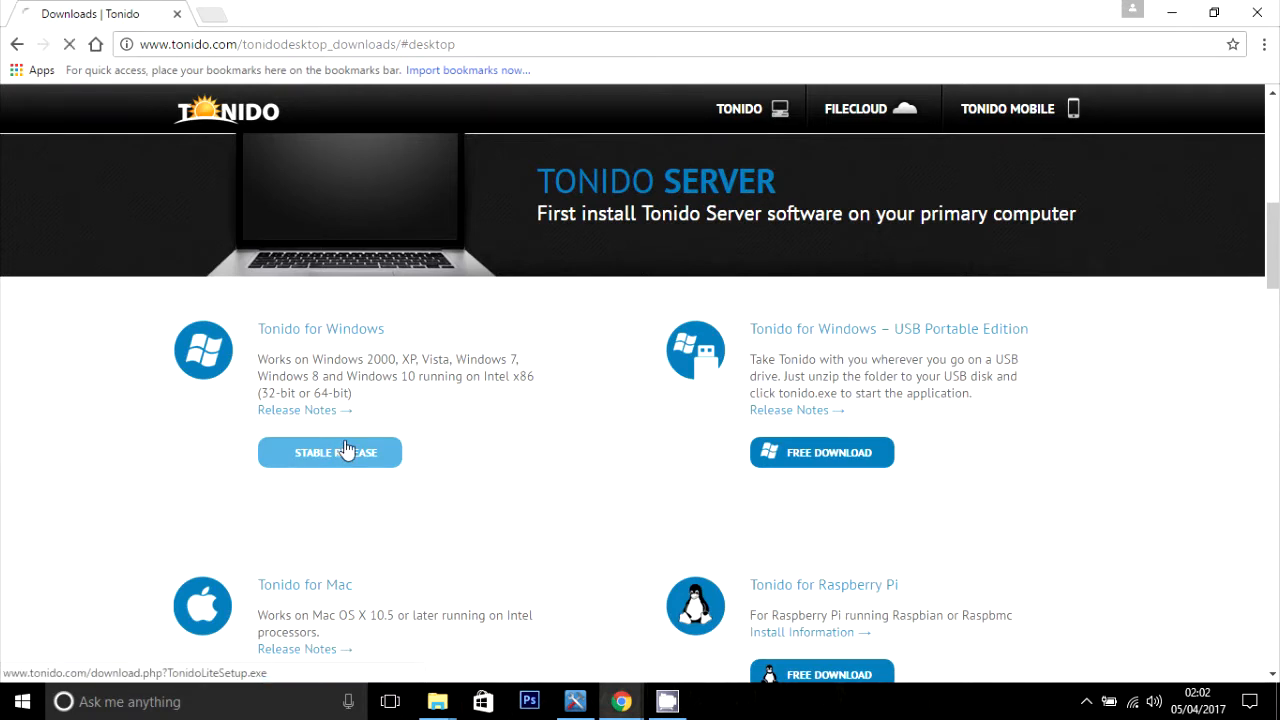
{"action": "left_click", "coordinate": [330, 452]}
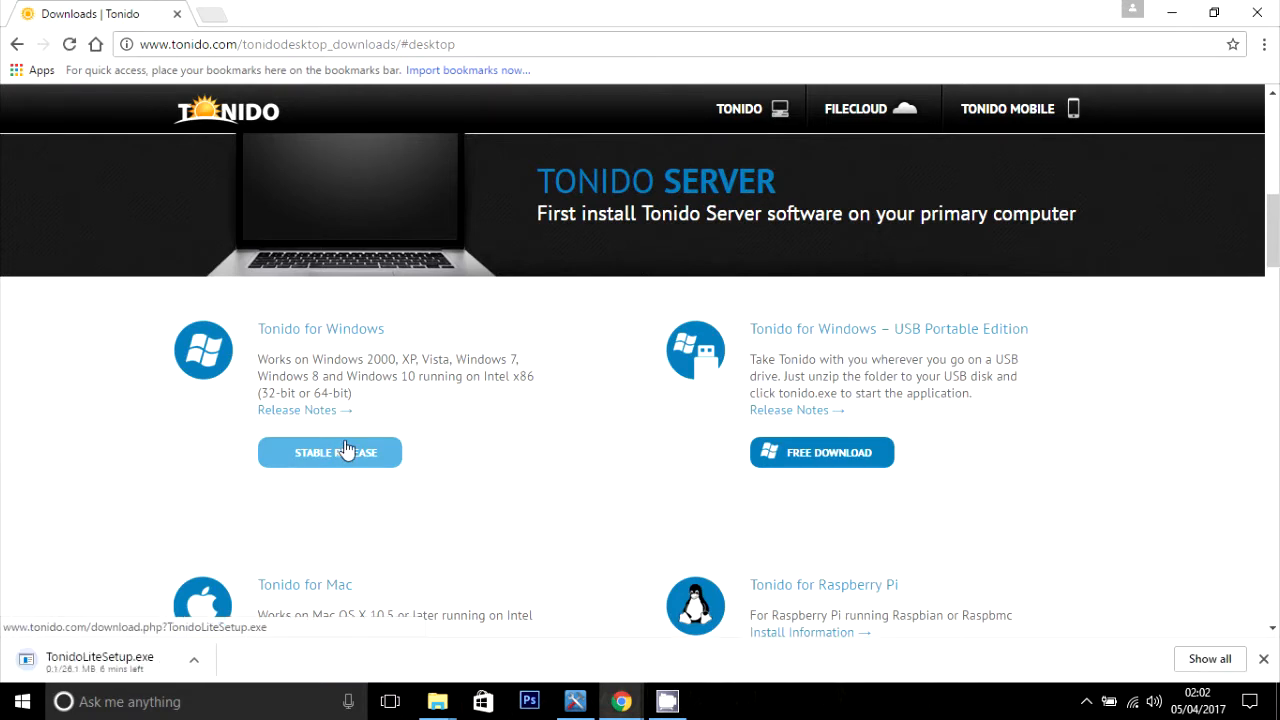
{"action": "mouse_move", "coordinate": [210, 660]}
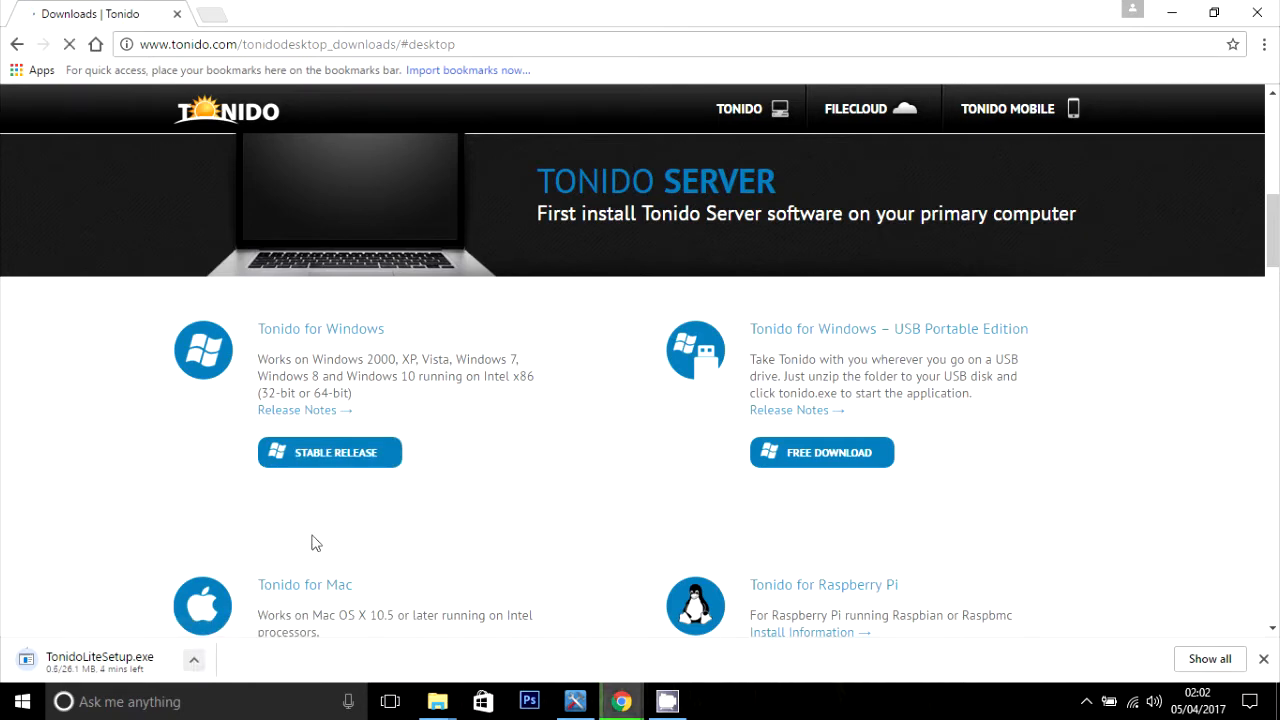
{"action": "left_click", "coordinate": [328, 452]}
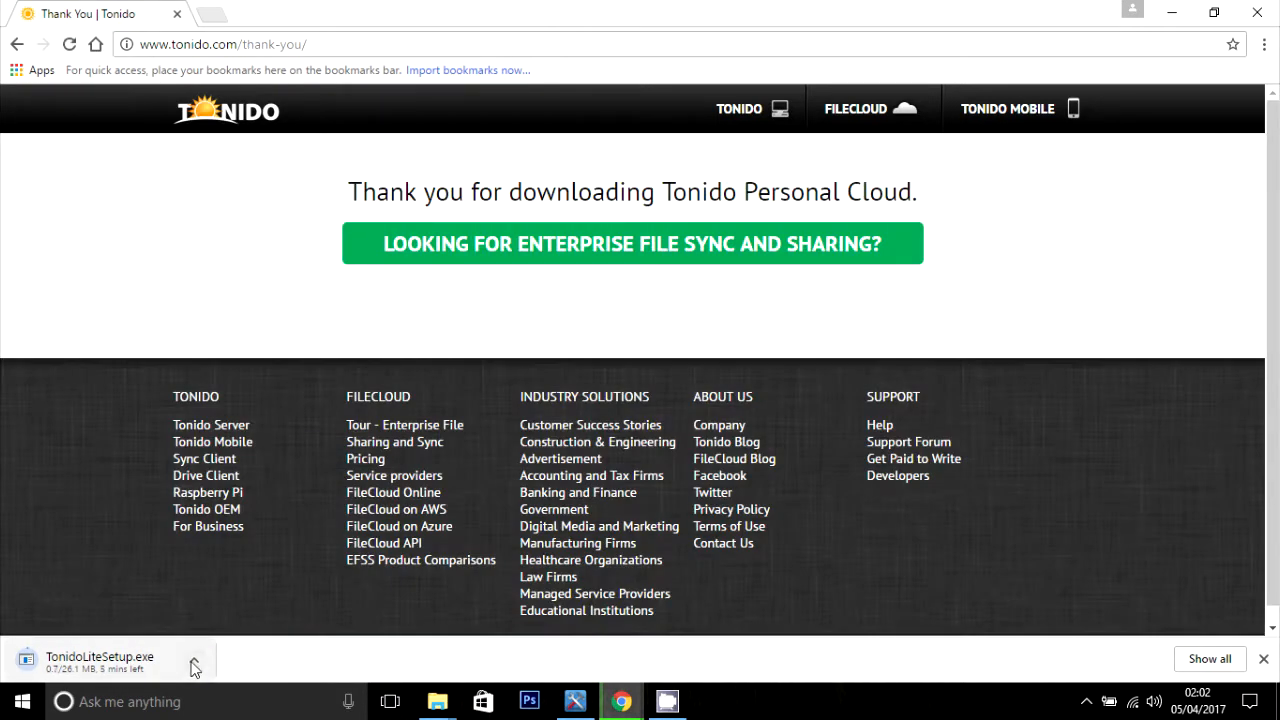
{"action": "left_click", "coordinate": [194, 660]}
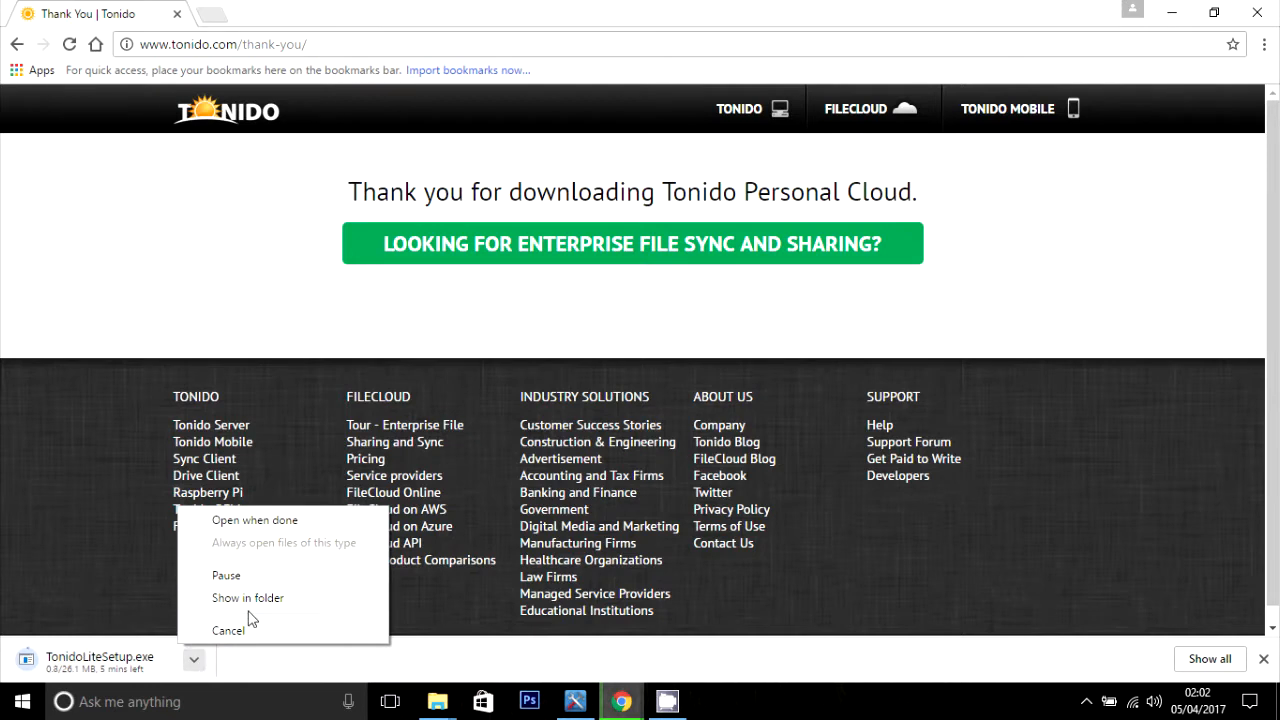
Run TonidoLiteSetup.exe from its folder, allowing it and keeping English as setup language
{"action": "left_click", "coordinate": [228, 630]}
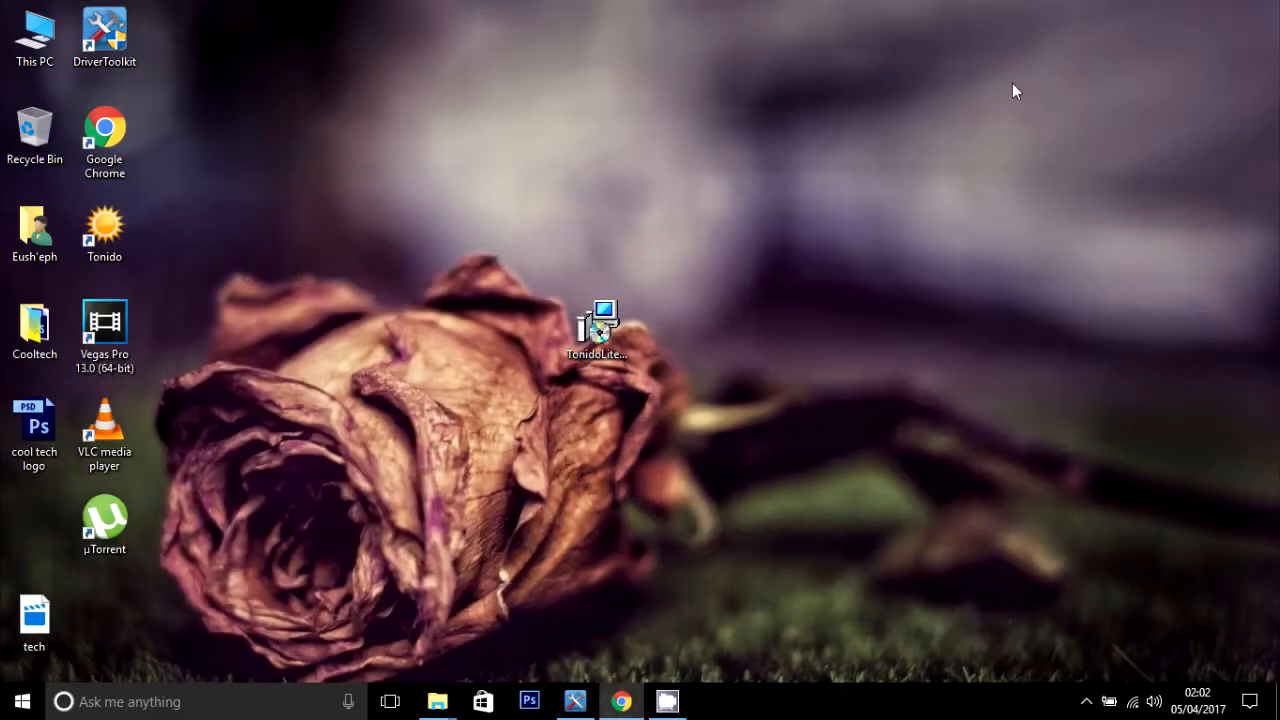
{"action": "double_click", "coordinate": [596, 330]}
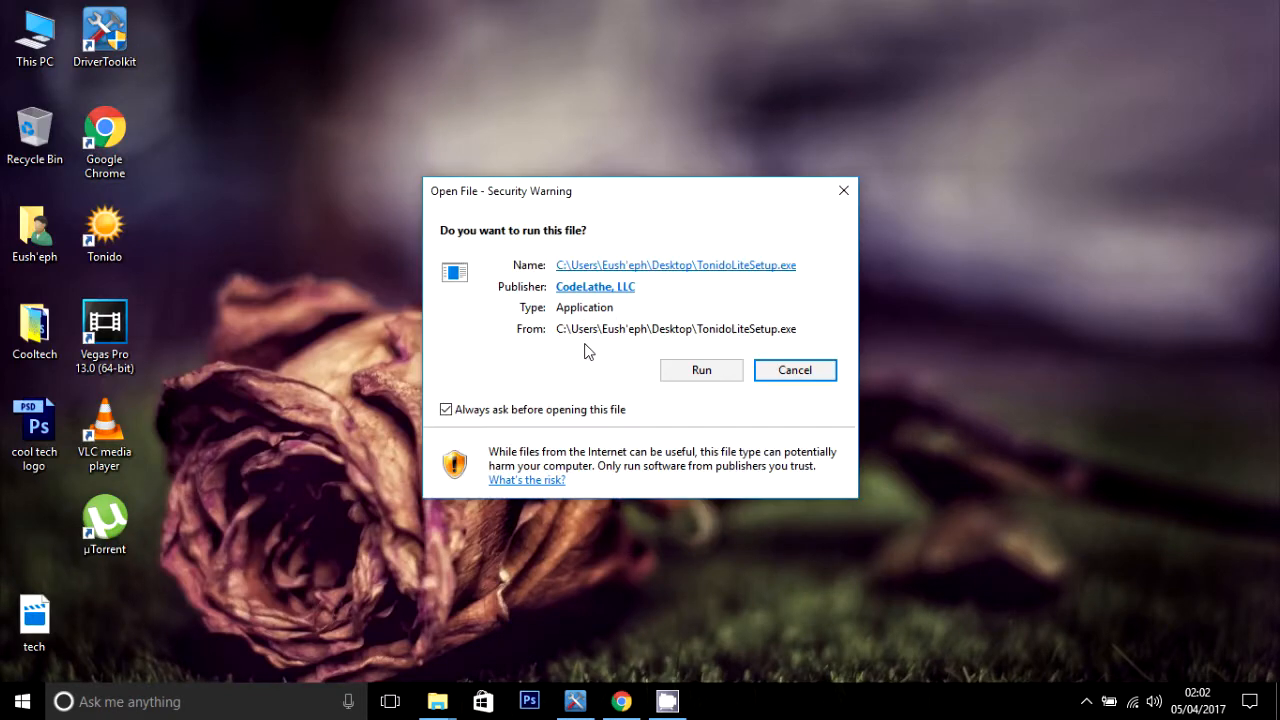
{"action": "left_click", "coordinate": [700, 370]}
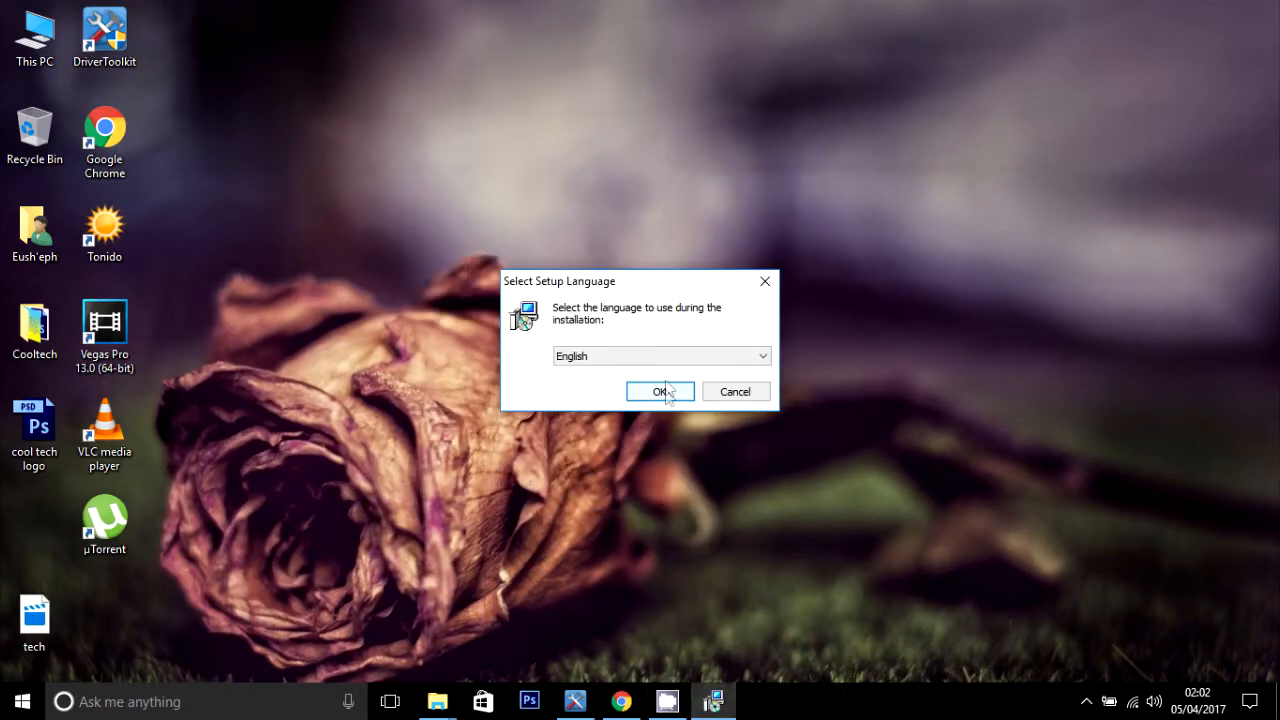
{"action": "left_click", "coordinate": [660, 390]}
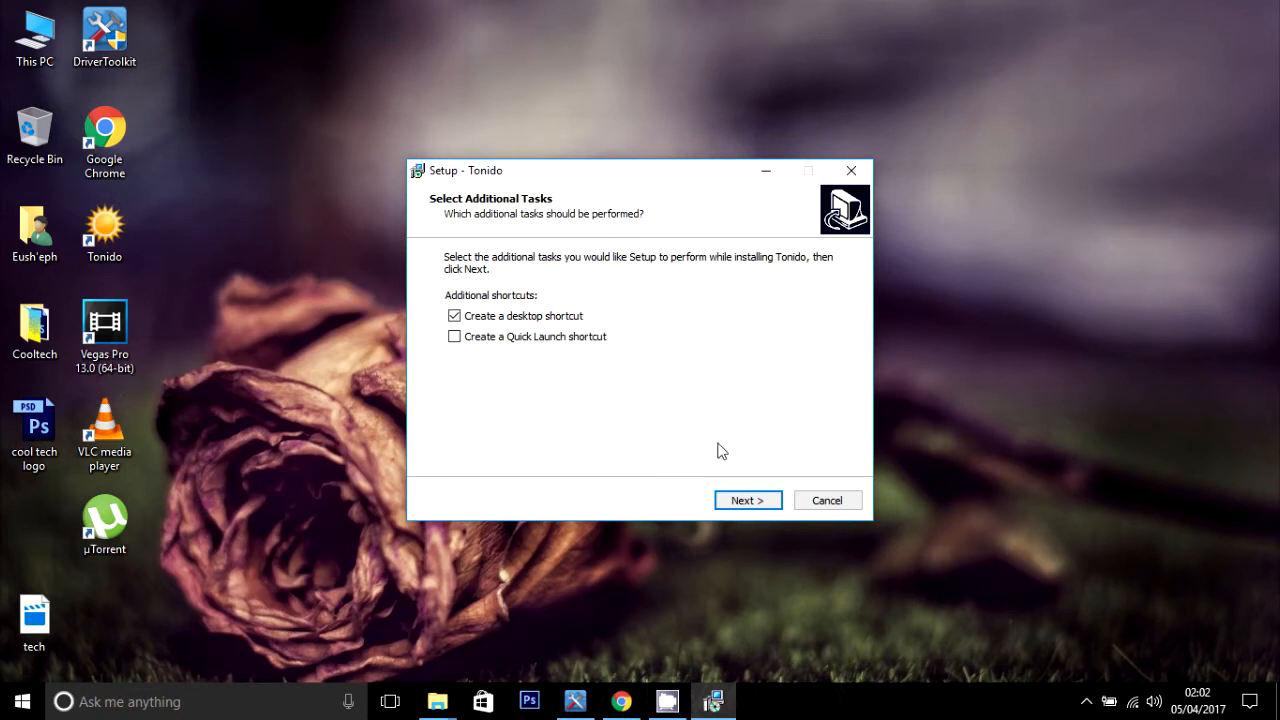
Install Tonido with a desktop shortcut and finish setup with Launch Tonido checked
{"action": "left_click", "coordinate": [748, 500]}
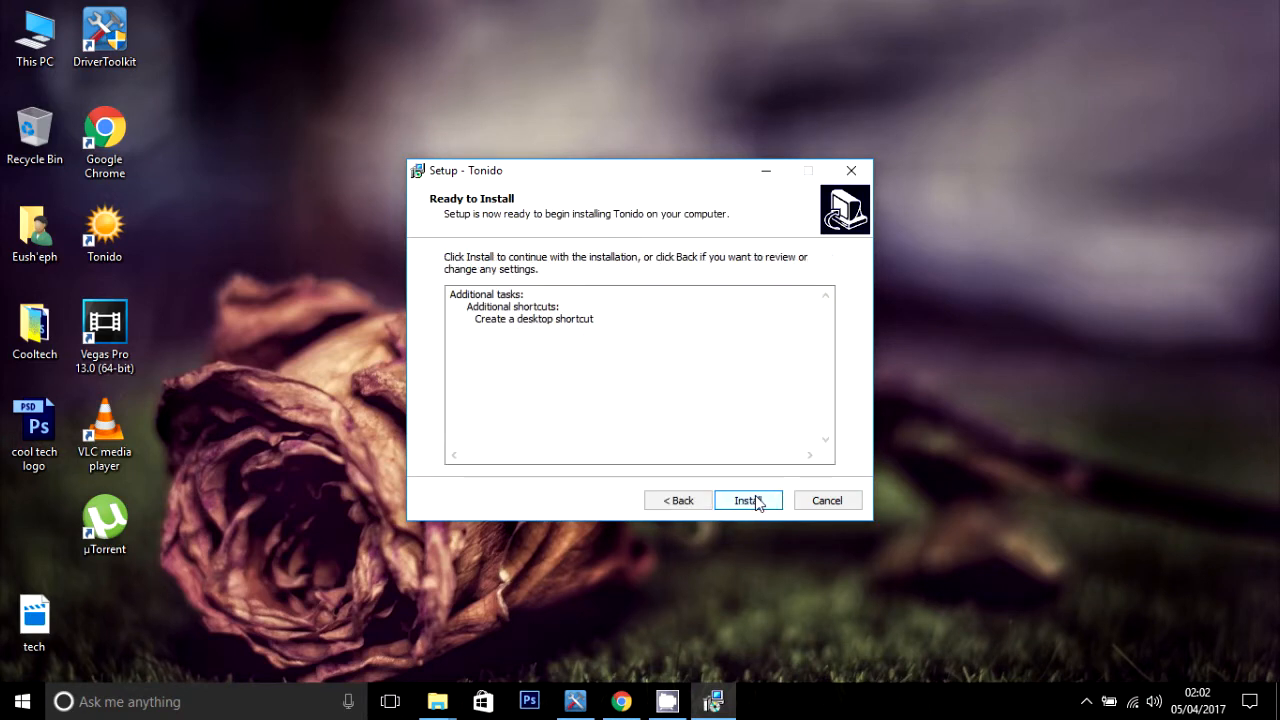
{"action": "left_click", "coordinate": [748, 500]}
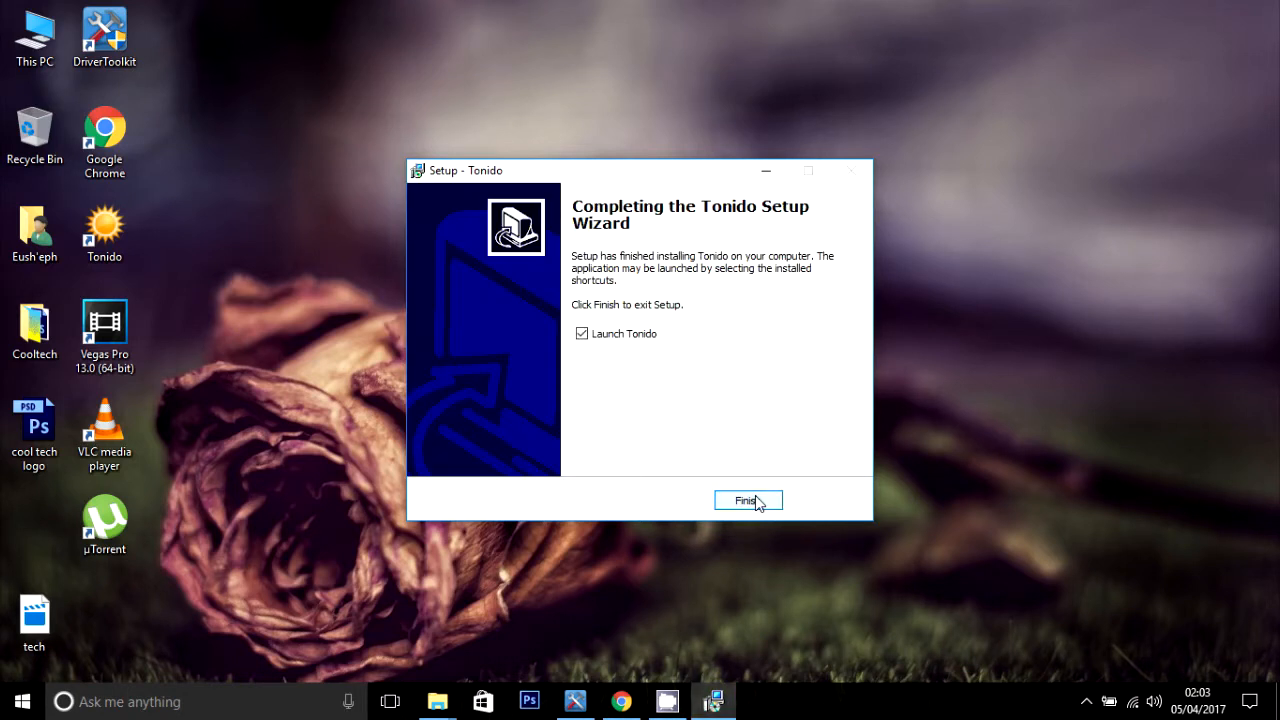
{"action": "left_click", "coordinate": [748, 500]}
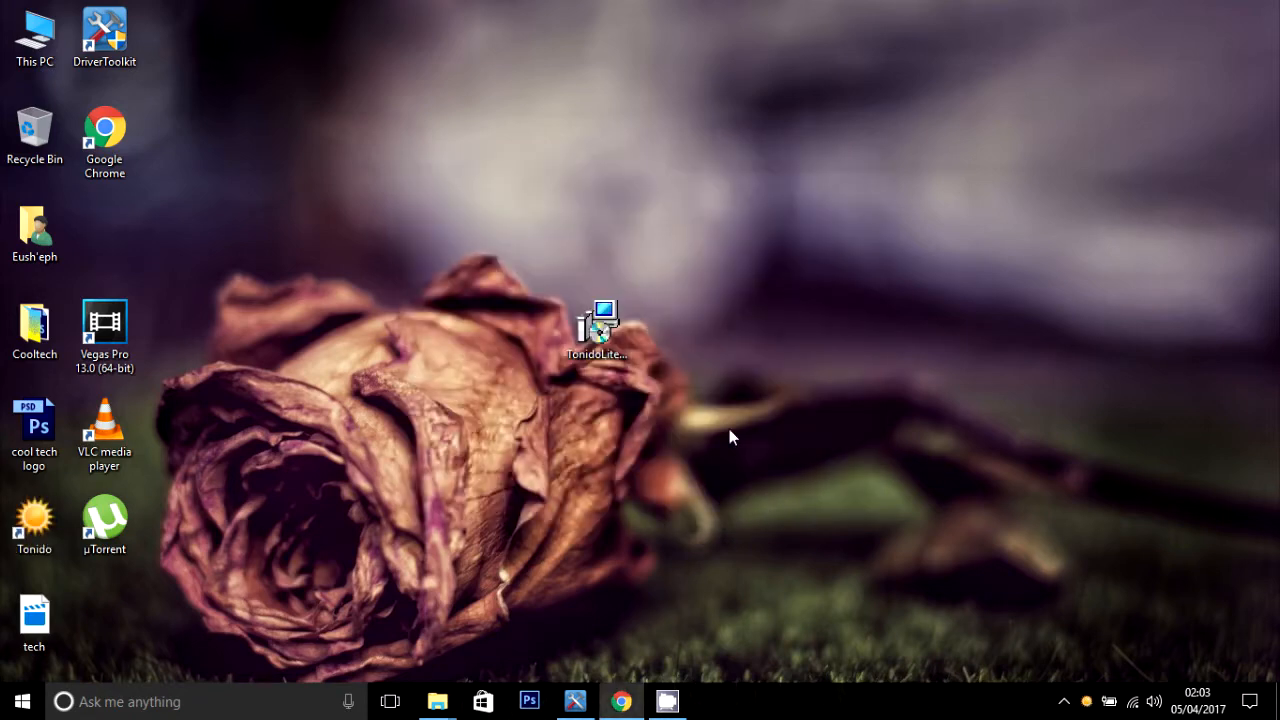
{"action": "mouse_move", "coordinate": [490, 324]}
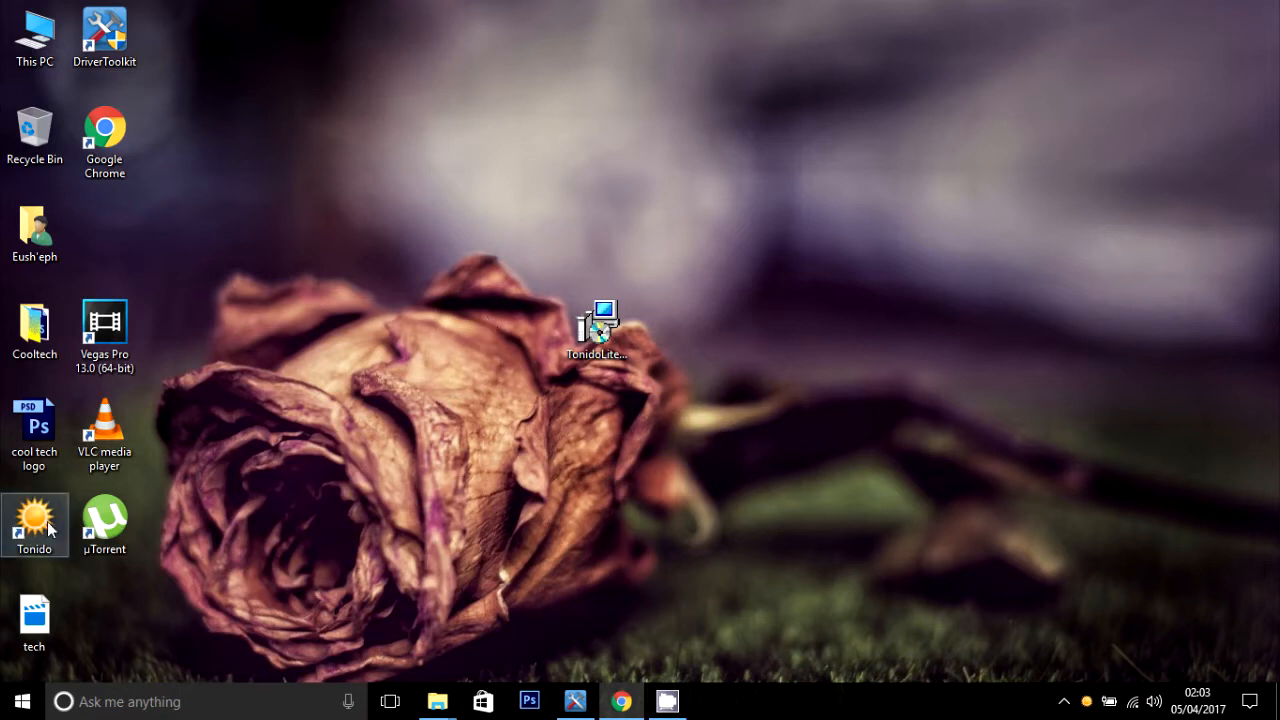
Launch Tonido and enter the account name cooltech
{"action": "double_click", "coordinate": [34, 518]}
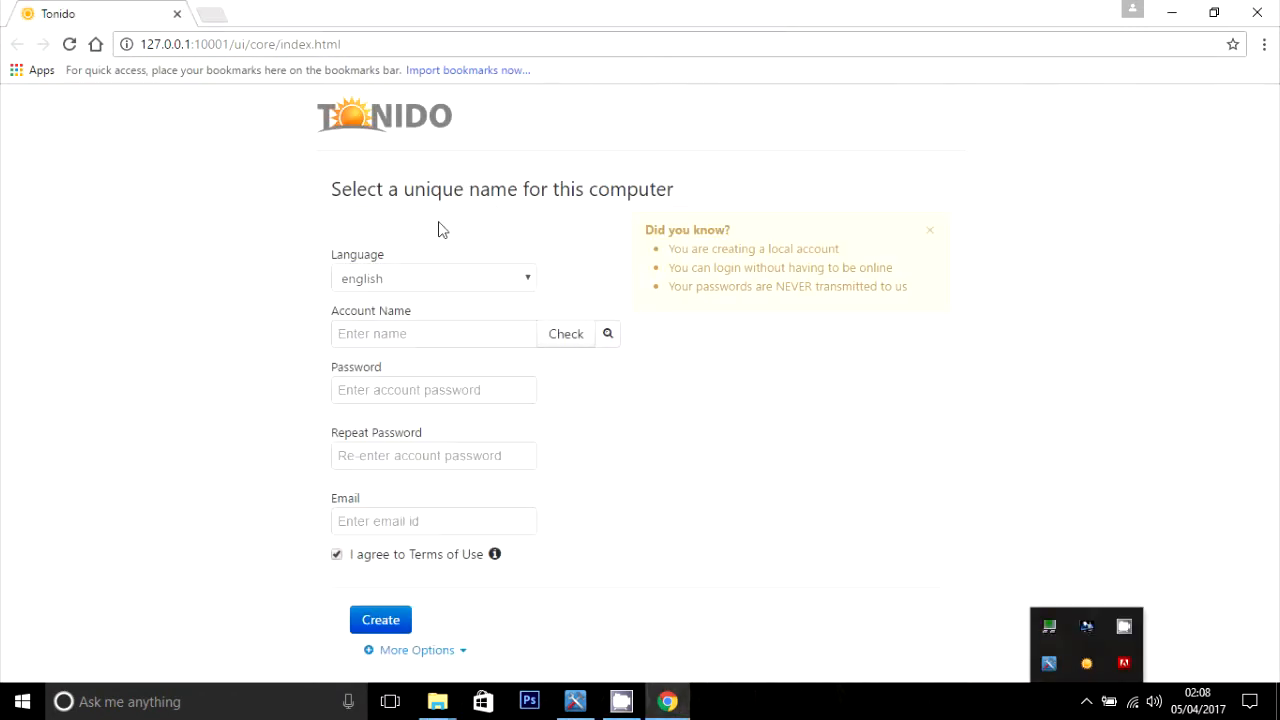
{"action": "left_click", "coordinate": [432, 332]}
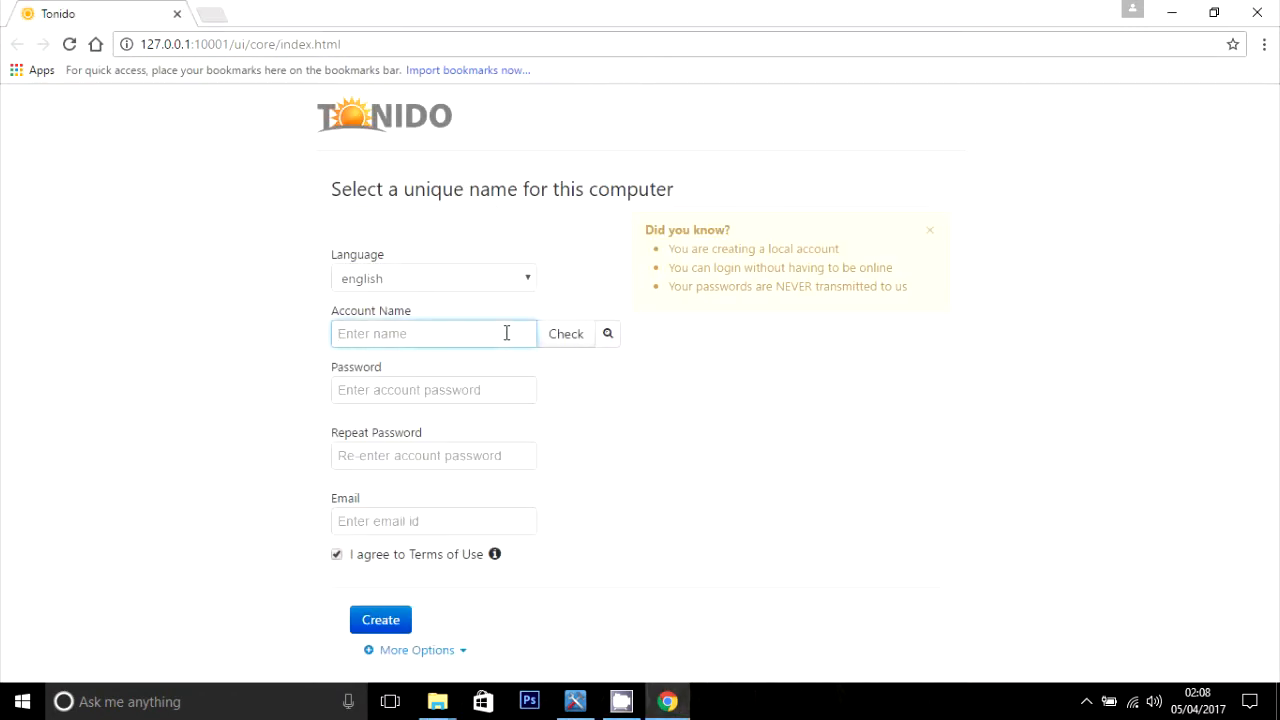
{"action": "type", "text": "cool"}
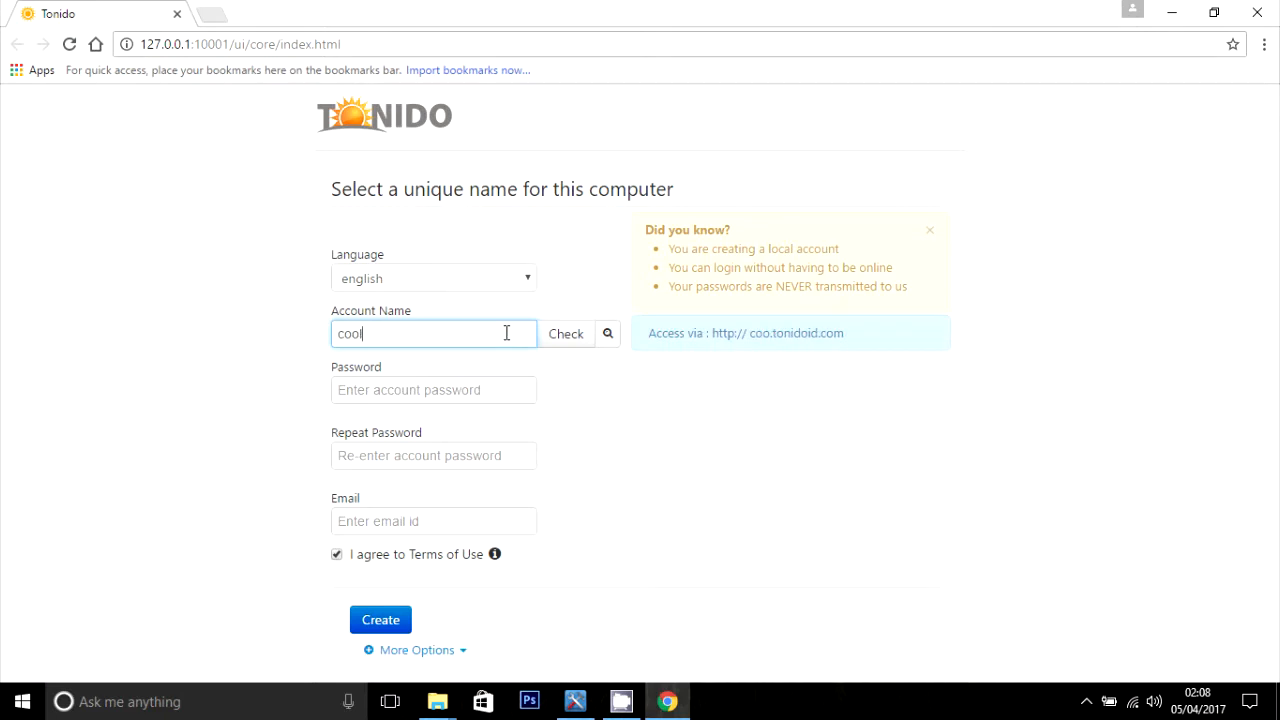
{"action": "type", "text": "tech"}
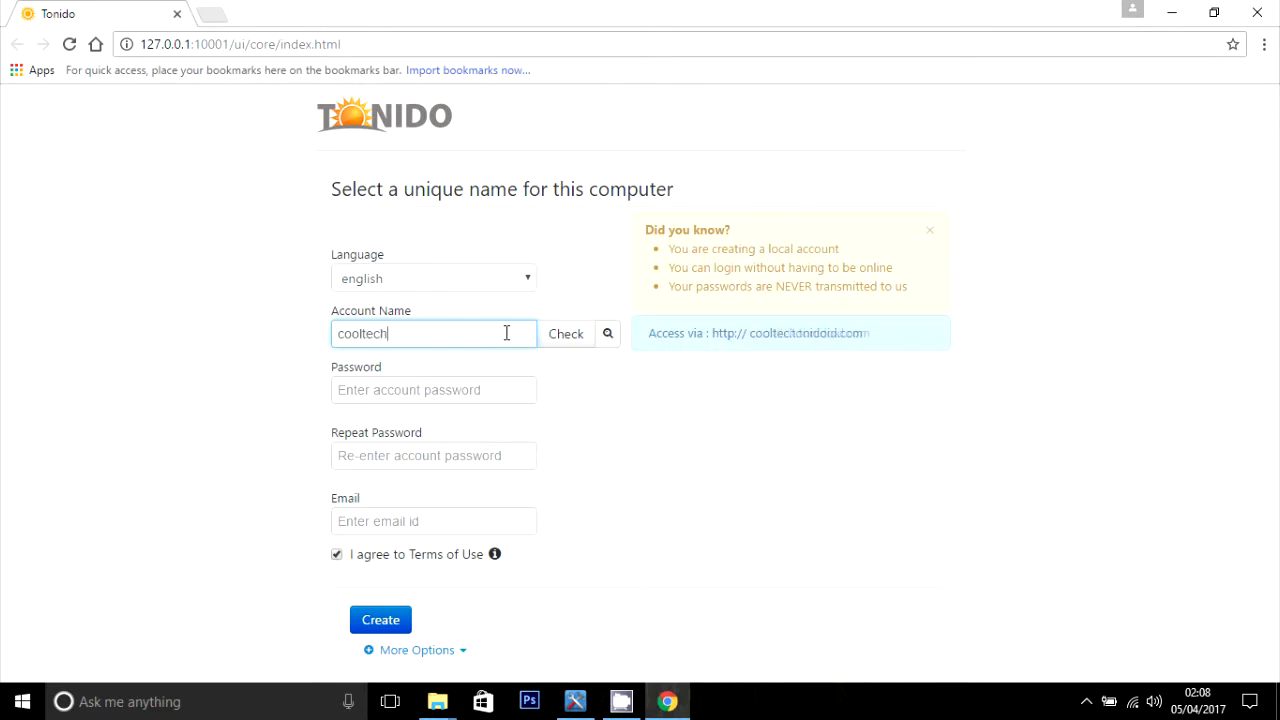
Enter the password twice and an email address, then create the local account
{"action": "left_click", "coordinate": [432, 388]}
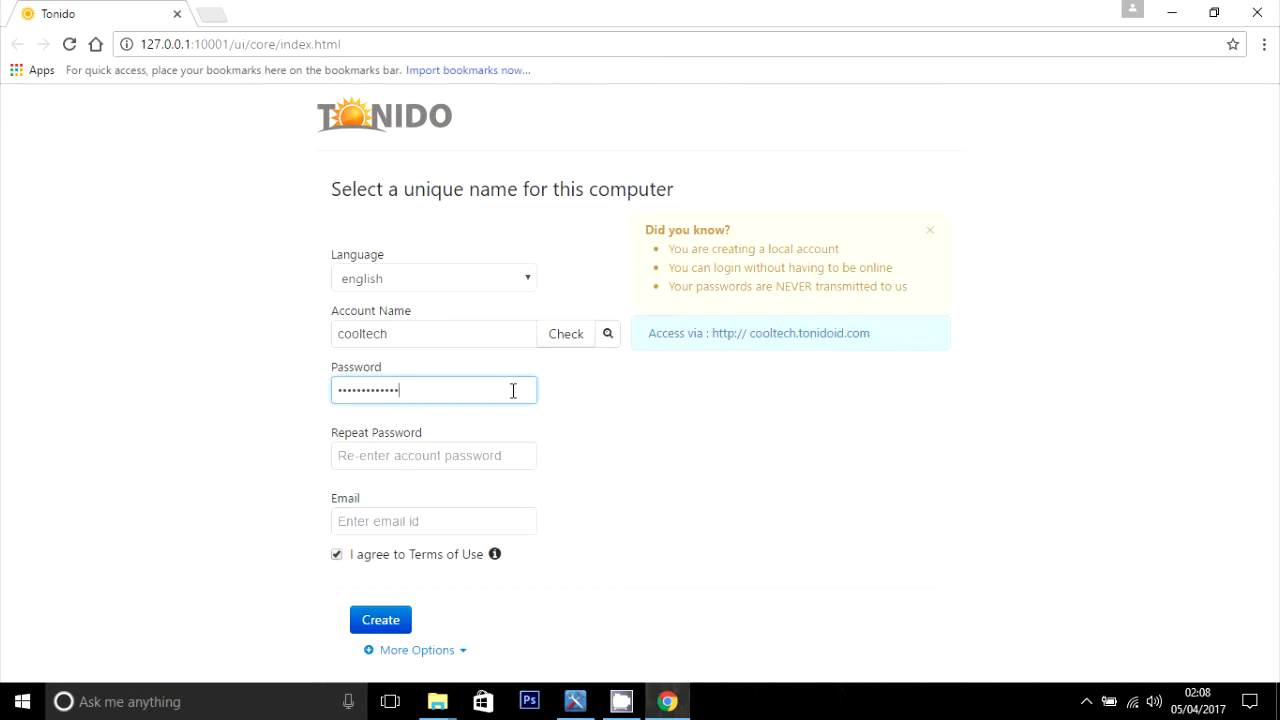
{"action": "type", "text": "••"}
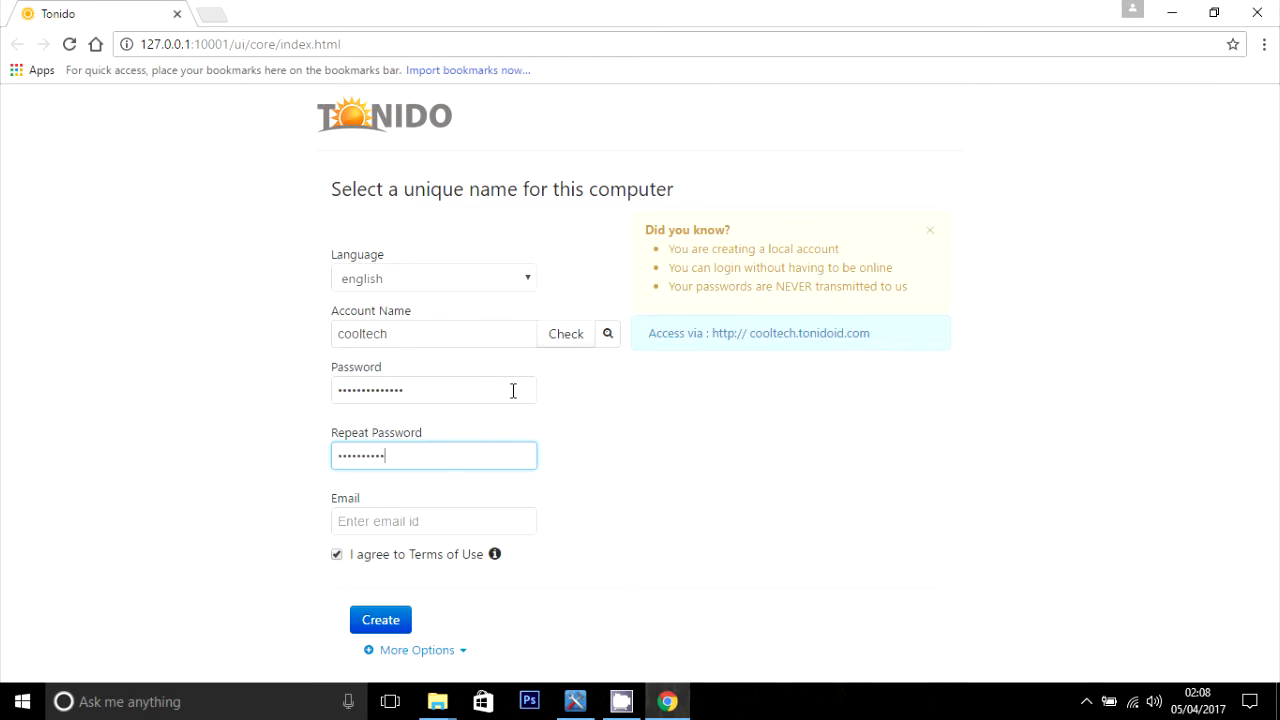
{"action": "type", "text": "••••"}
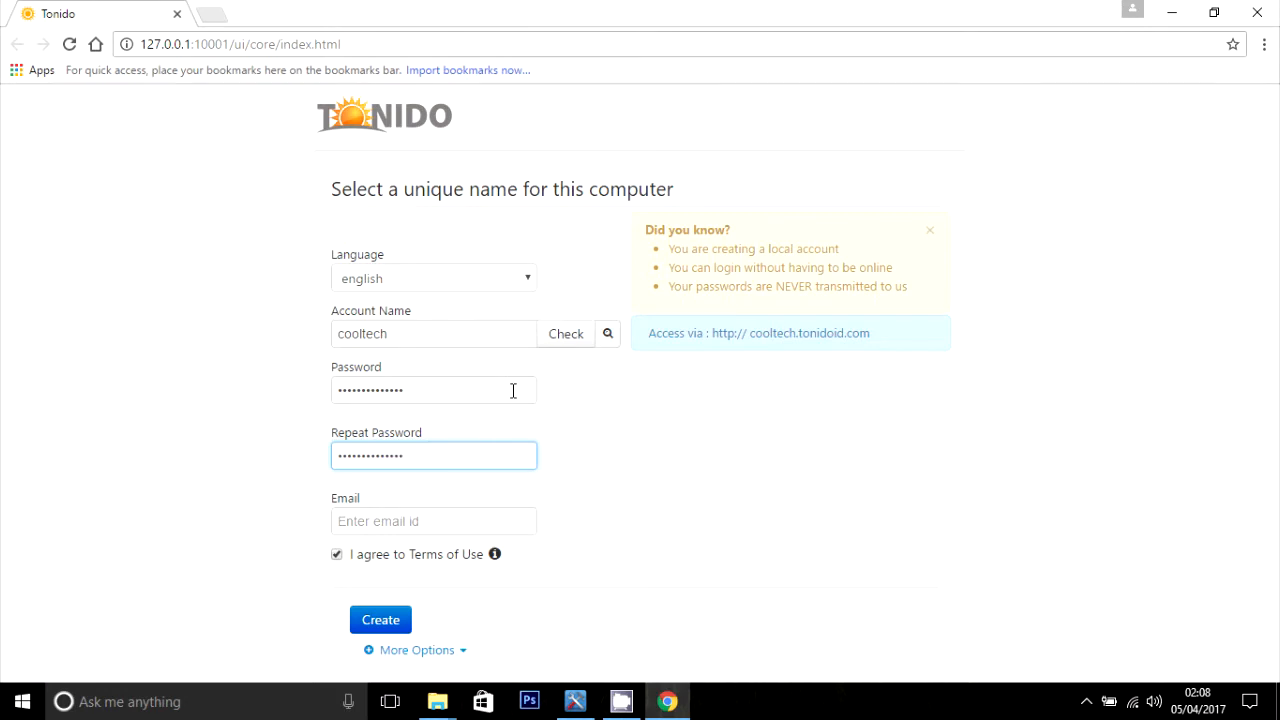
{"action": "left_click", "coordinate": [432, 520]}
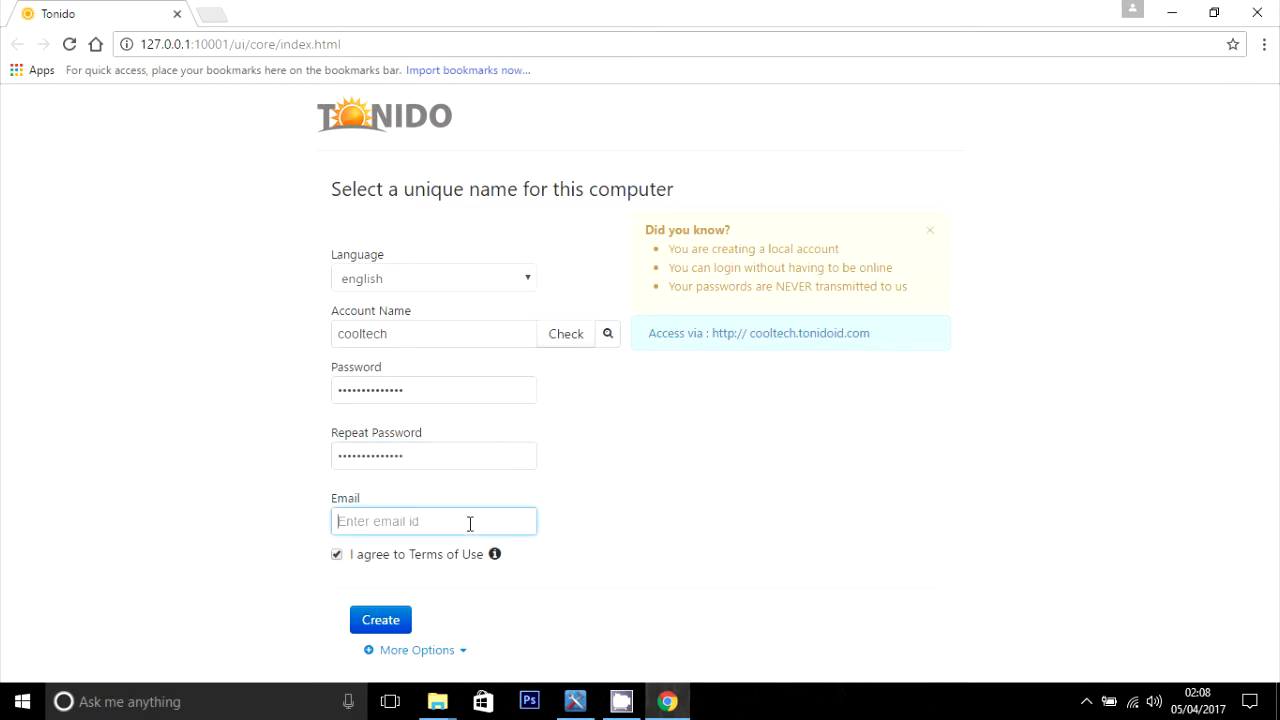
{"action": "type", "text": "yeushh'"}
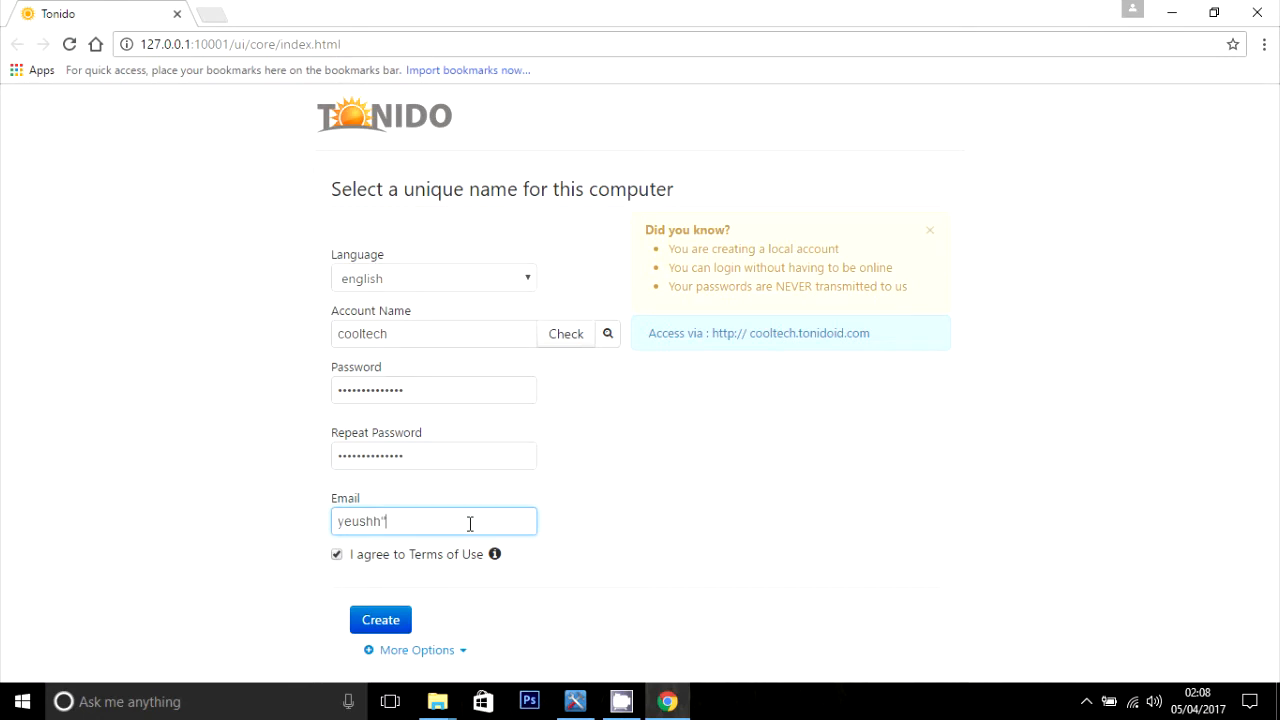
{"action": "type", "text": "@gmail.com"}
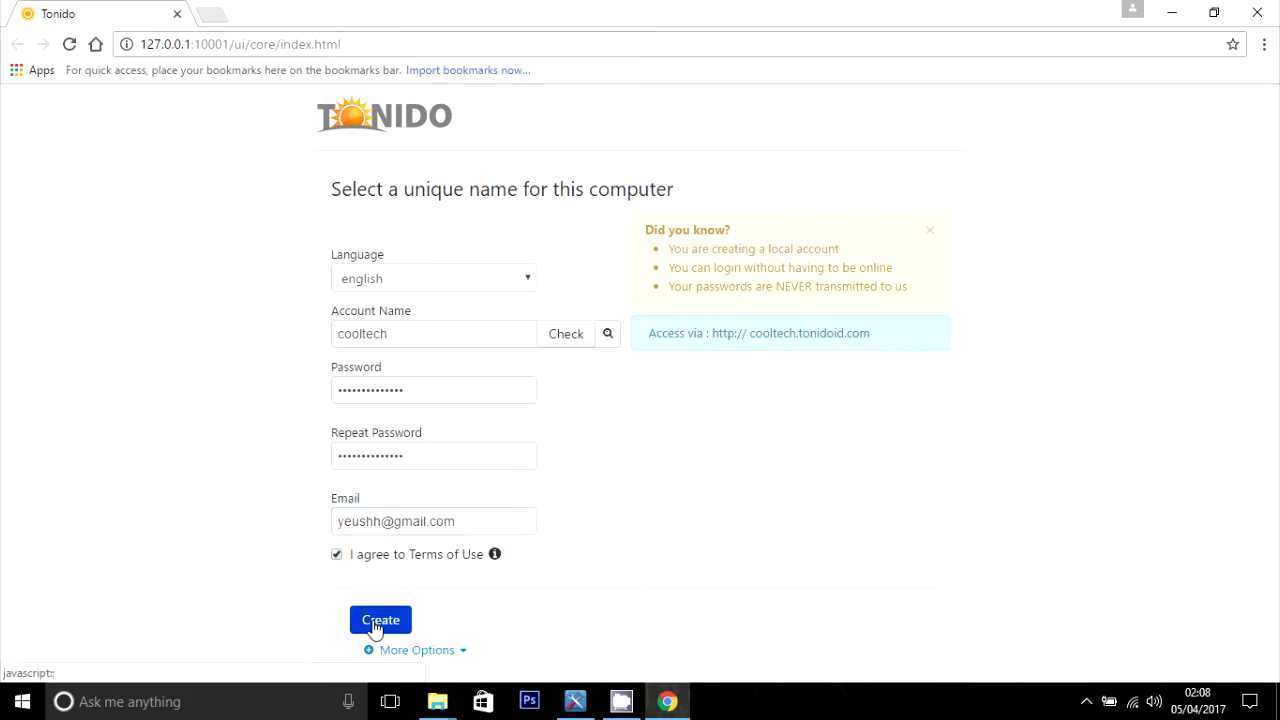
{"action": "left_click", "coordinate": [380, 620]}
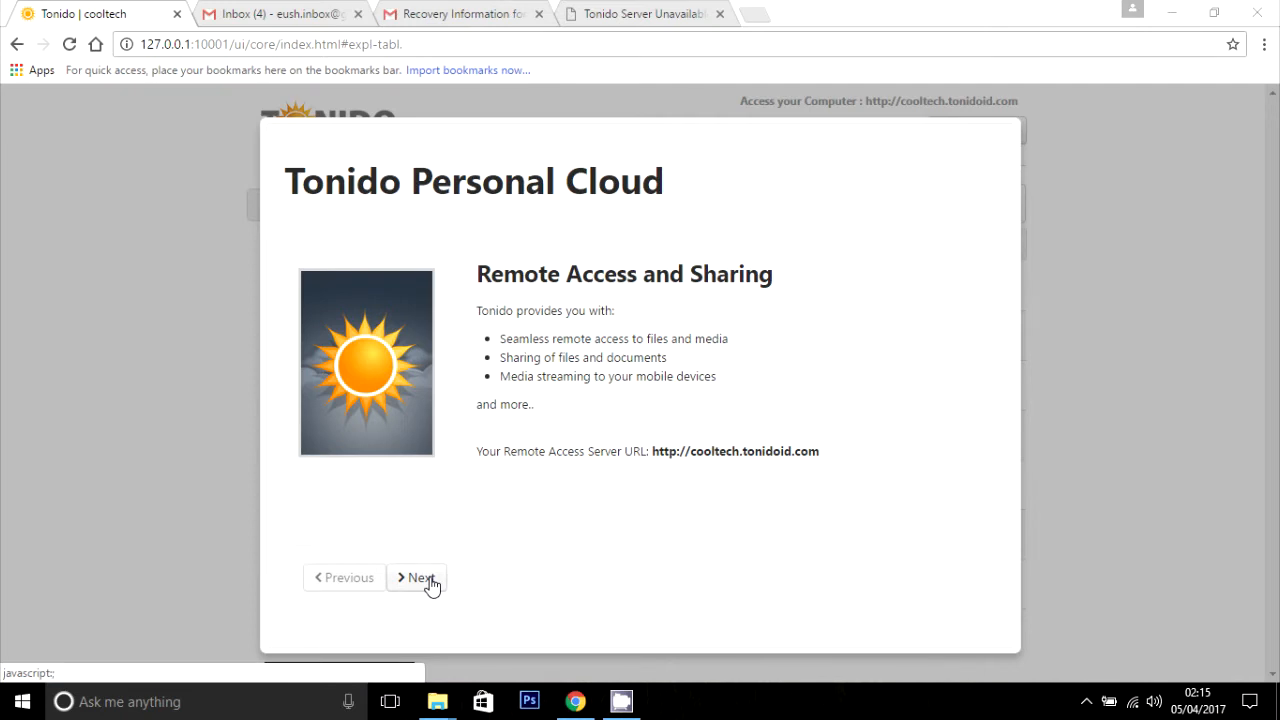
Finish the welcome tour keeping remote access to all folders and default indexing folders
{"action": "left_click", "coordinate": [416, 576]}
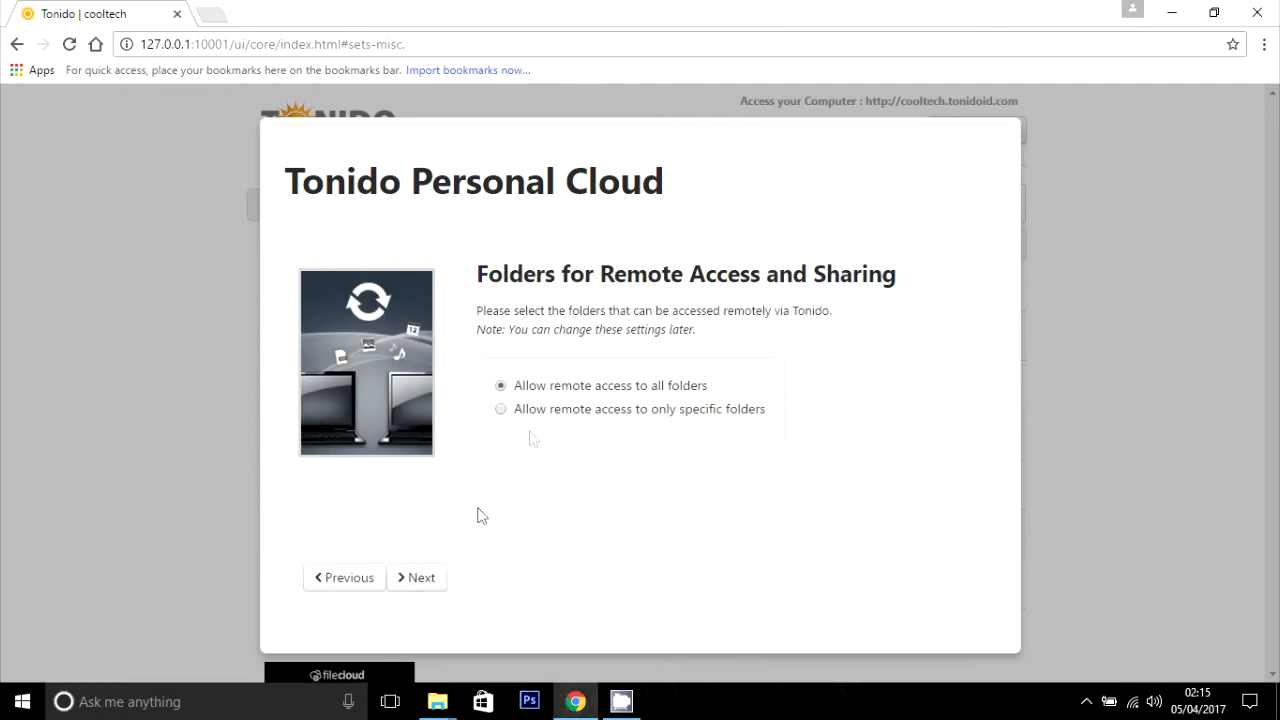
{"action": "mouse_move", "coordinate": [590, 368]}
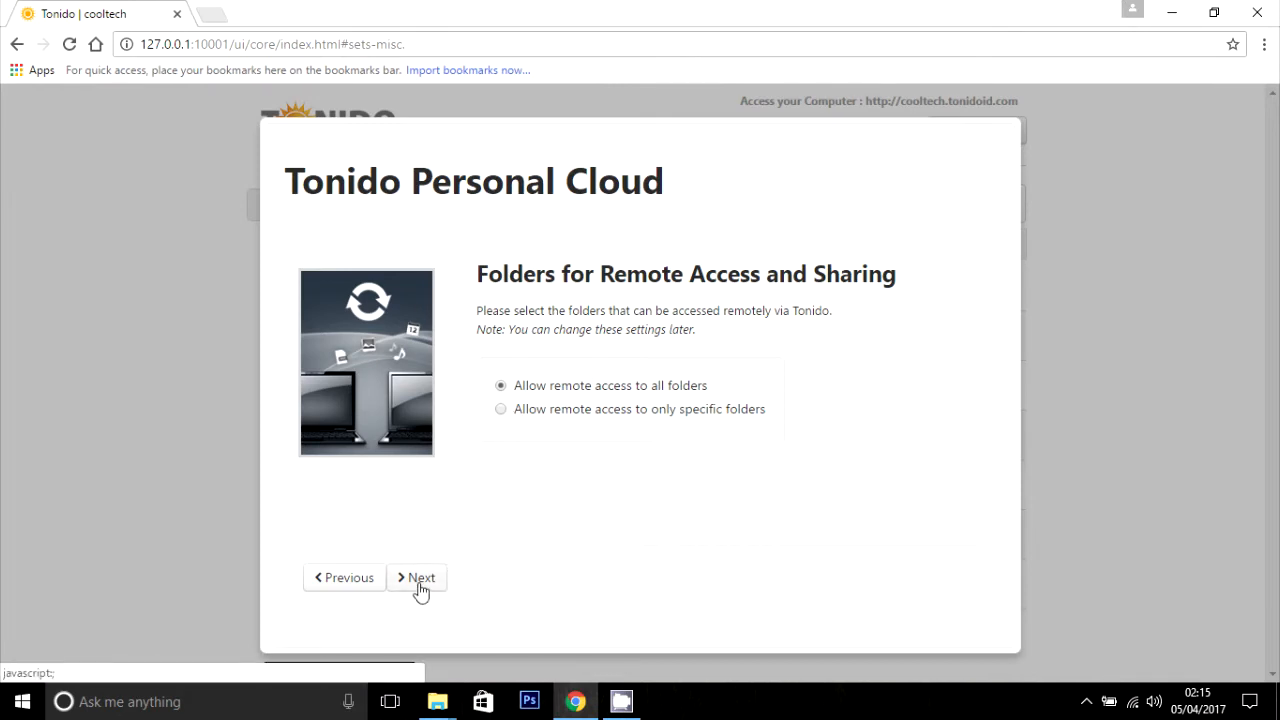
{"action": "left_click", "coordinate": [416, 576]}
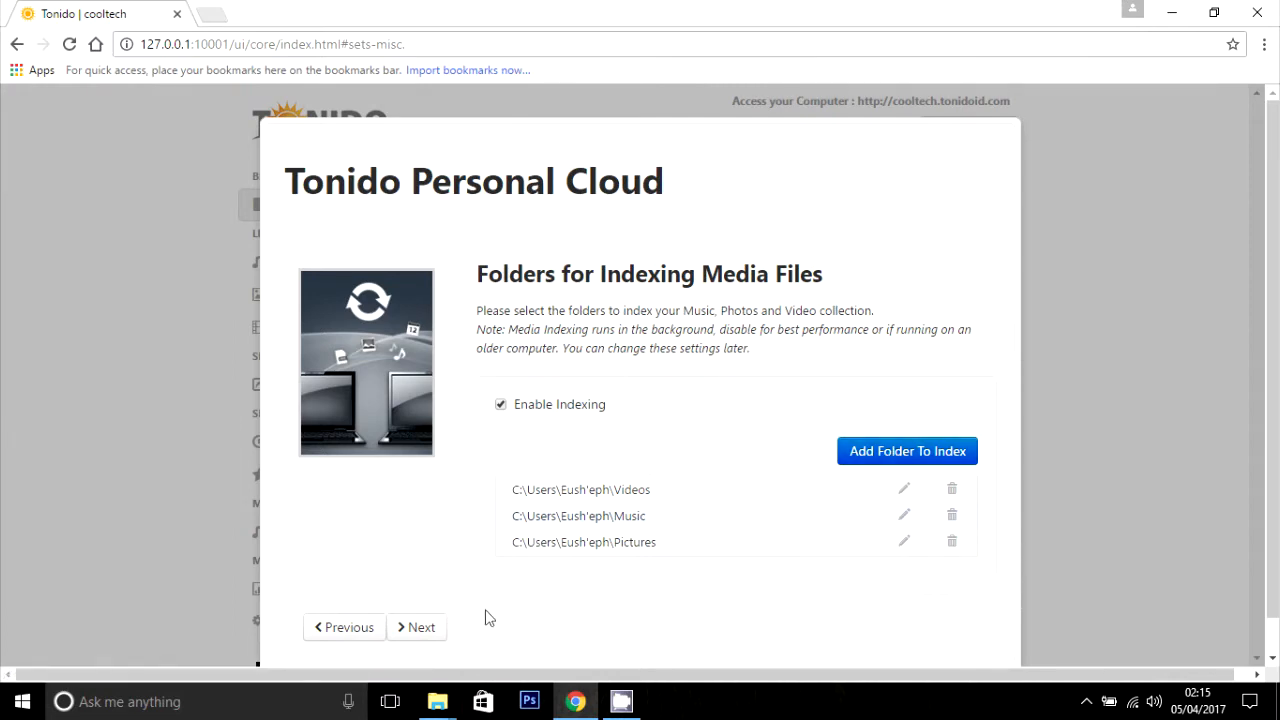
{"action": "left_click", "coordinate": [416, 628]}
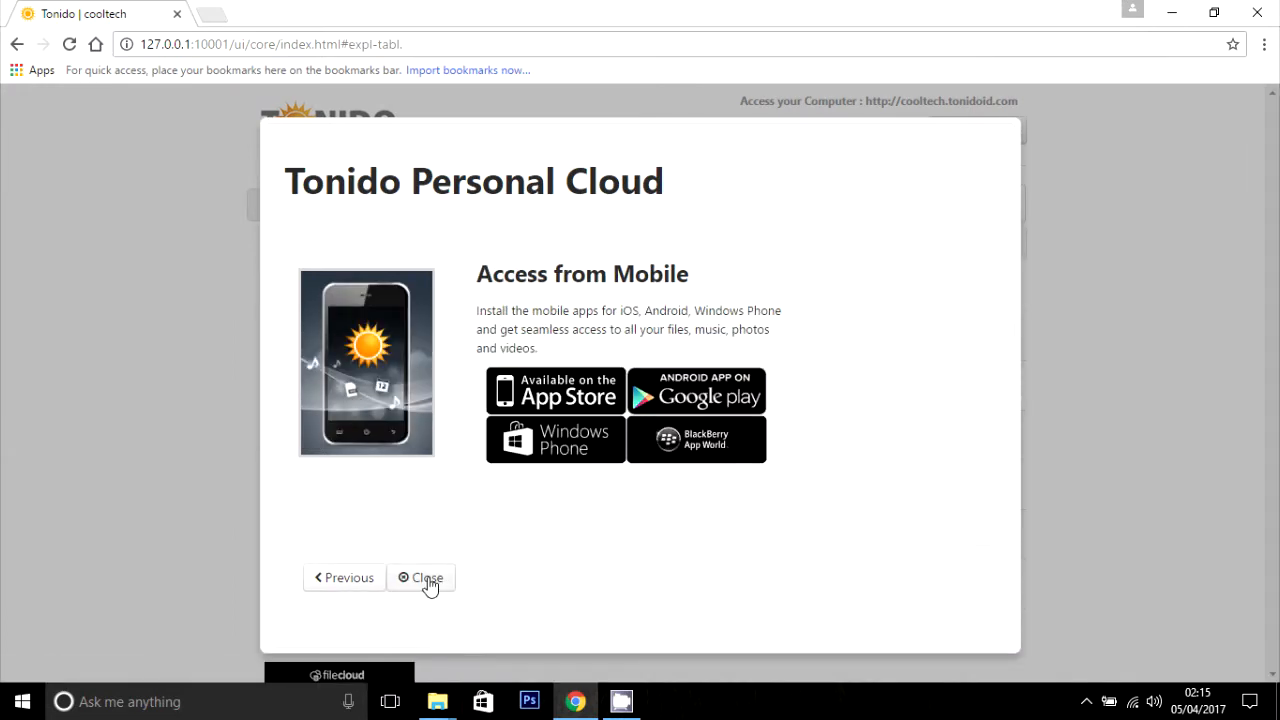
{"action": "left_click", "coordinate": [420, 576]}
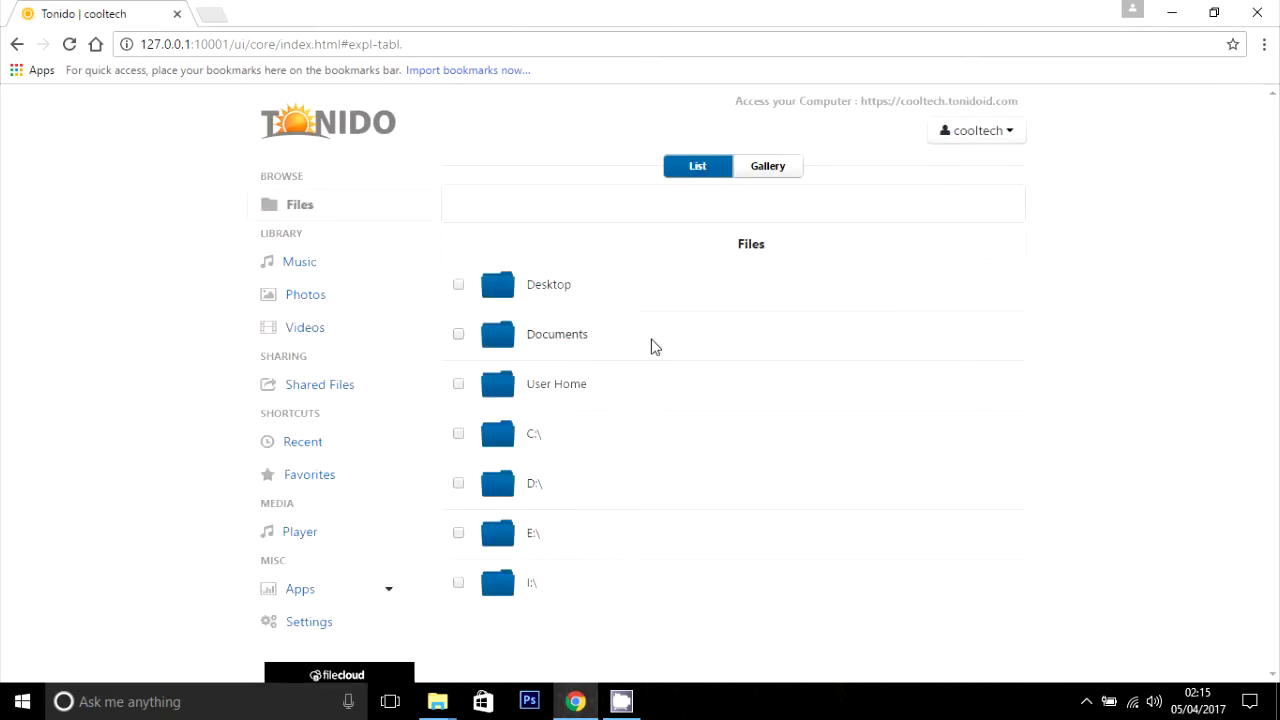
{"action": "mouse_move", "coordinate": [878, 382]}
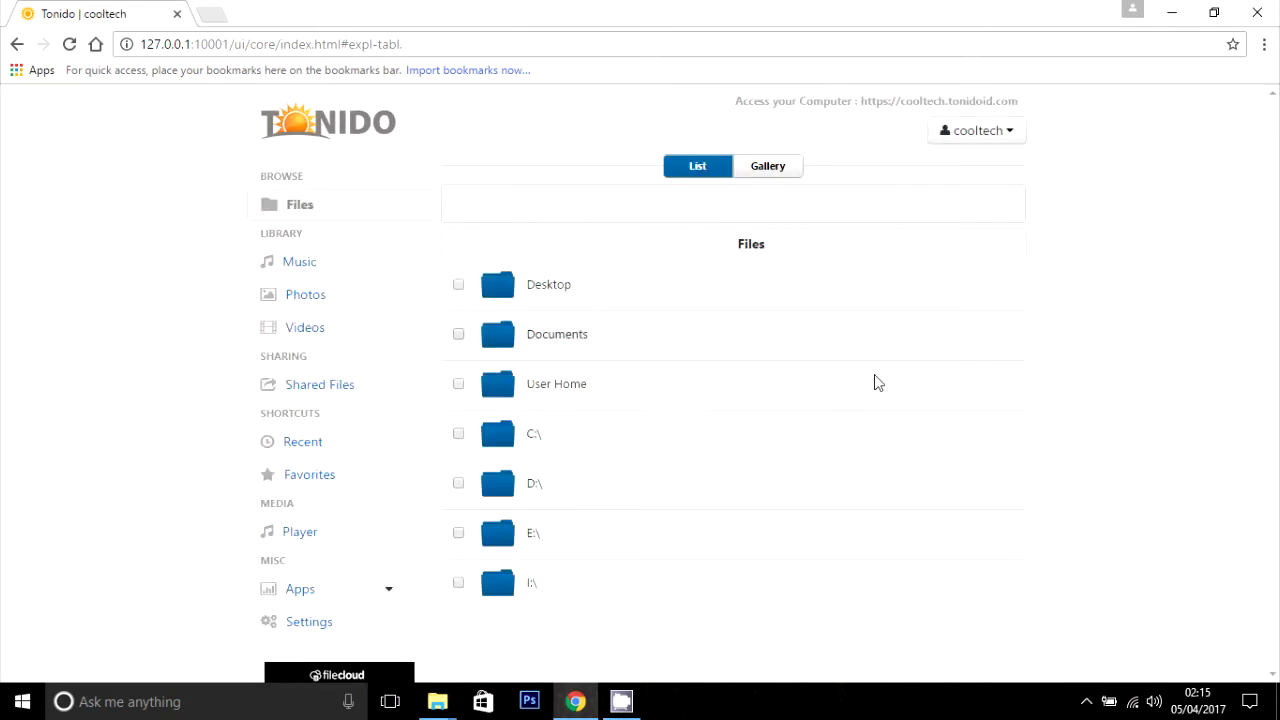
{"action": "mouse_move", "coordinate": [1100, 664]}
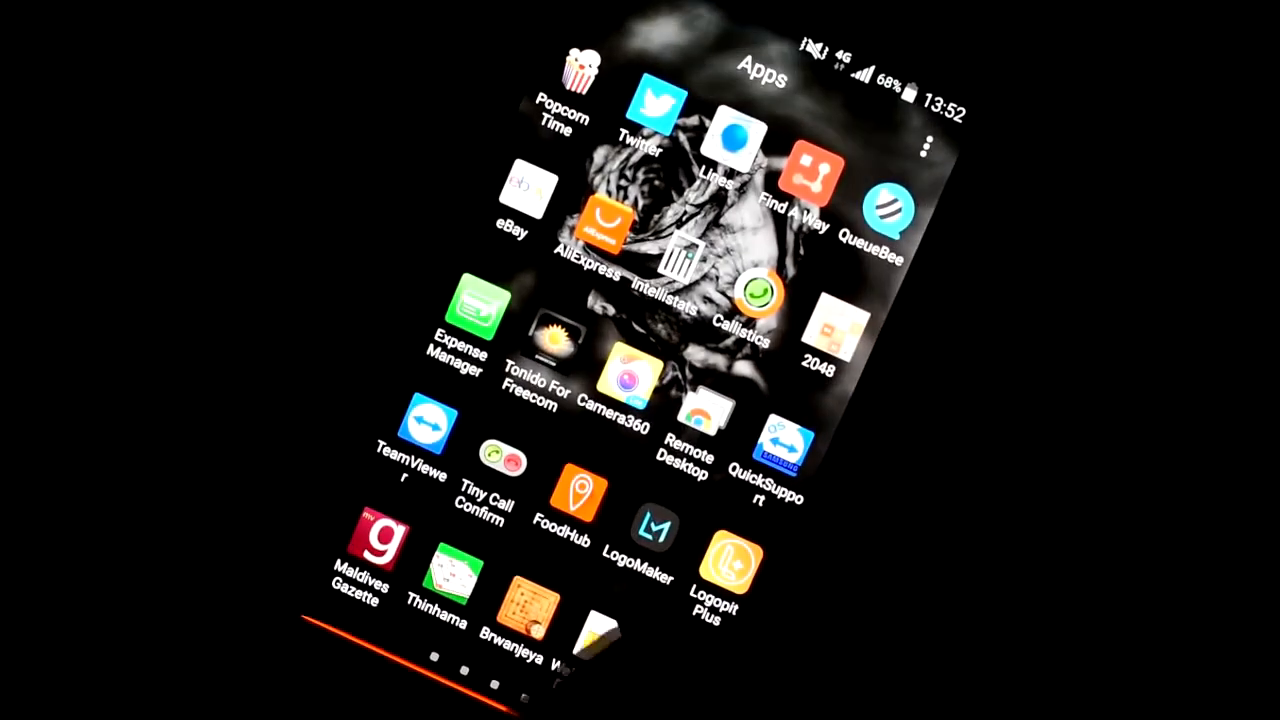
Install the Tonido File Access Share Sync app from its Play Store listing
{"action": "scroll", "scroll_direction": "left", "scroll_amount": 3}
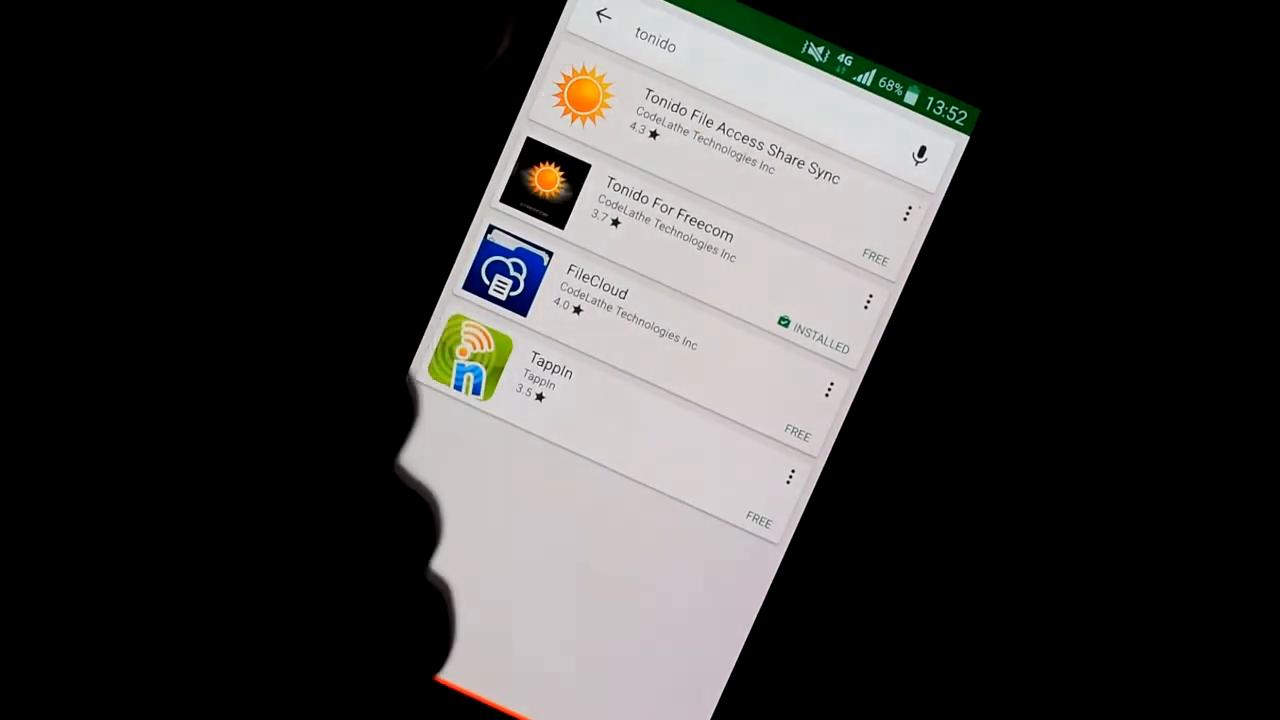
{"action": "left_click", "coordinate": [700, 100]}
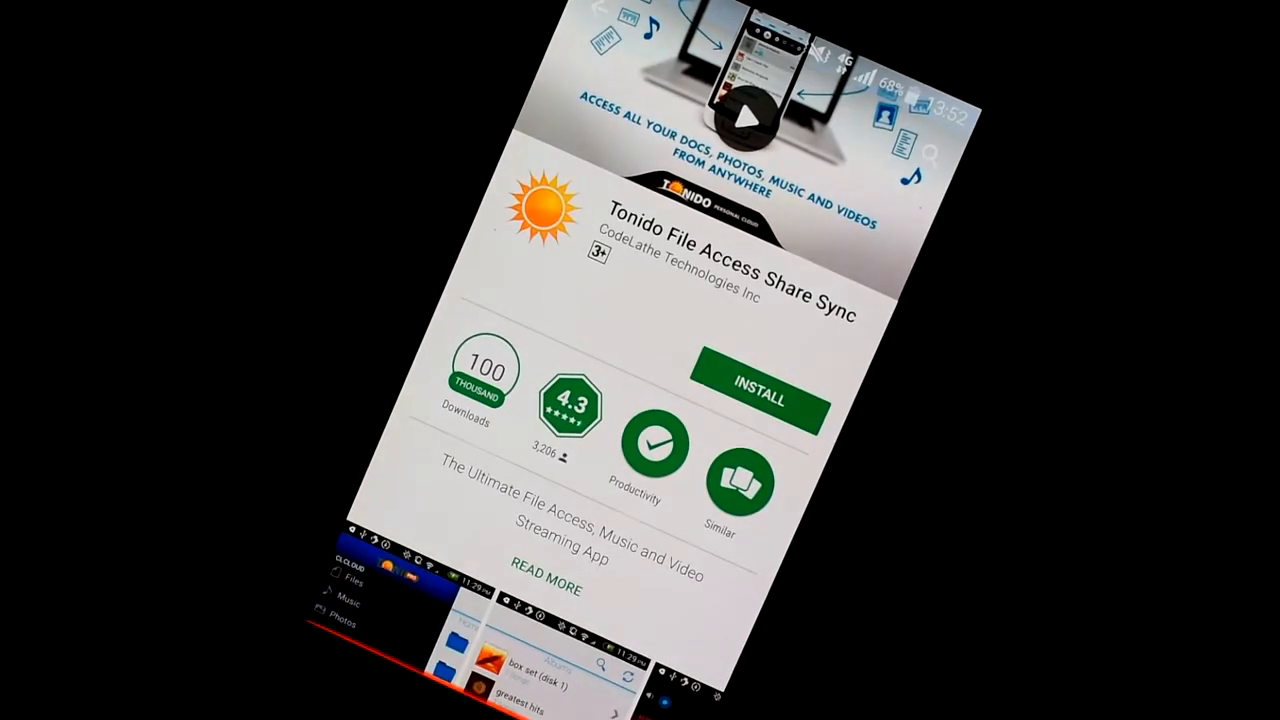
{"action": "left_click", "coordinate": [760, 384]}
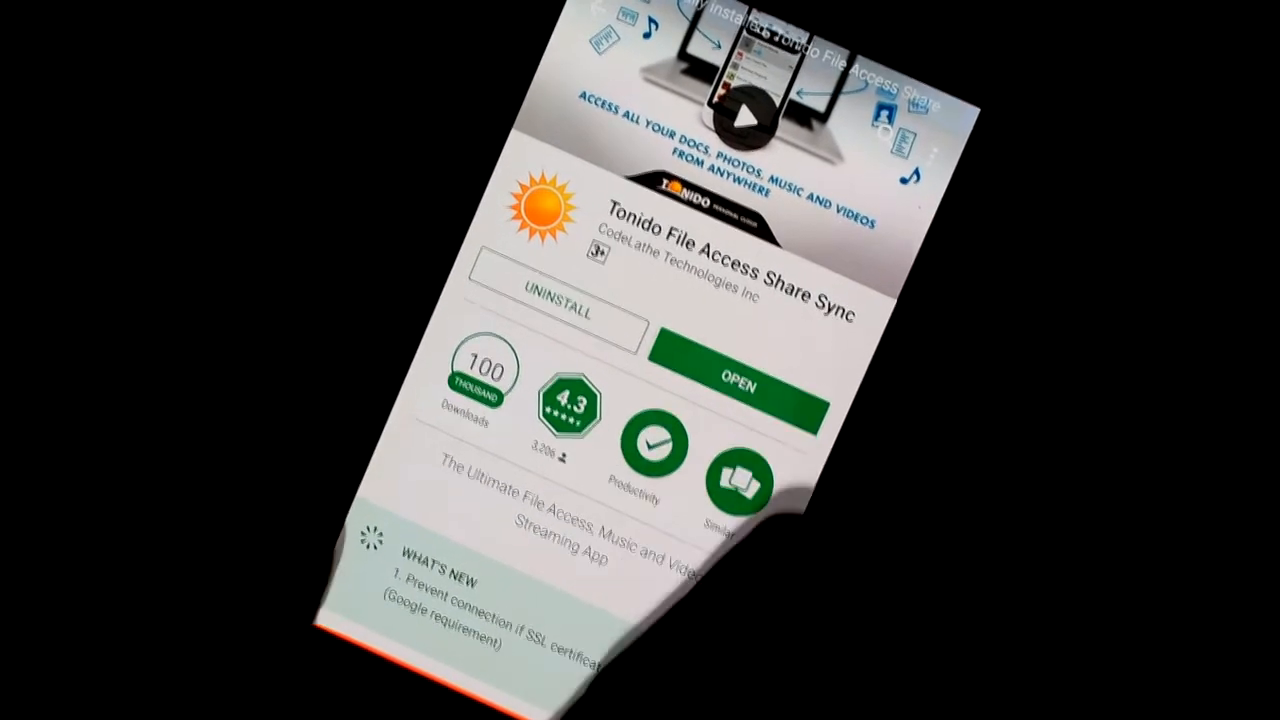
Launch the Tonido app and sign in to the cooltech computer
{"action": "left_click", "coordinate": [736, 380]}
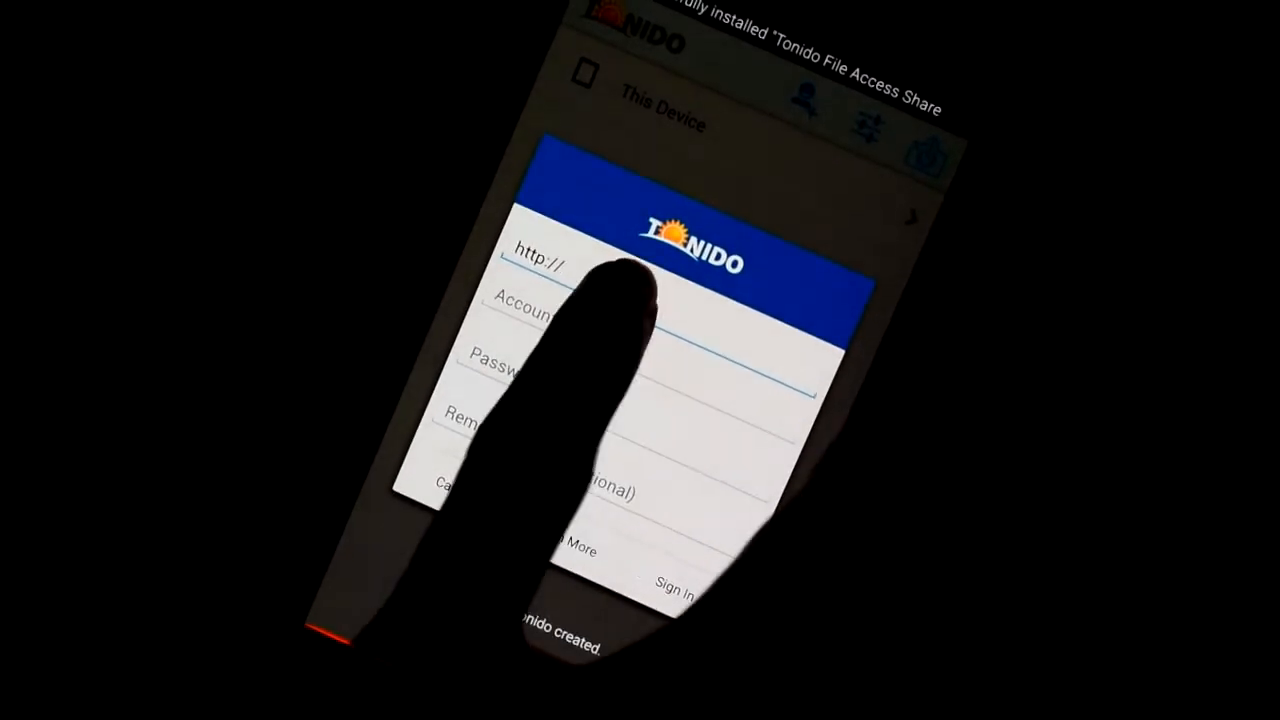
{"action": "type", "text": "c"}
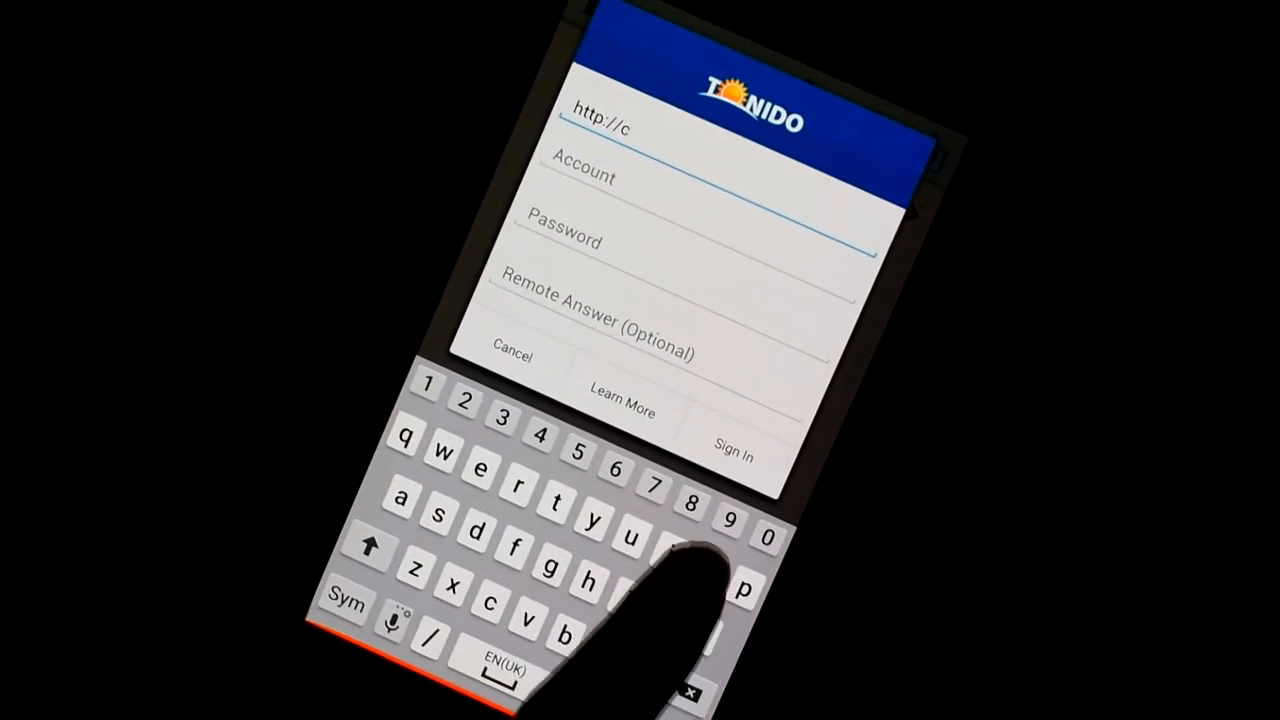
{"action": "type", "text": "oolte"}
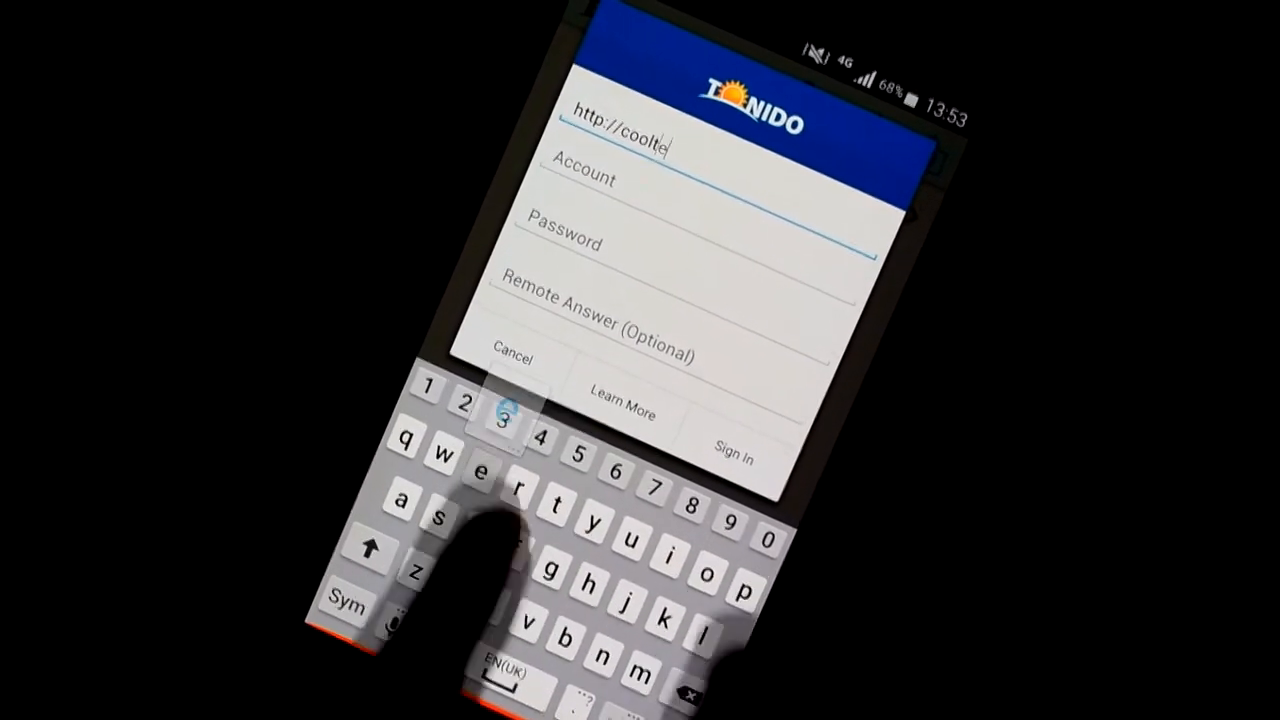
{"action": "type", "text": "ch"}
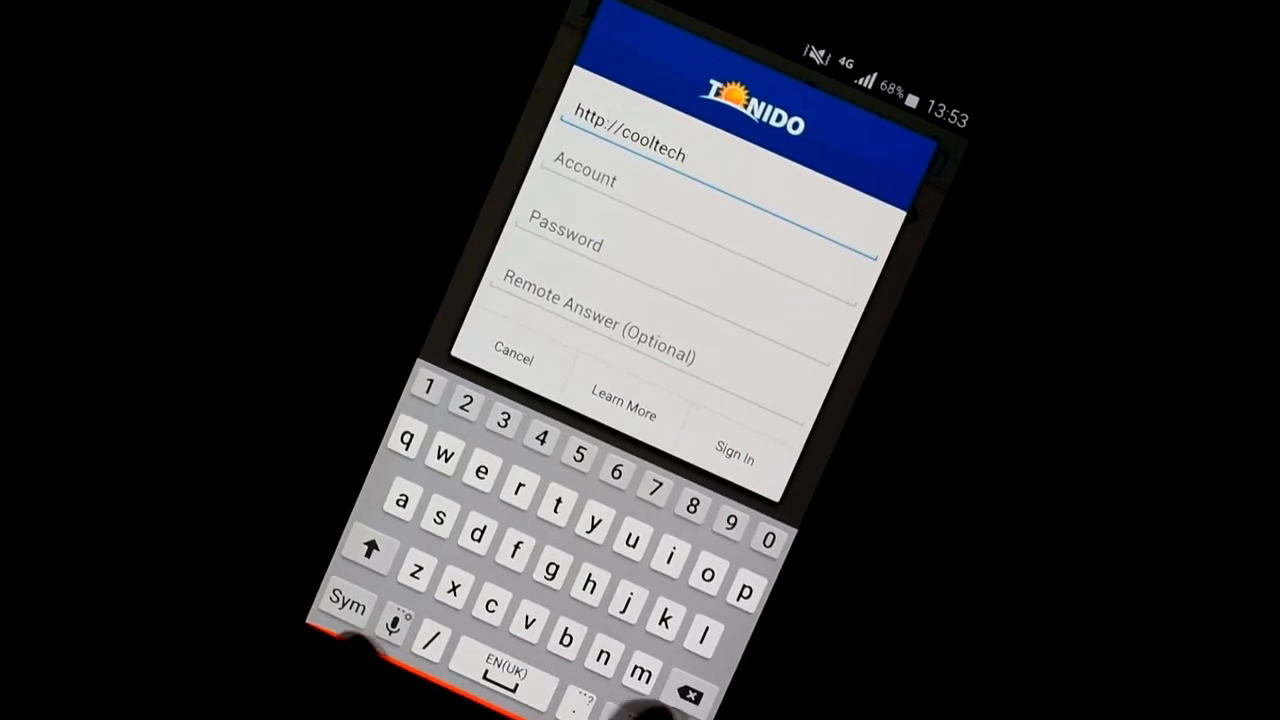
{"action": "type", "text": "t"}
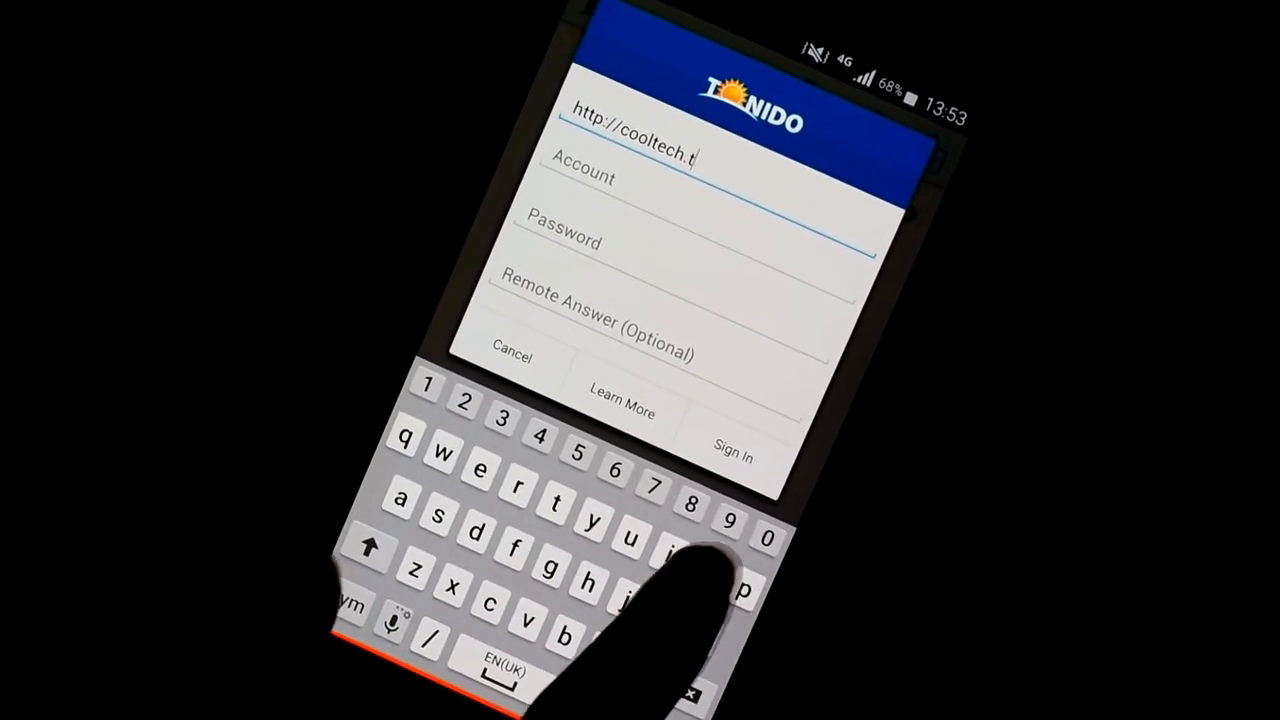
{"action": "type", "text": "onid"}
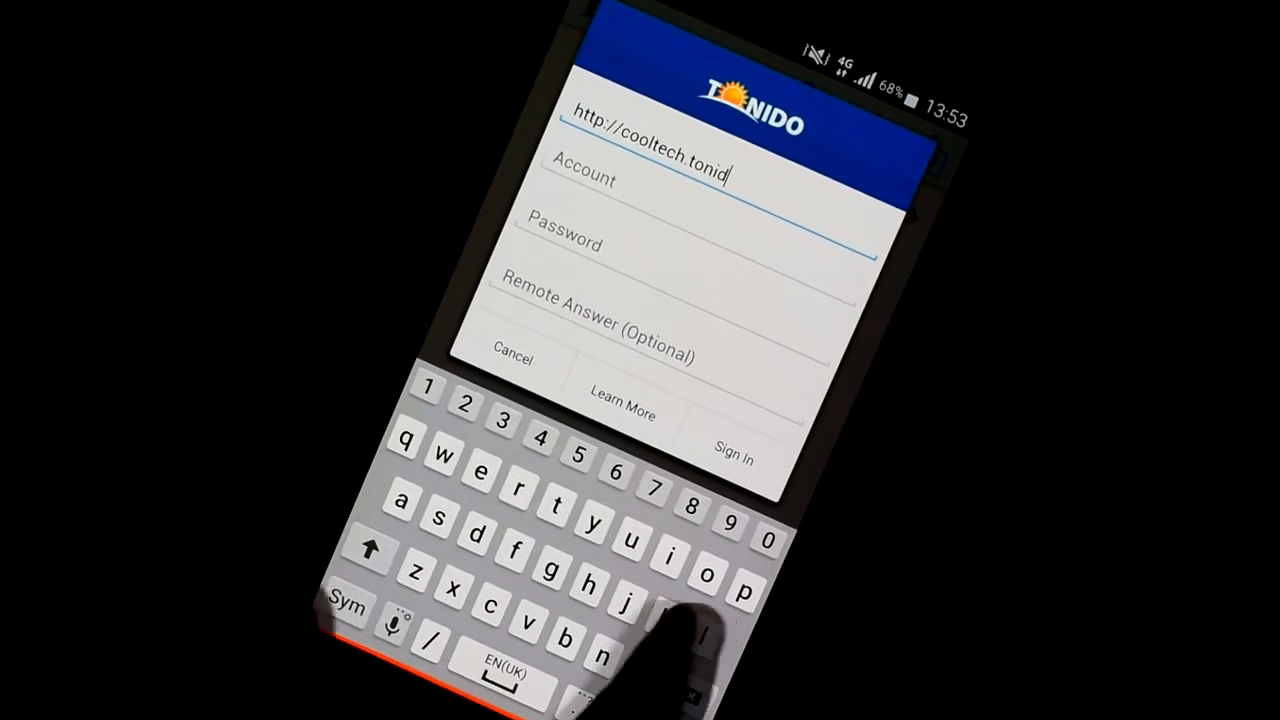
{"action": "type", "text": "oid"}
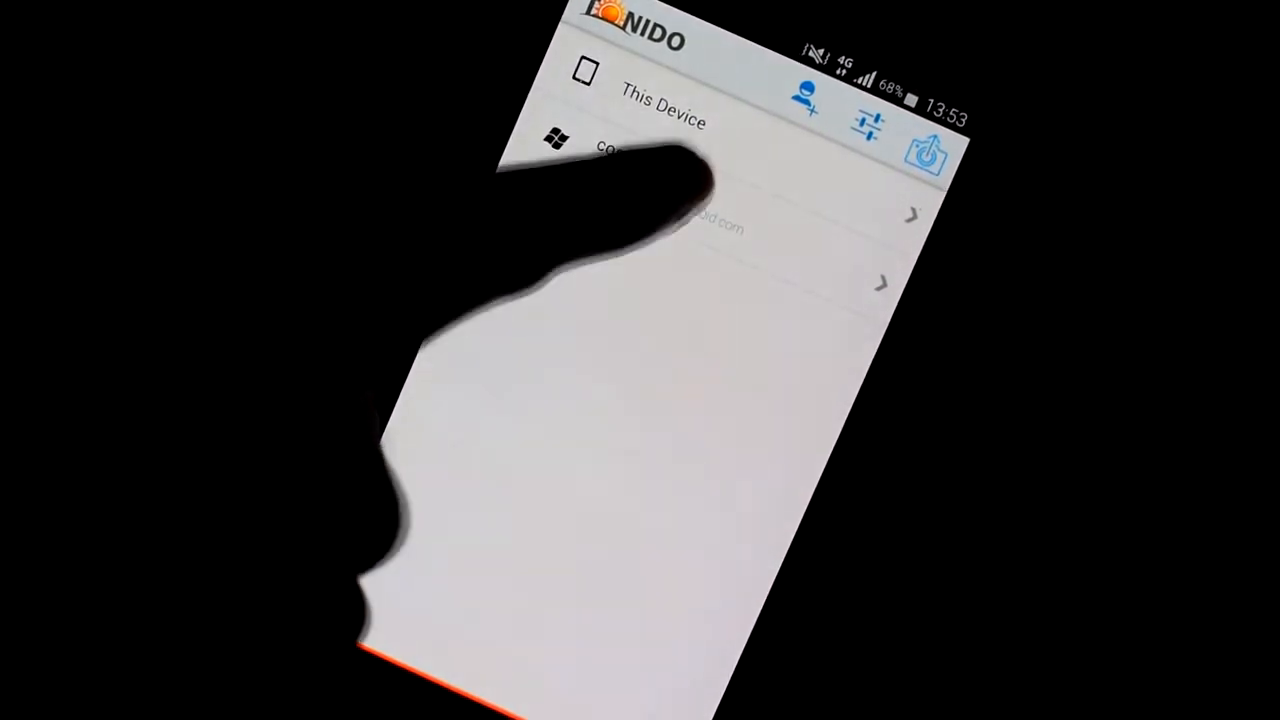
Browse the remote computer's drive folder and reach the .docx assignment document
{"action": "left_click", "coordinate": [620, 168]}
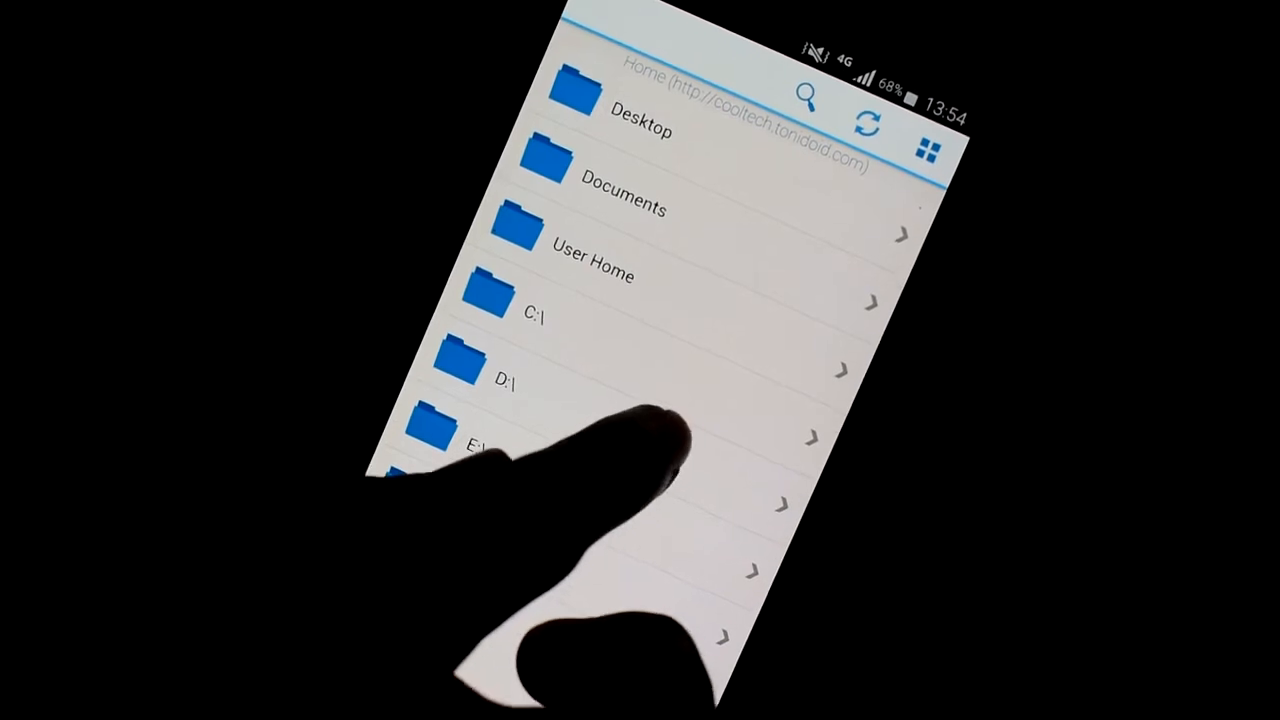
{"action": "left_click", "coordinate": [500, 376]}
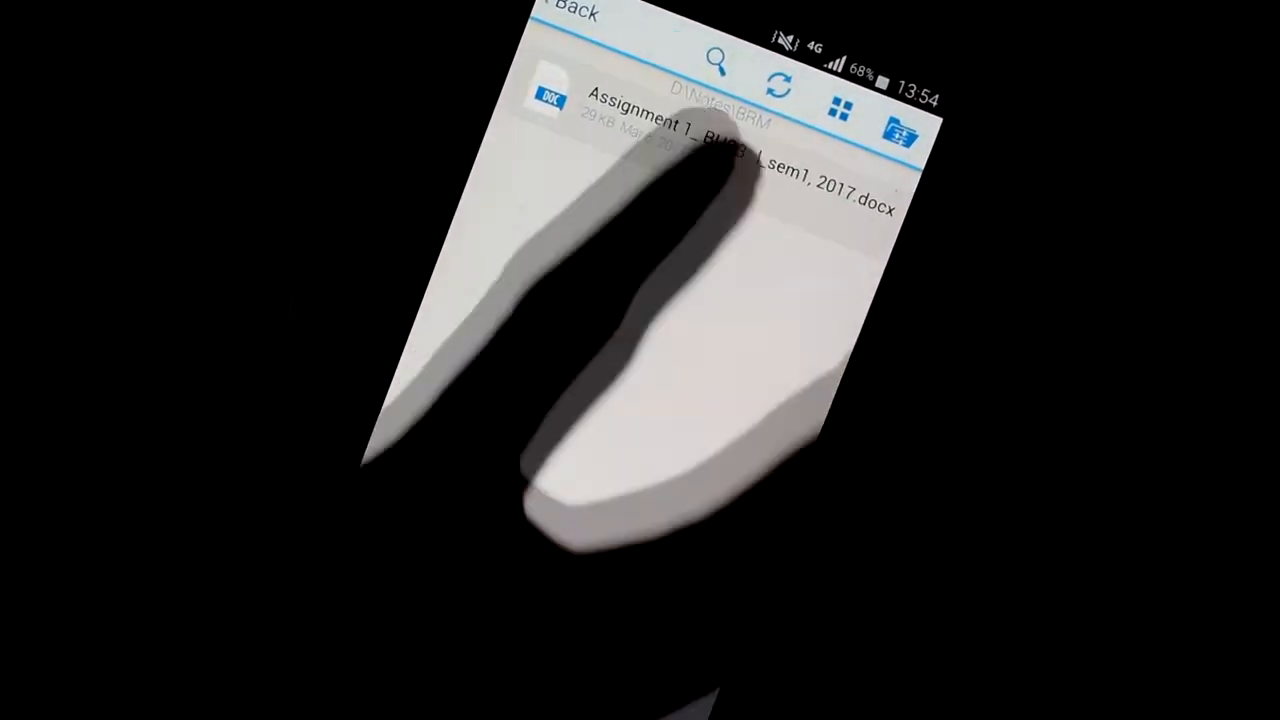
{"action": "left_click", "coordinate": [700, 120]}
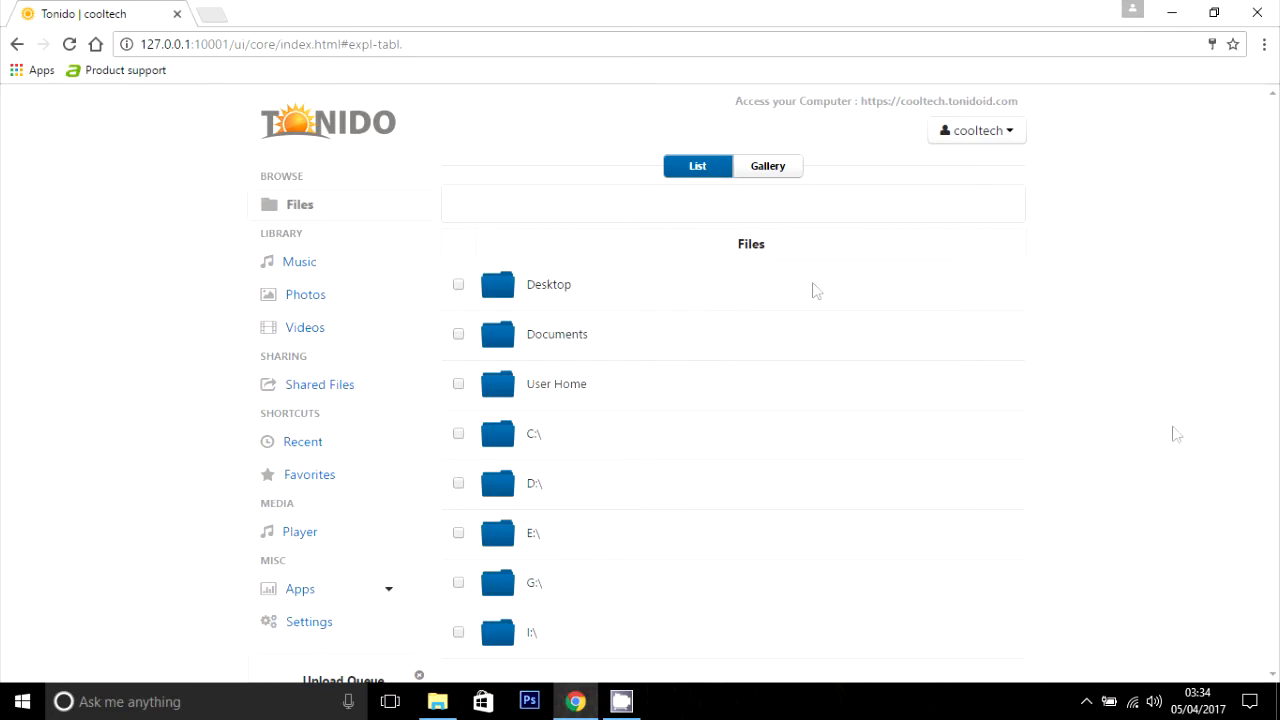
{"action": "mouse_move", "coordinate": [1162, 348]}
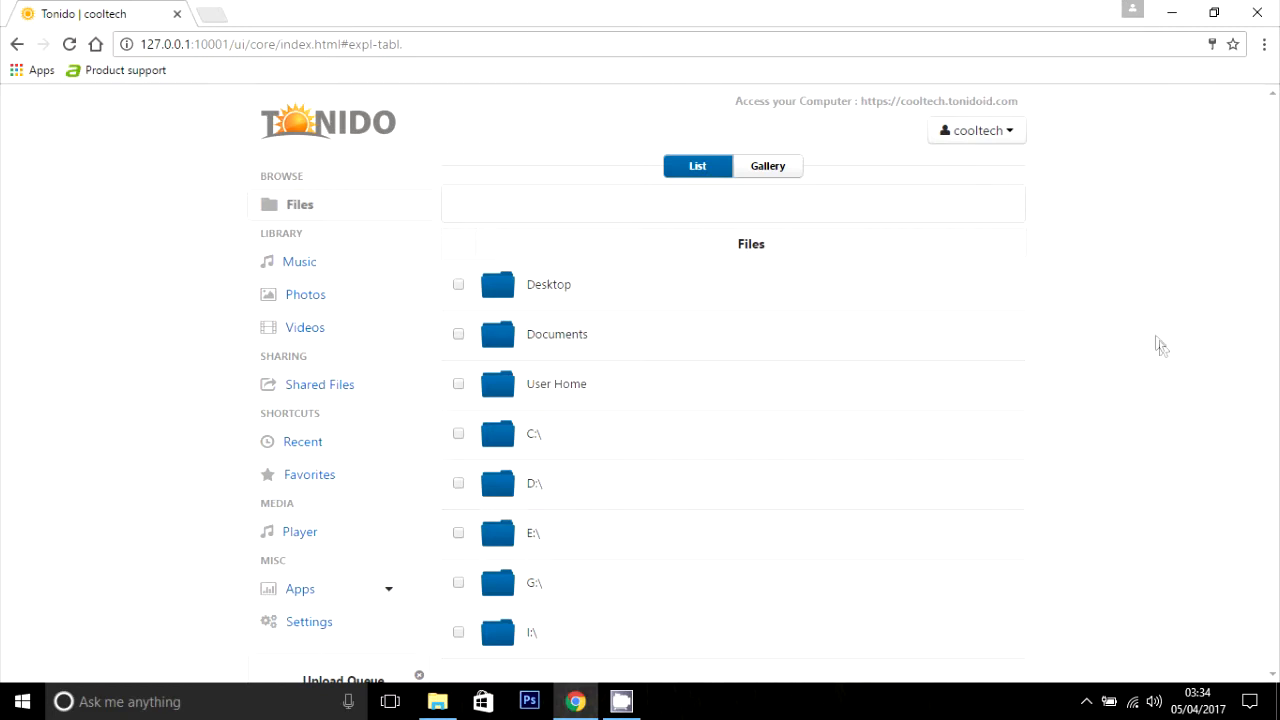
{"action": "mouse_move", "coordinate": [696, 440]}
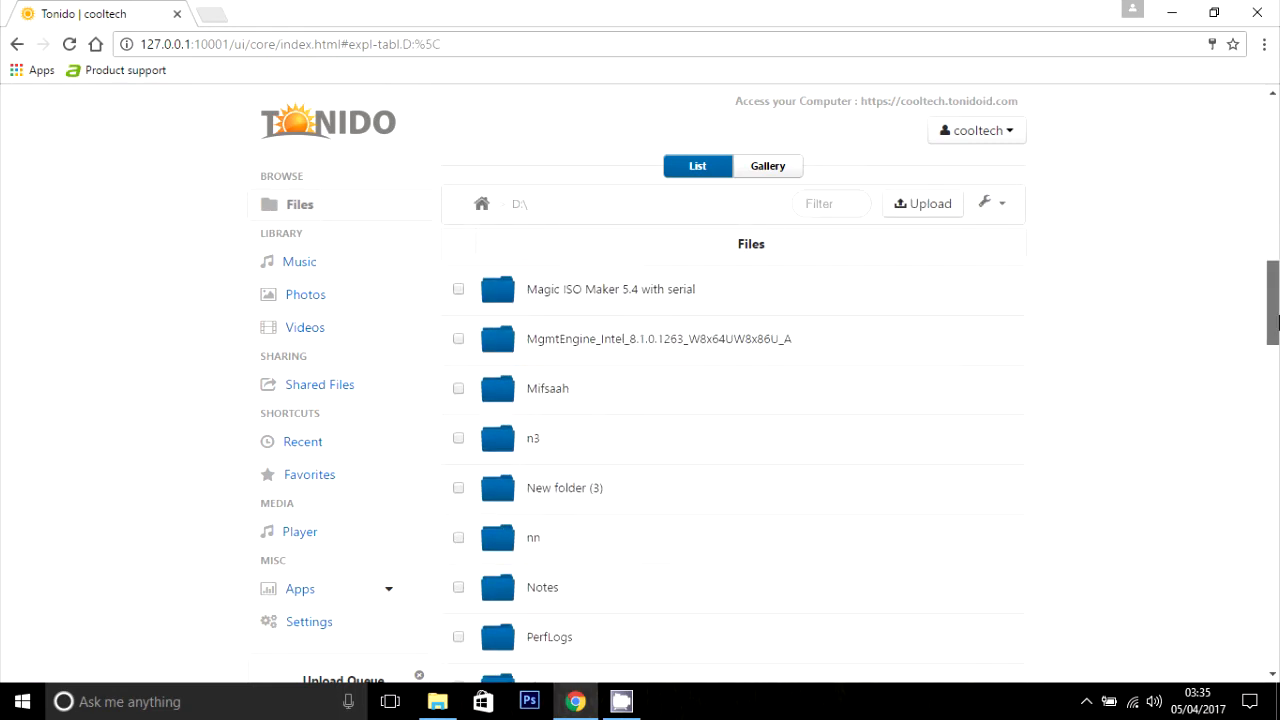
Share the Notes folder on D:\ and go into its Advanced Options
{"action": "scroll", "scroll_direction": "down", "scroll_amount": 3}
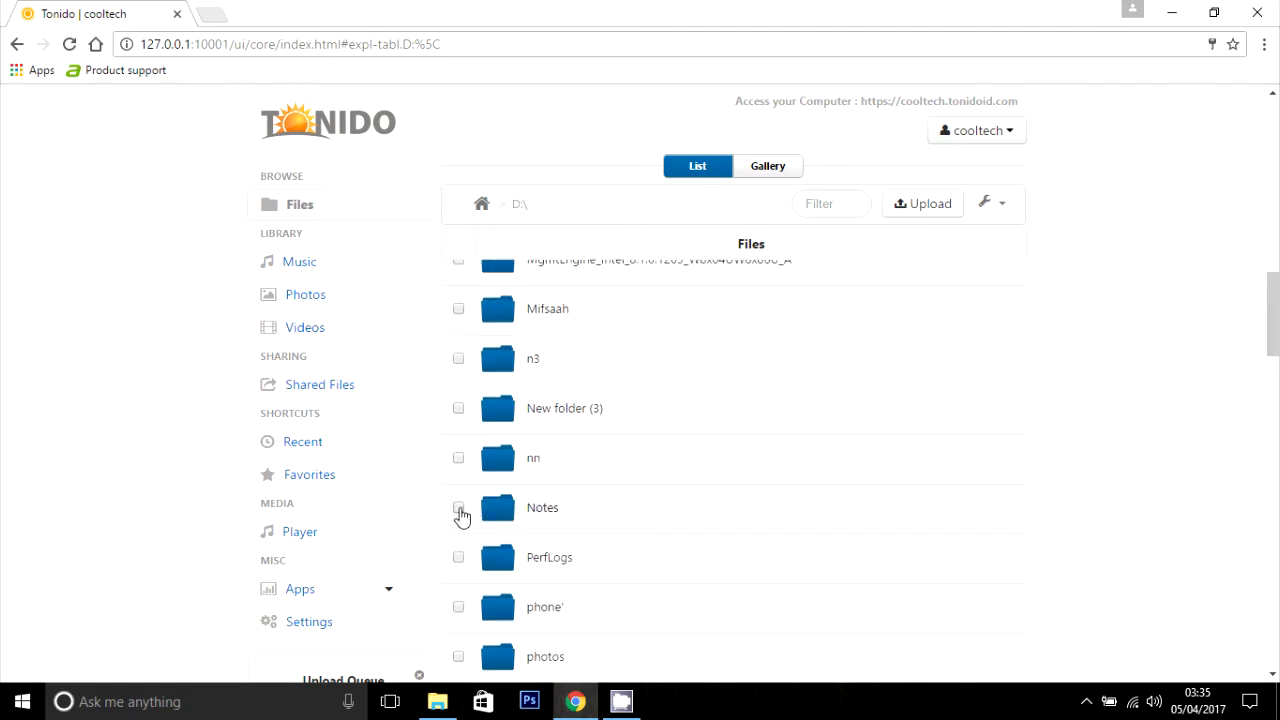
{"action": "left_click", "coordinate": [458, 508]}
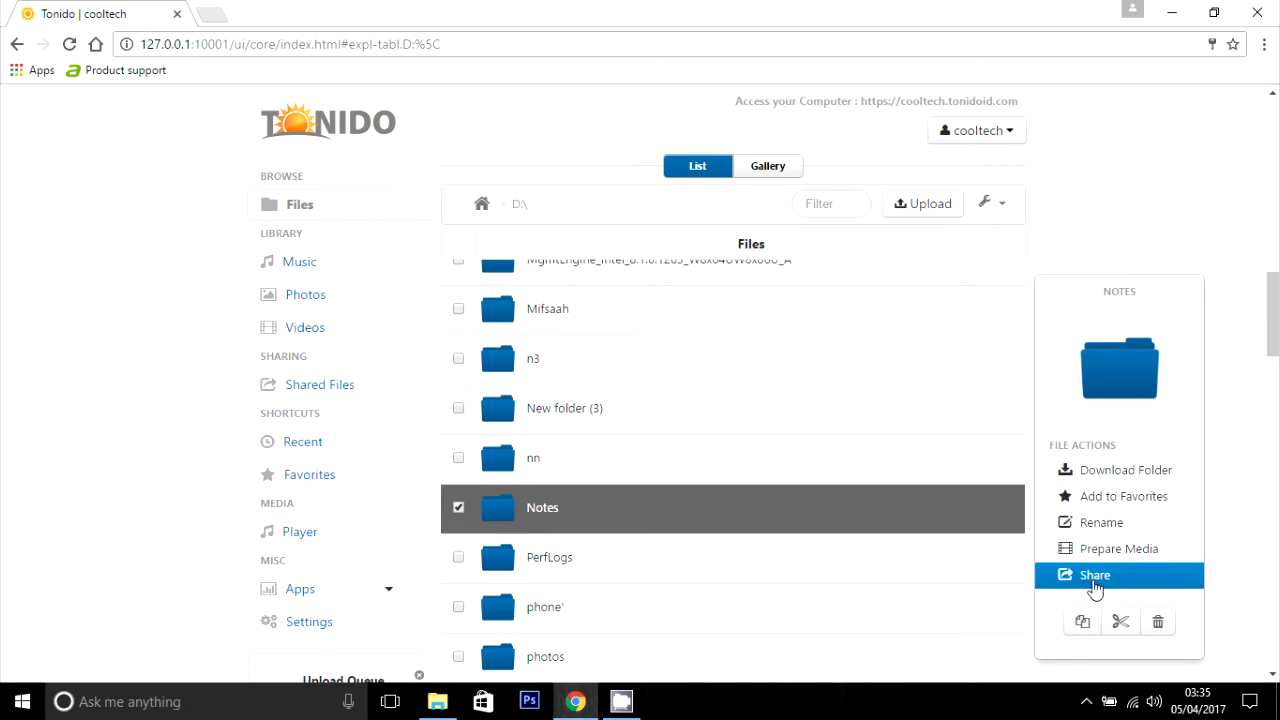
{"action": "left_click", "coordinate": [1094, 574]}
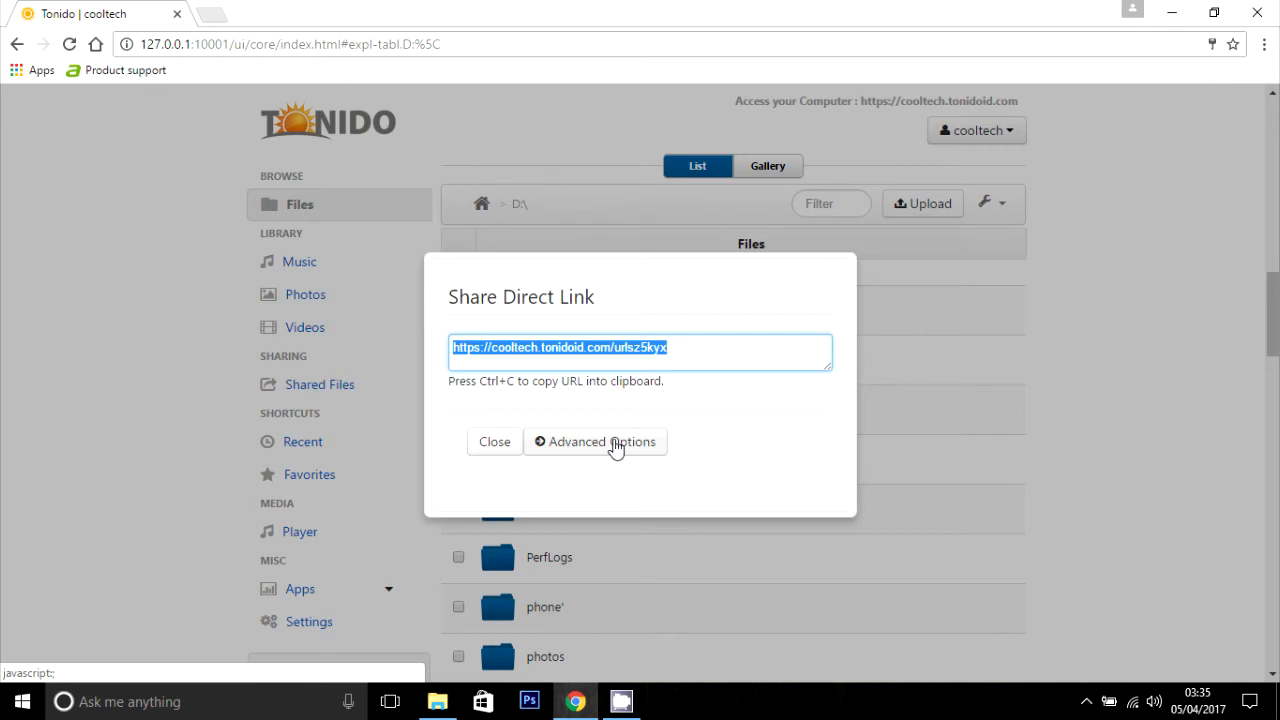
{"action": "left_click", "coordinate": [596, 442]}
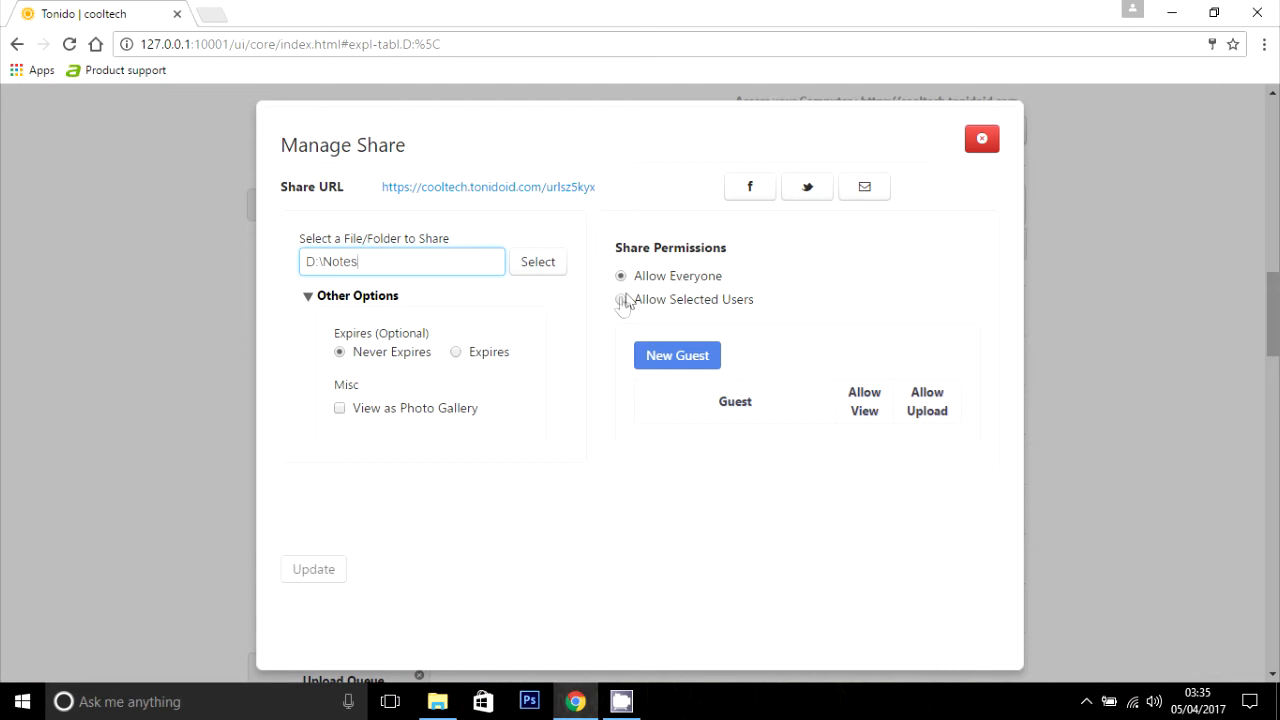
{"action": "mouse_move", "coordinate": [620, 302]}
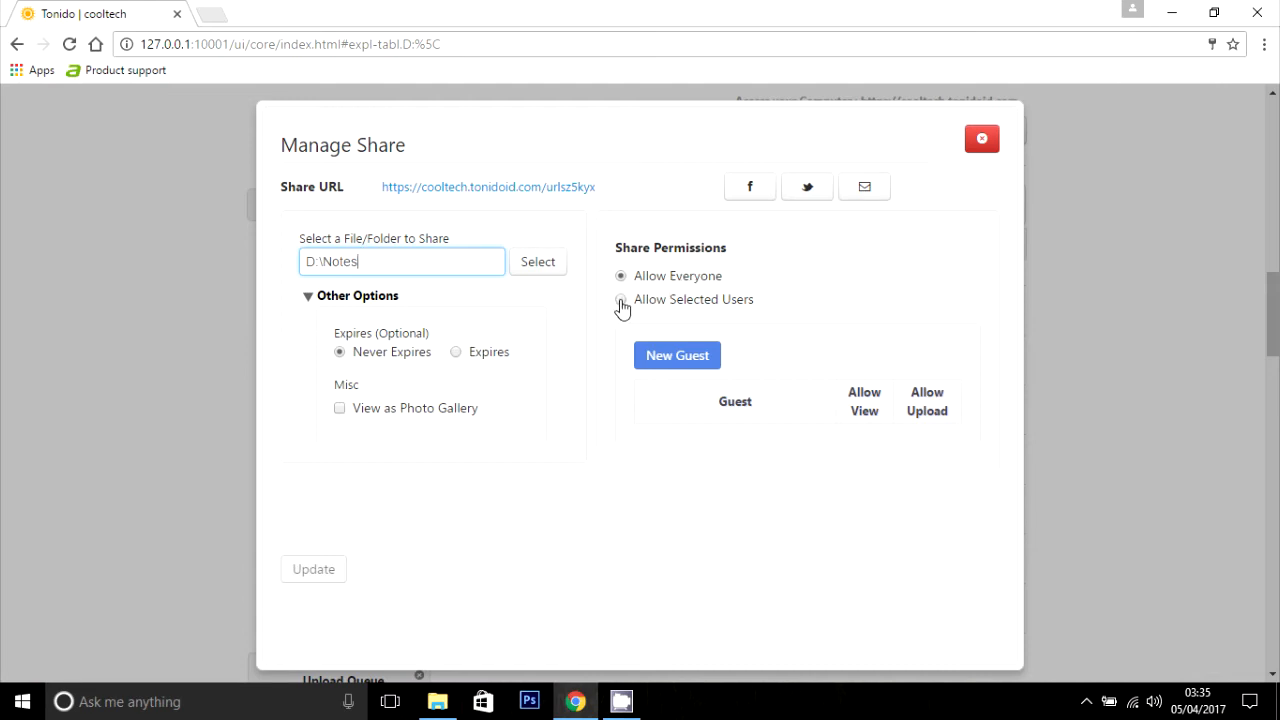
Restrict the share to selected users and create a new guest named friend
{"action": "left_click", "coordinate": [620, 300]}
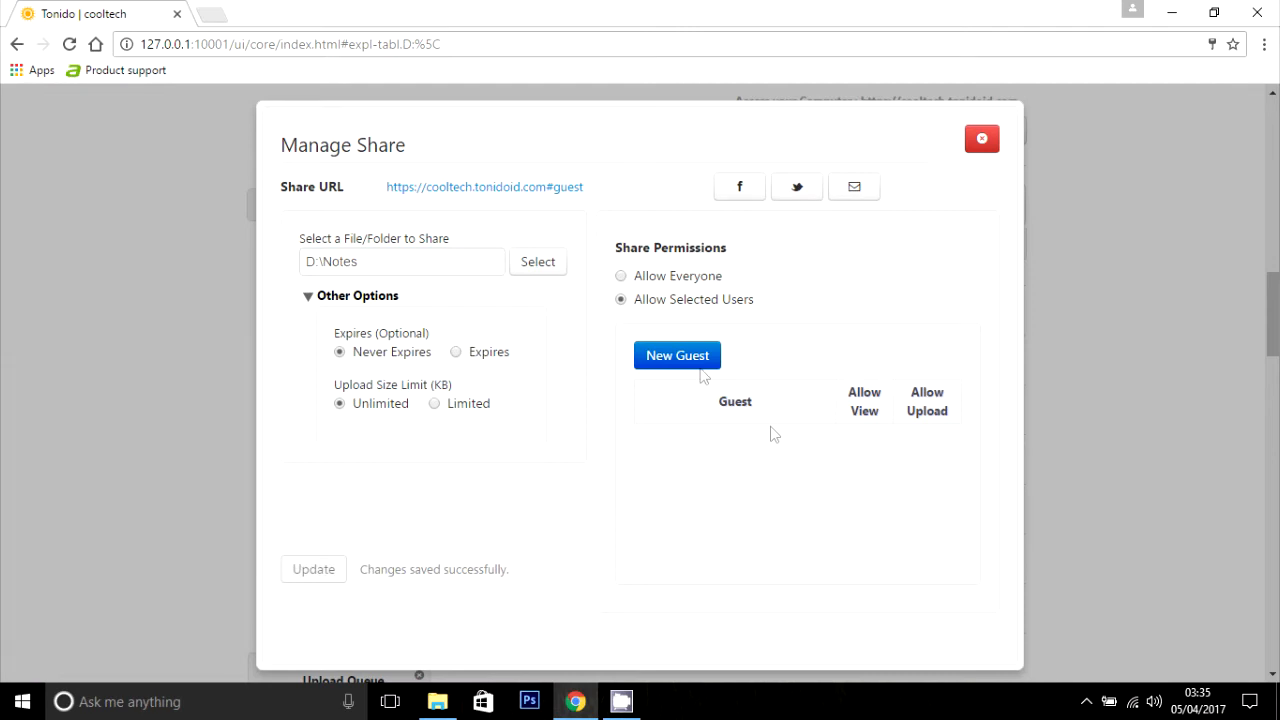
{"action": "left_click", "coordinate": [676, 356]}
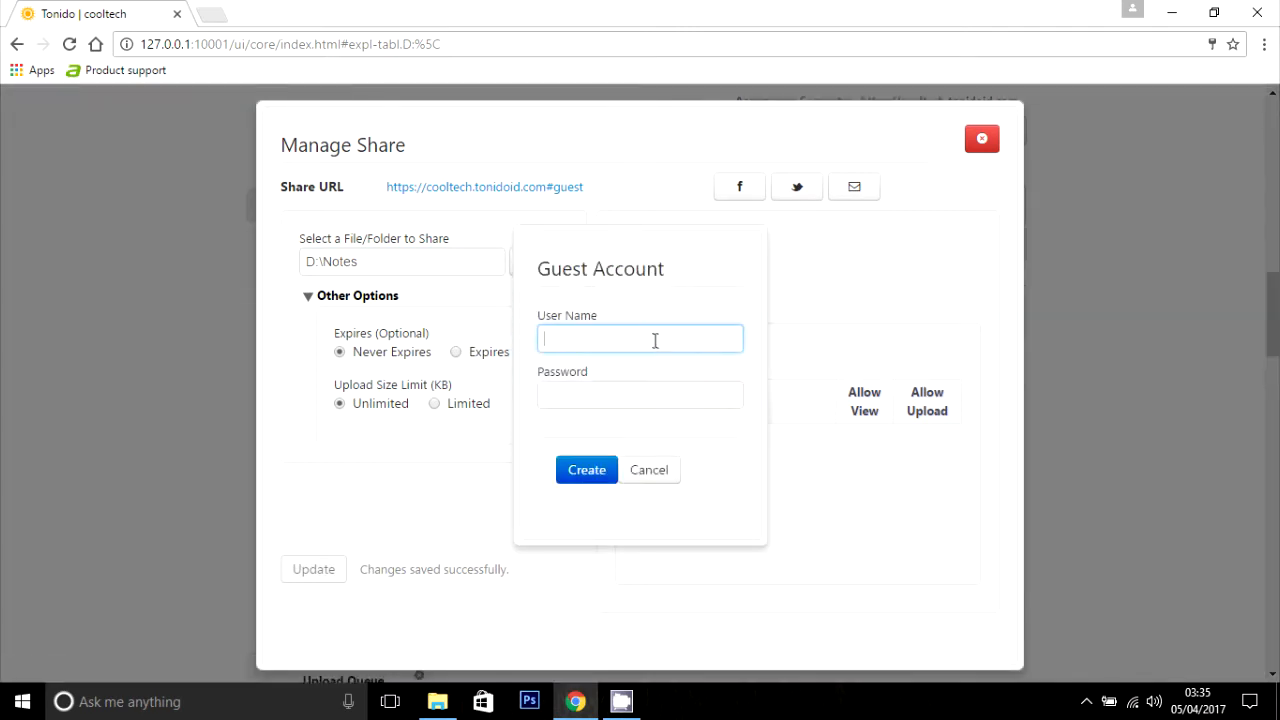
{"action": "type", "text": "fri"}
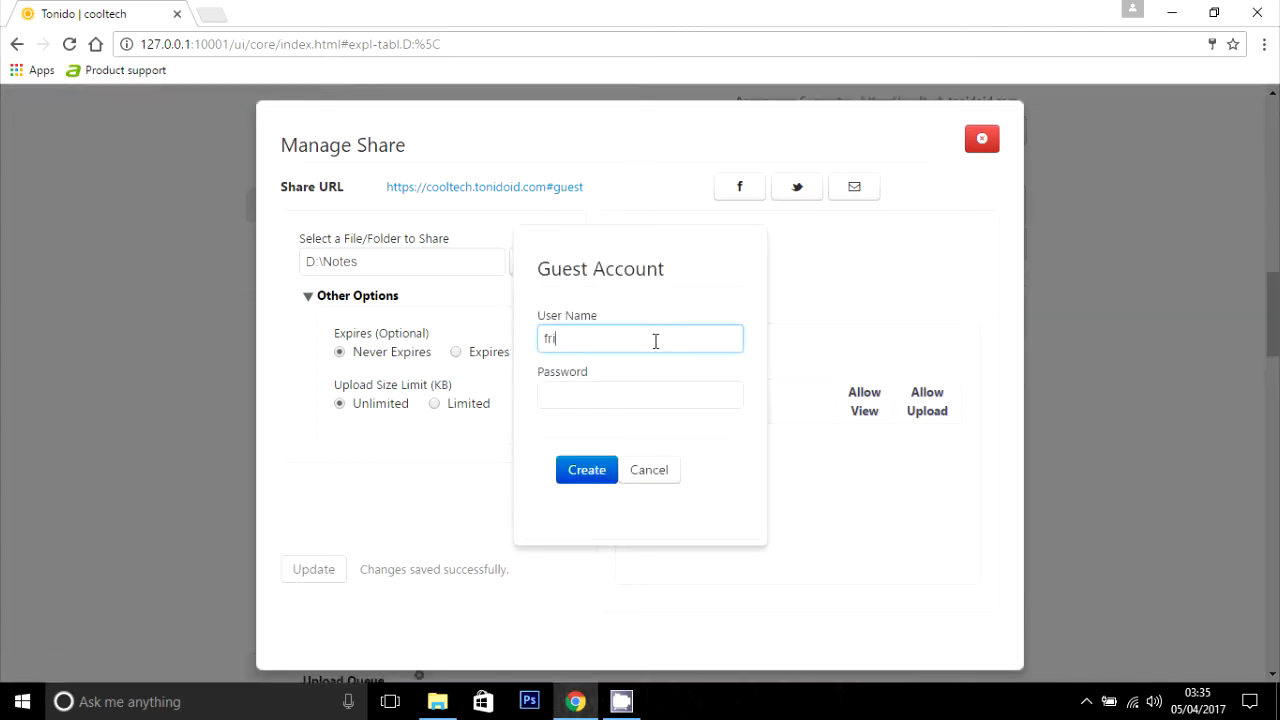
{"action": "key", "text": "Backspace"}
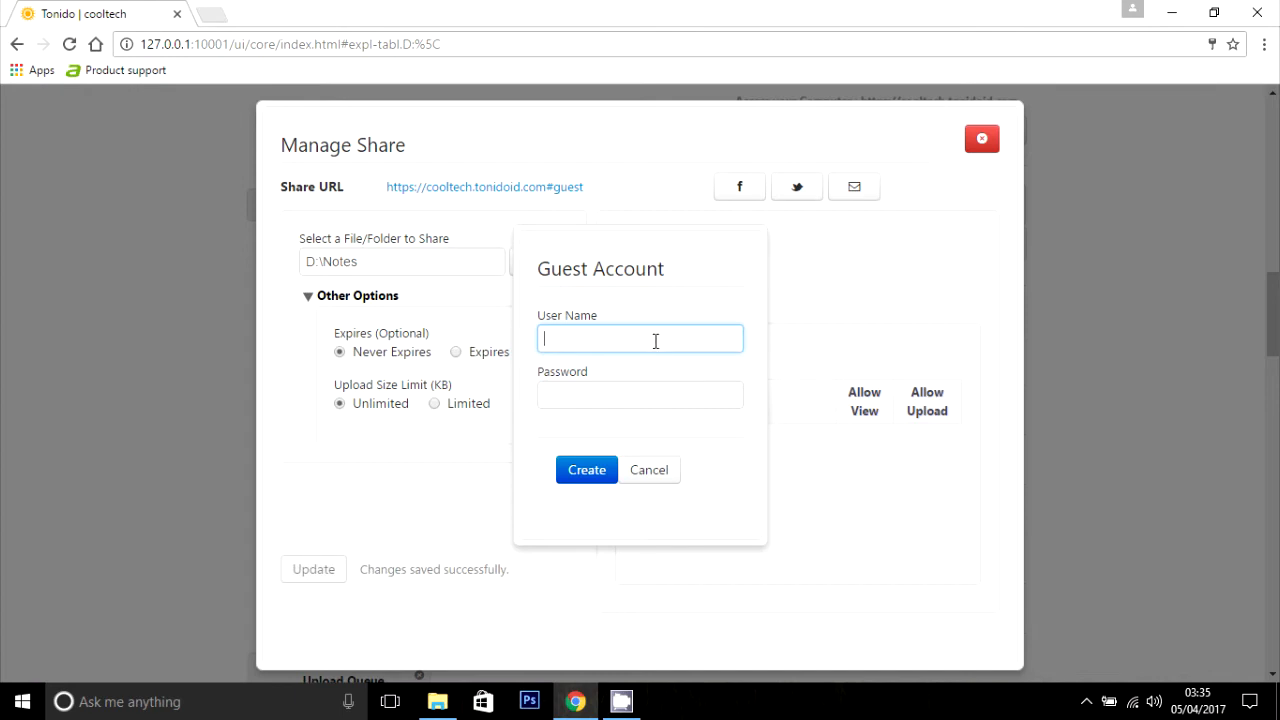
{"action": "type", "text": "friend"}
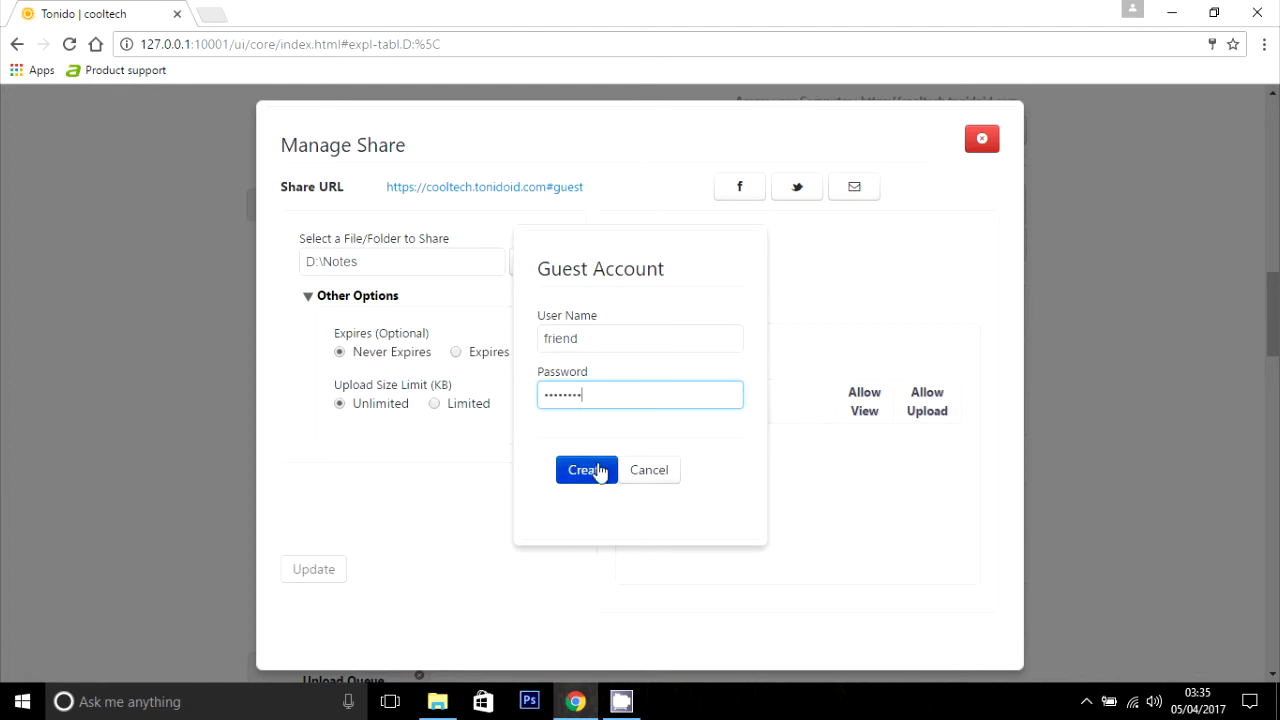
{"action": "left_click", "coordinate": [586, 470]}
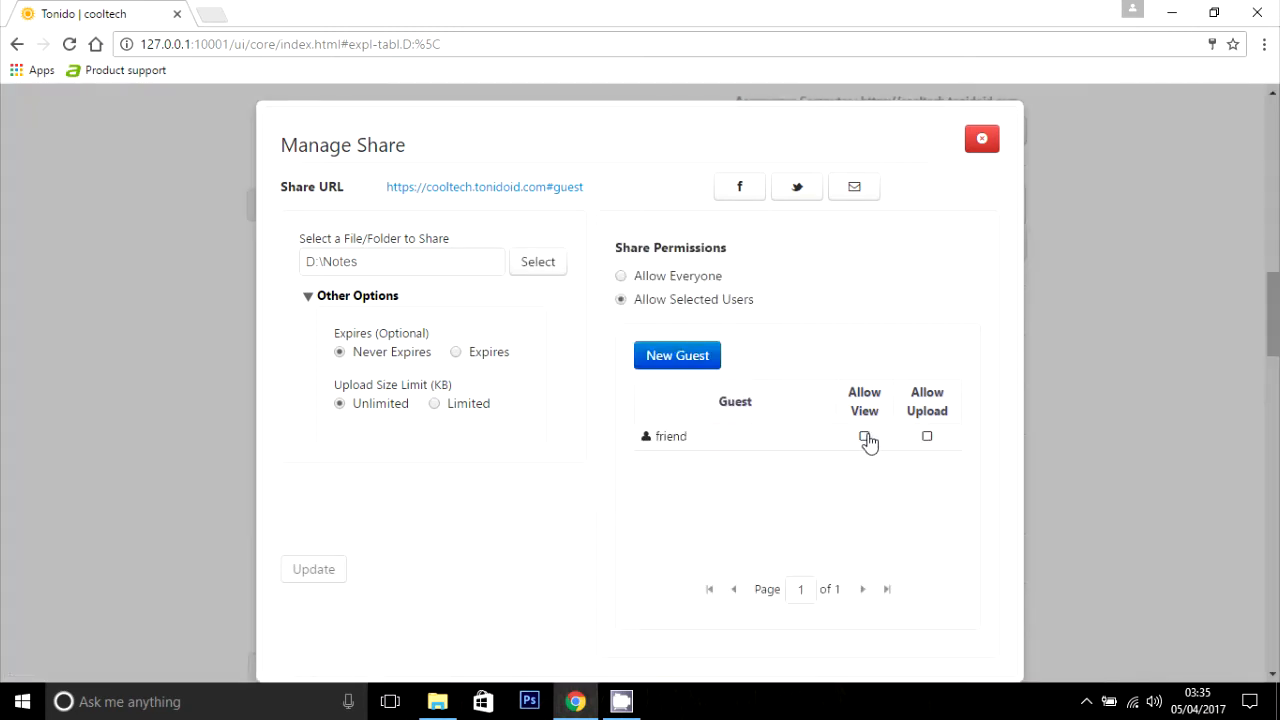
Allow friend to view and upload, keep the share never expiring, and save the changes
{"action": "left_click", "coordinate": [864, 436]}
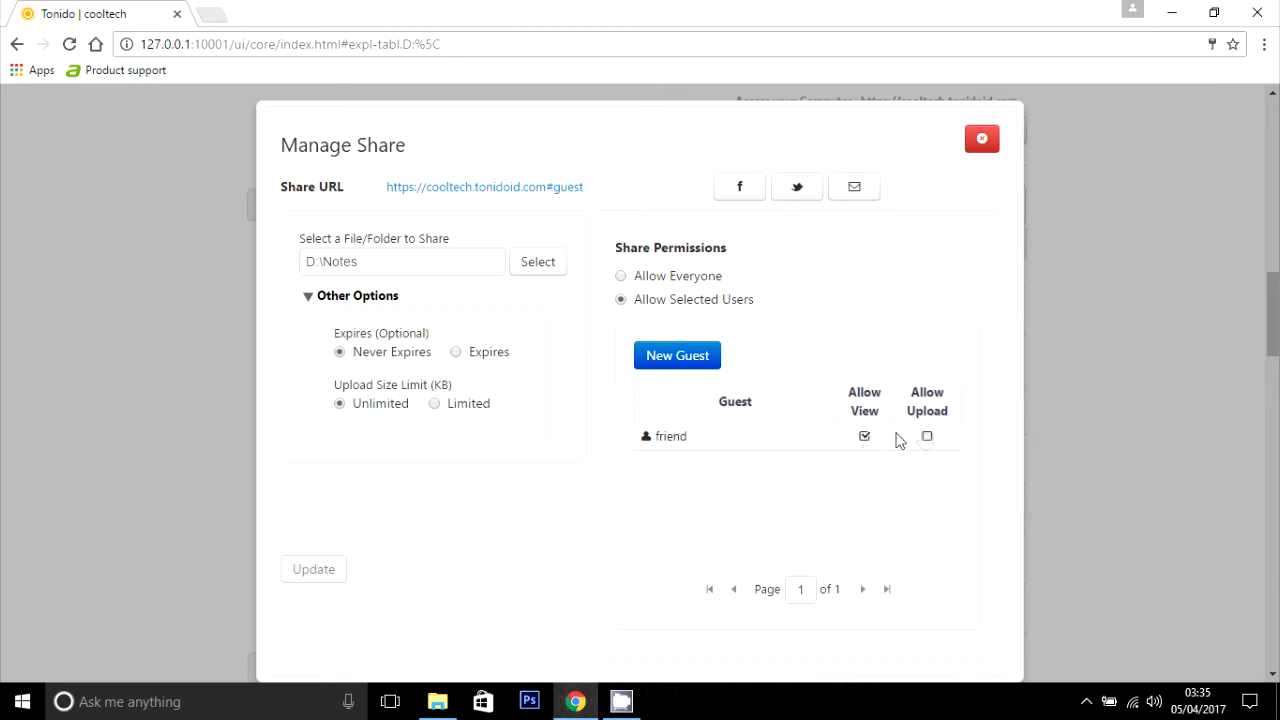
{"action": "mouse_move", "coordinate": [928, 436]}
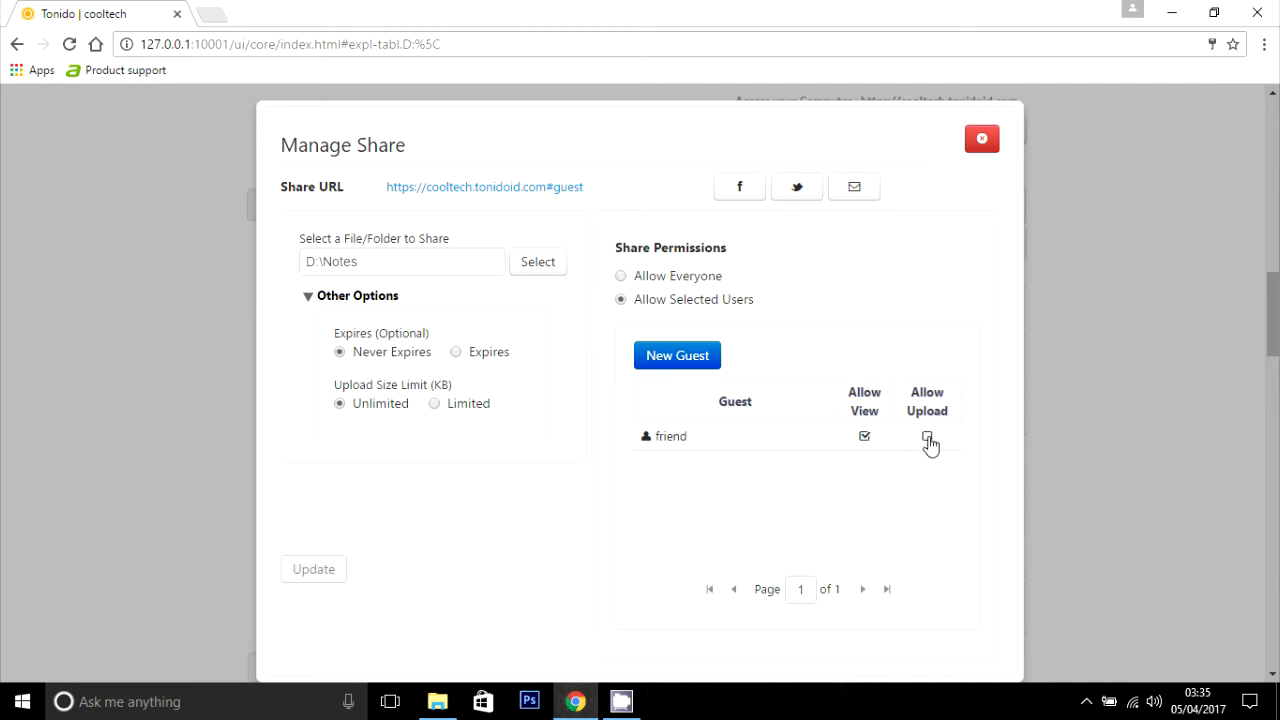
{"action": "left_click", "coordinate": [928, 436]}
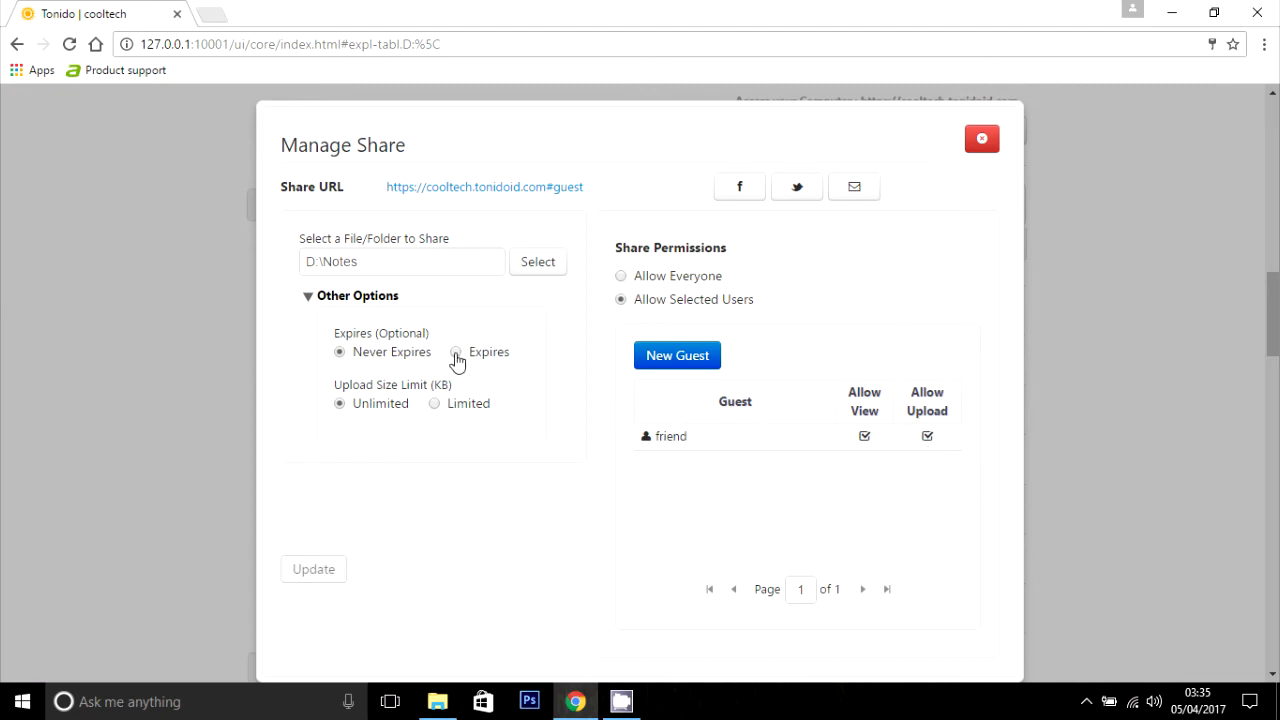
{"action": "left_click", "coordinate": [456, 352]}
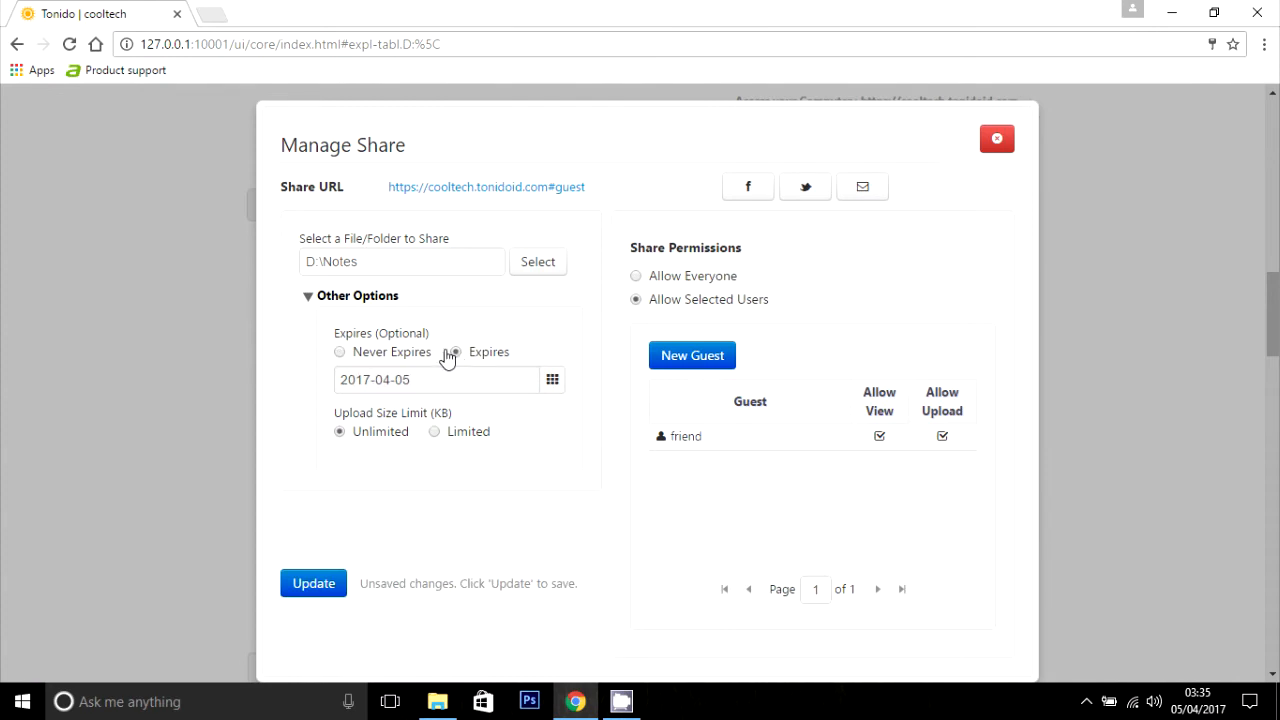
{"action": "left_click", "coordinate": [340, 352]}
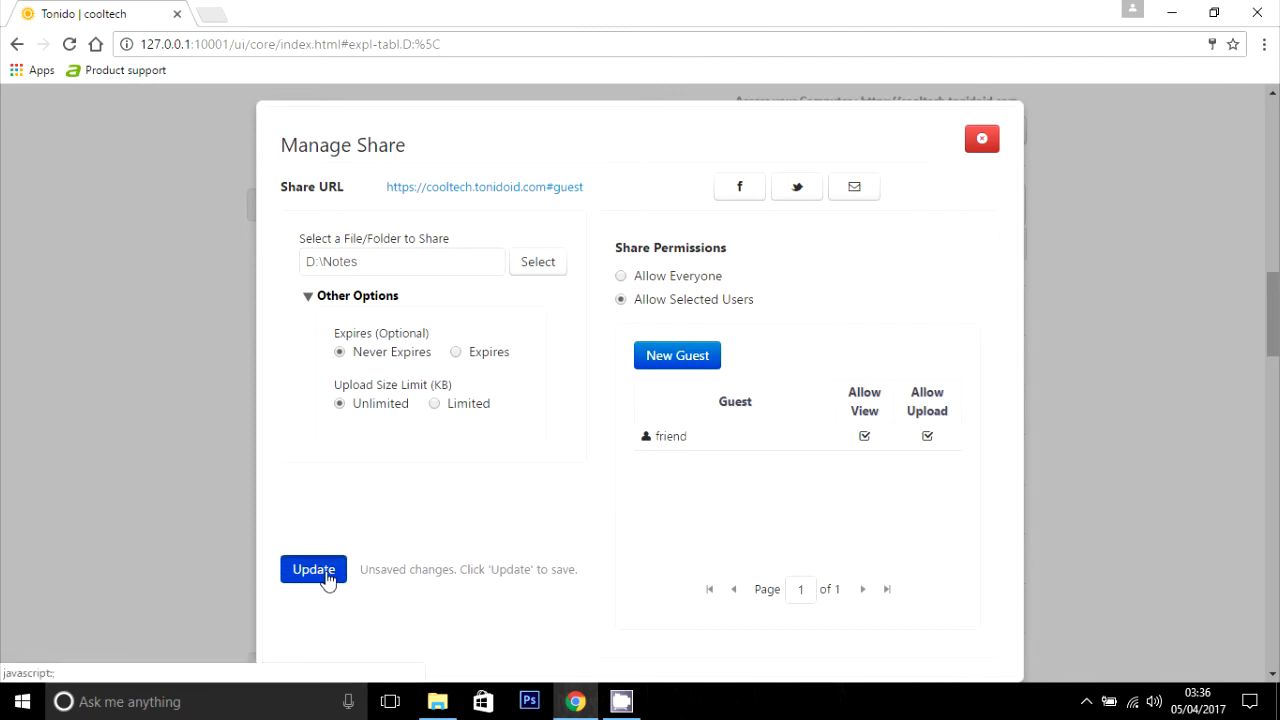
{"action": "left_click", "coordinate": [312, 568]}
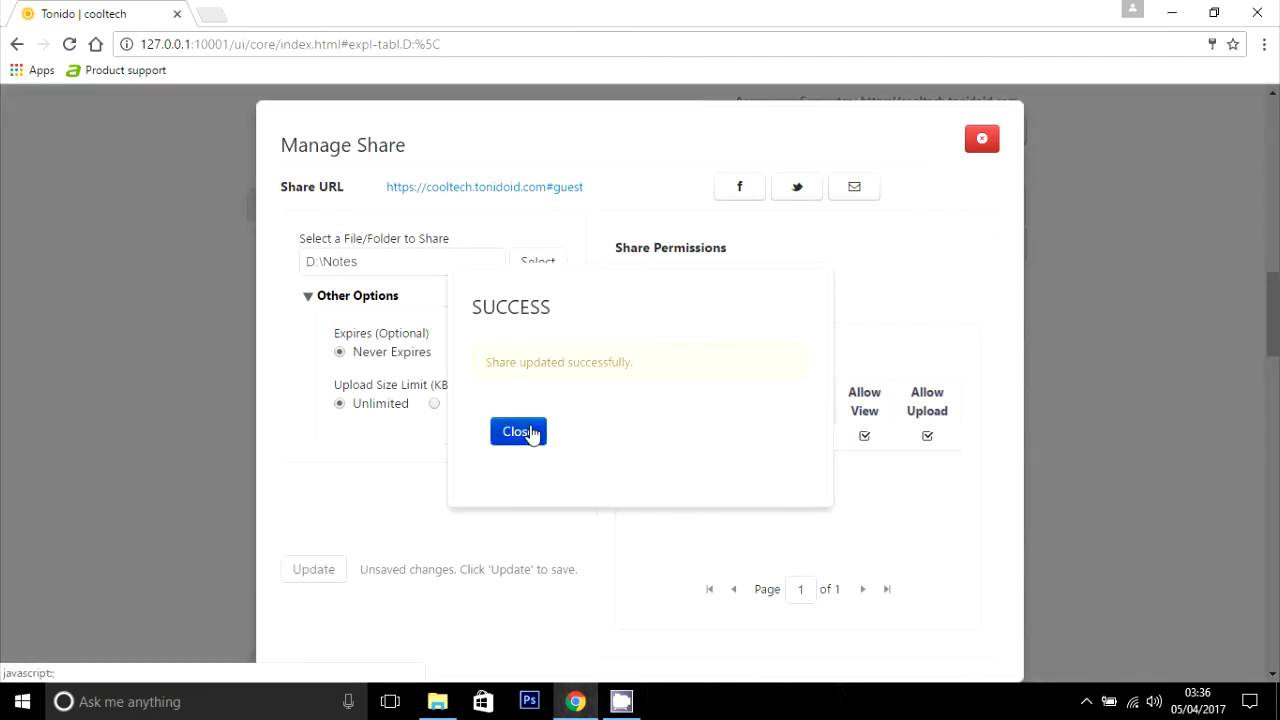
{"action": "left_click", "coordinate": [518, 432]}
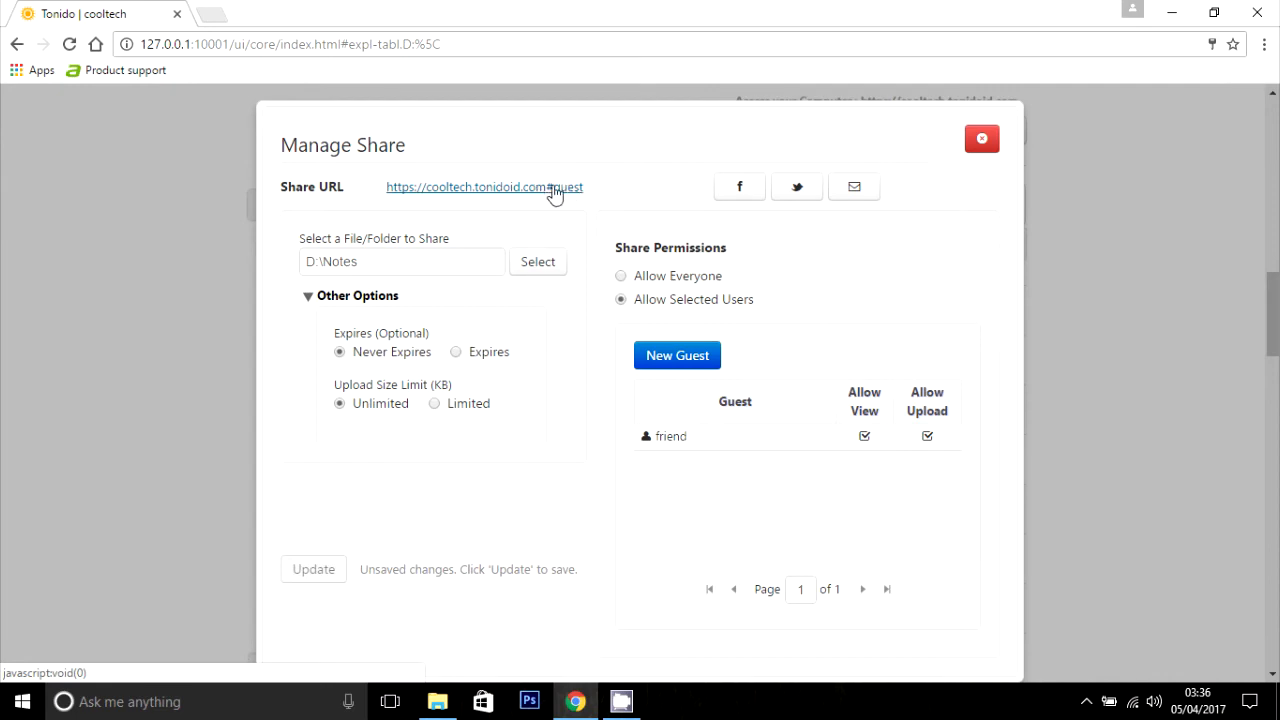
{"action": "mouse_move", "coordinate": [564, 196]}
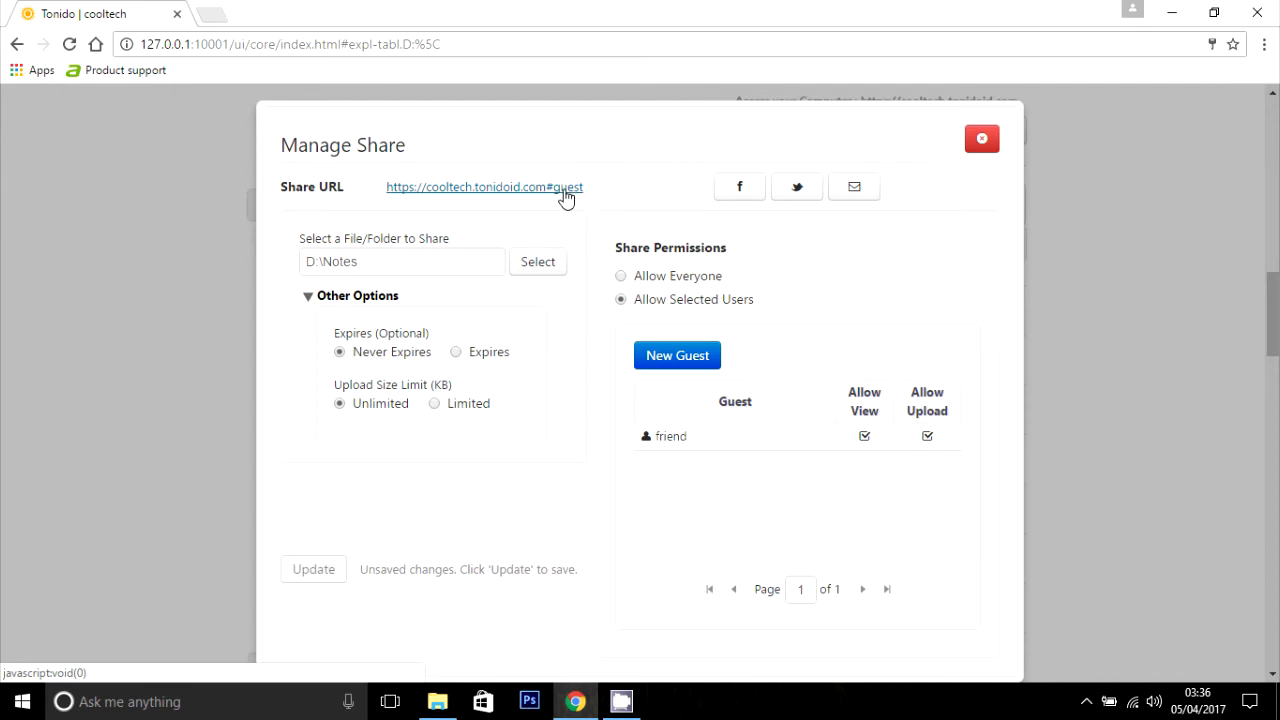
{"action": "mouse_move", "coordinate": [580, 200]}
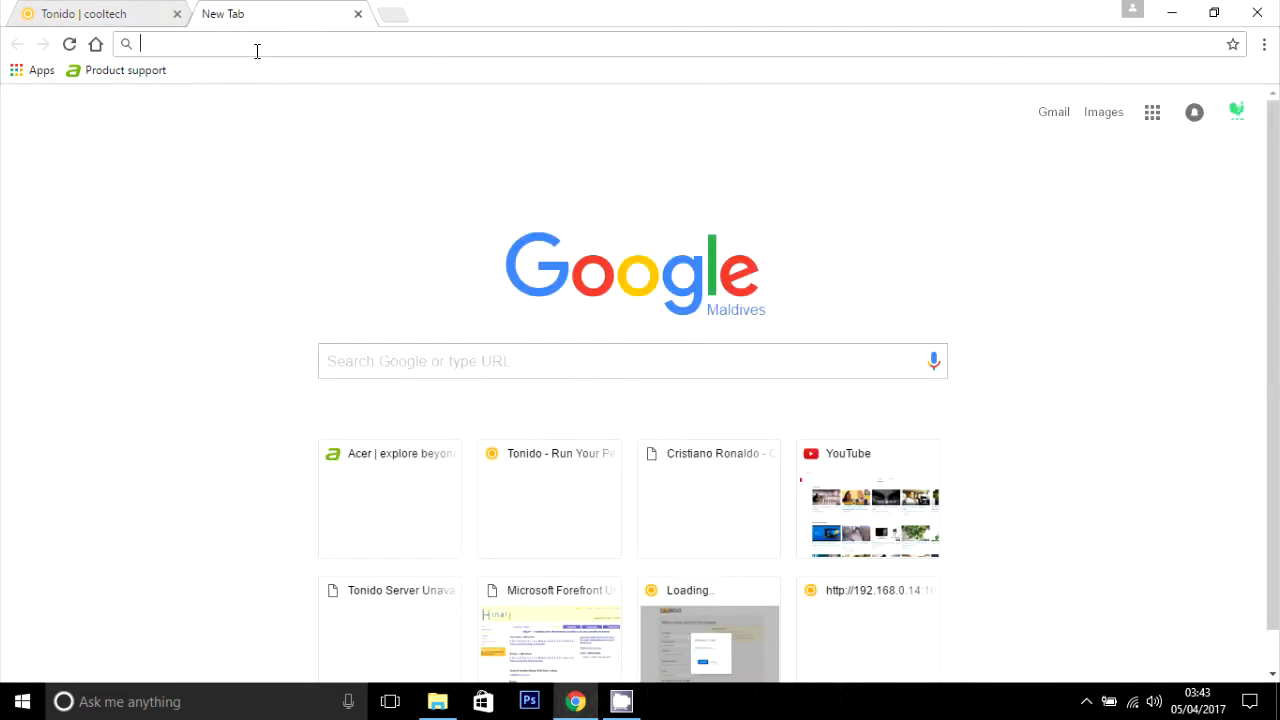
Sign in at cooltech.tonidoid.com/#guest as guest 'friend' so the shared Notes folder is listed
{"action": "type", "text": "https://cooltech.tonidoid.com/#guest"}
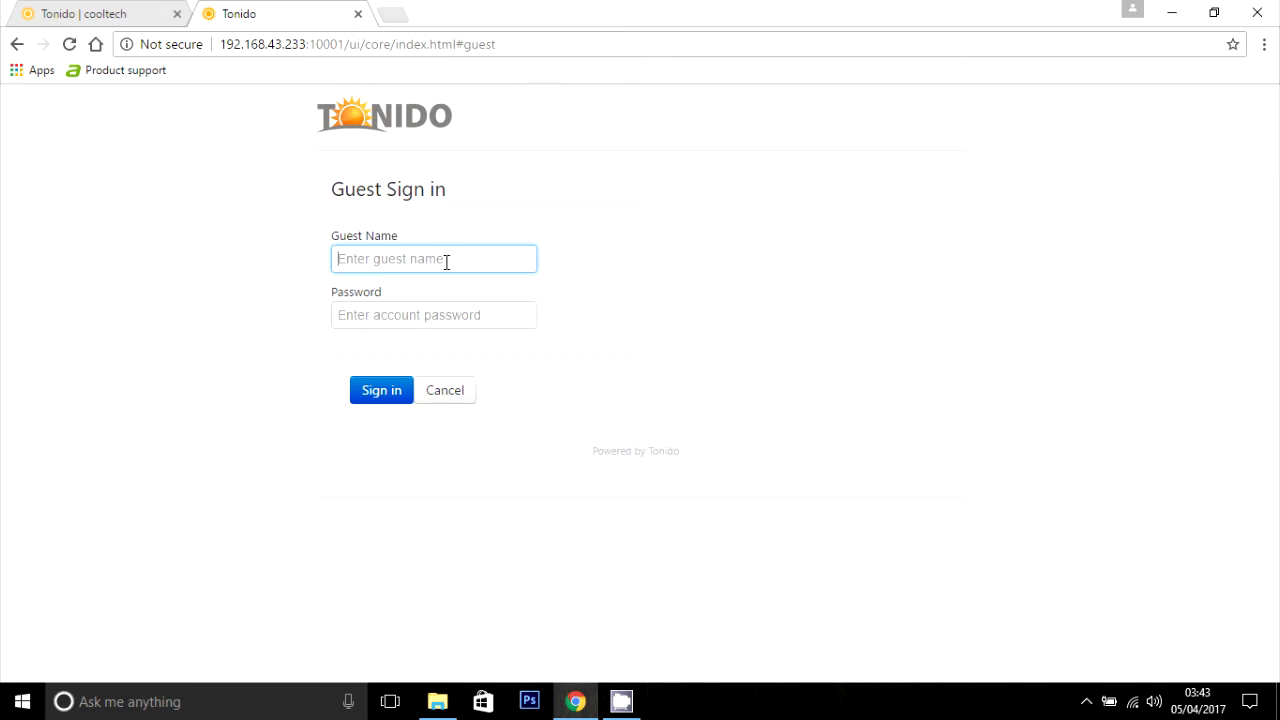
{"action": "type", "text": "friend"}
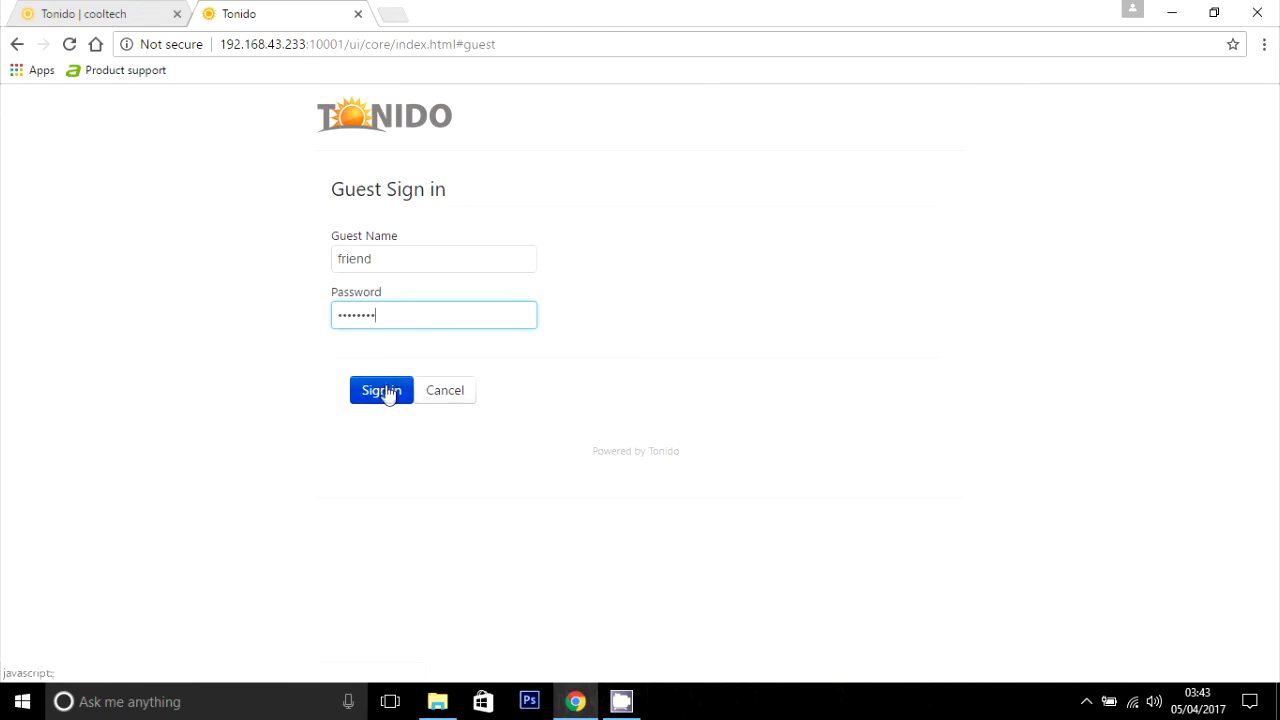
{"action": "left_click", "coordinate": [380, 390]}
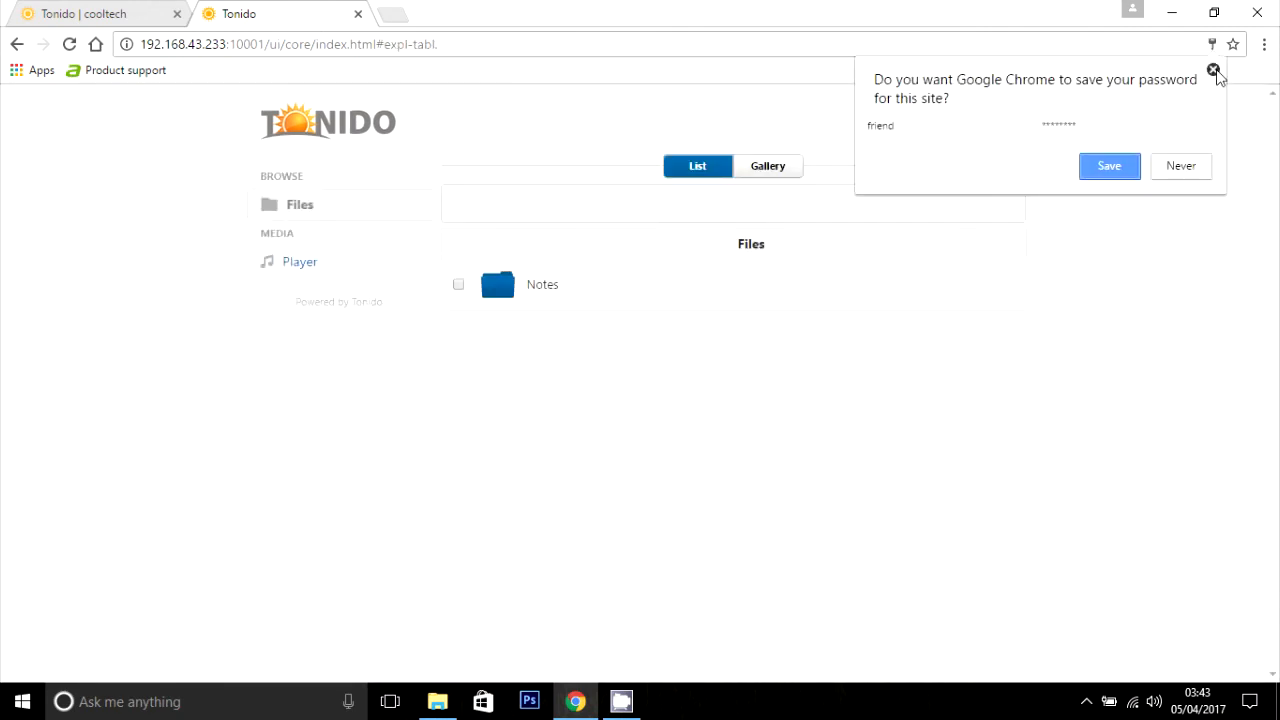
Decline saving the password and end inside Notes, showing BRM, Corporate Governance, Remuneration Management and Strategic Management
{"action": "left_click", "coordinate": [1214, 72]}
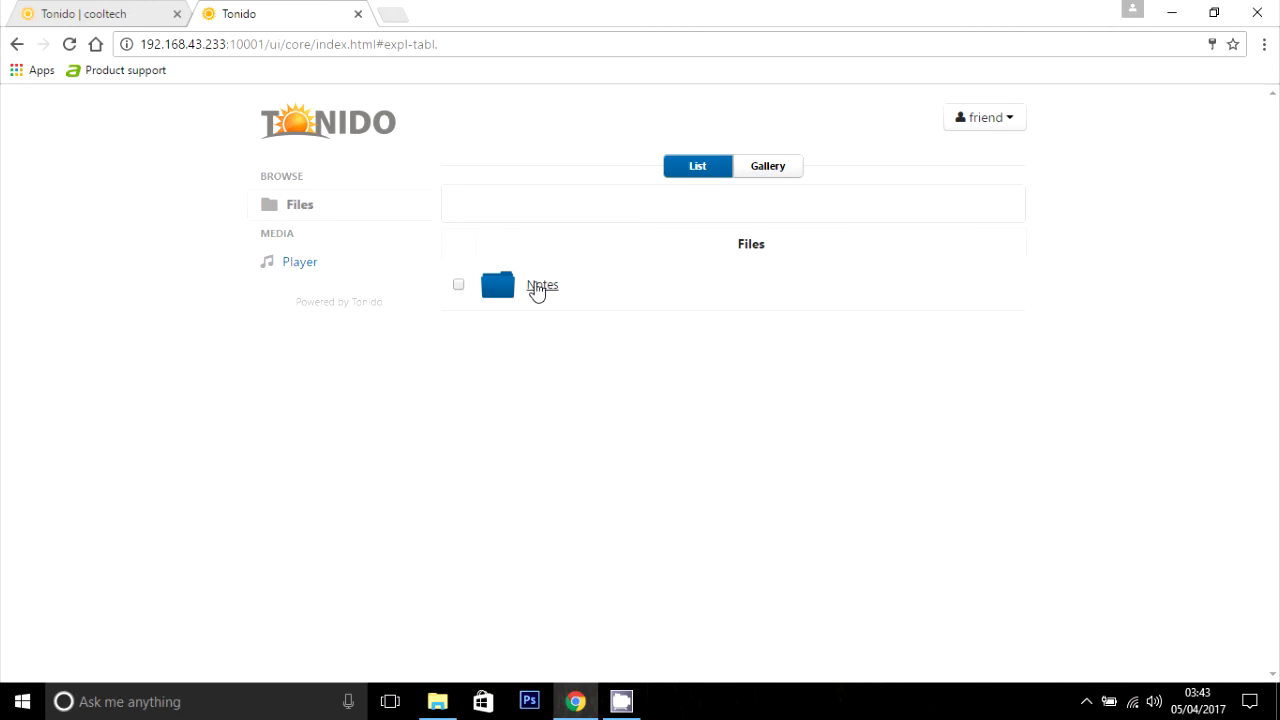
{"action": "double_click", "coordinate": [542, 284]}
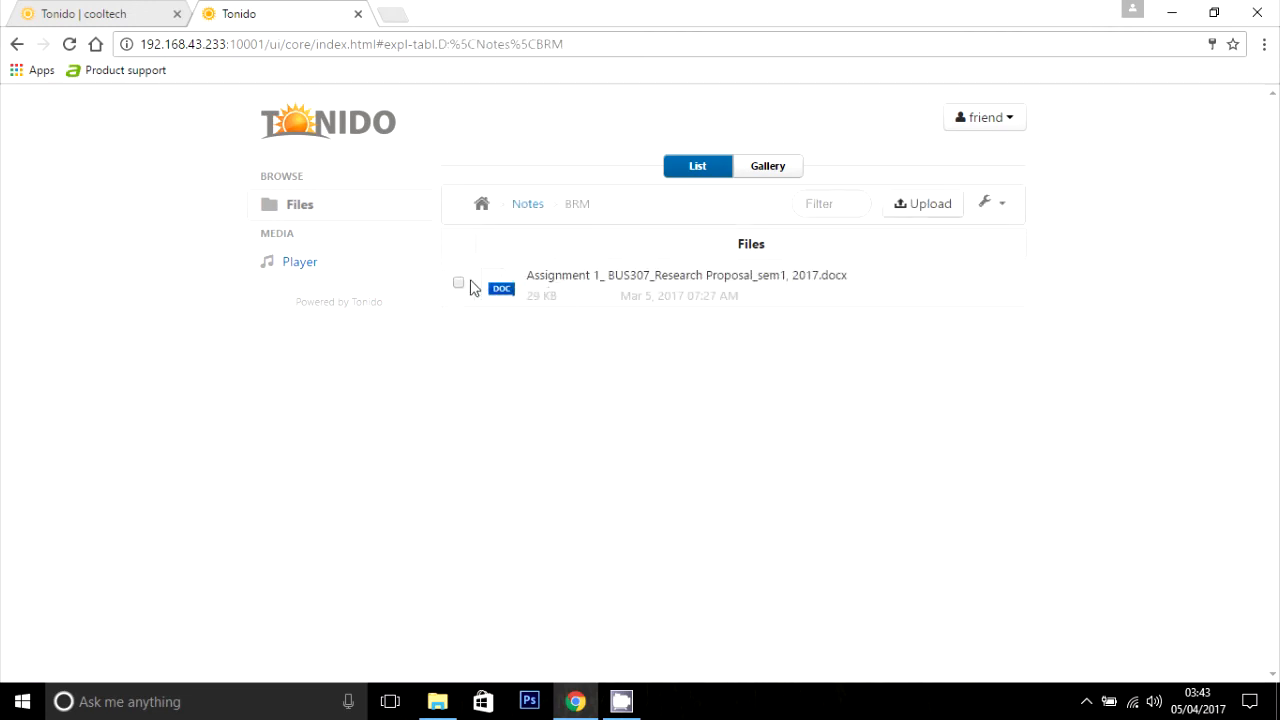
{"action": "left_click", "coordinate": [458, 282]}
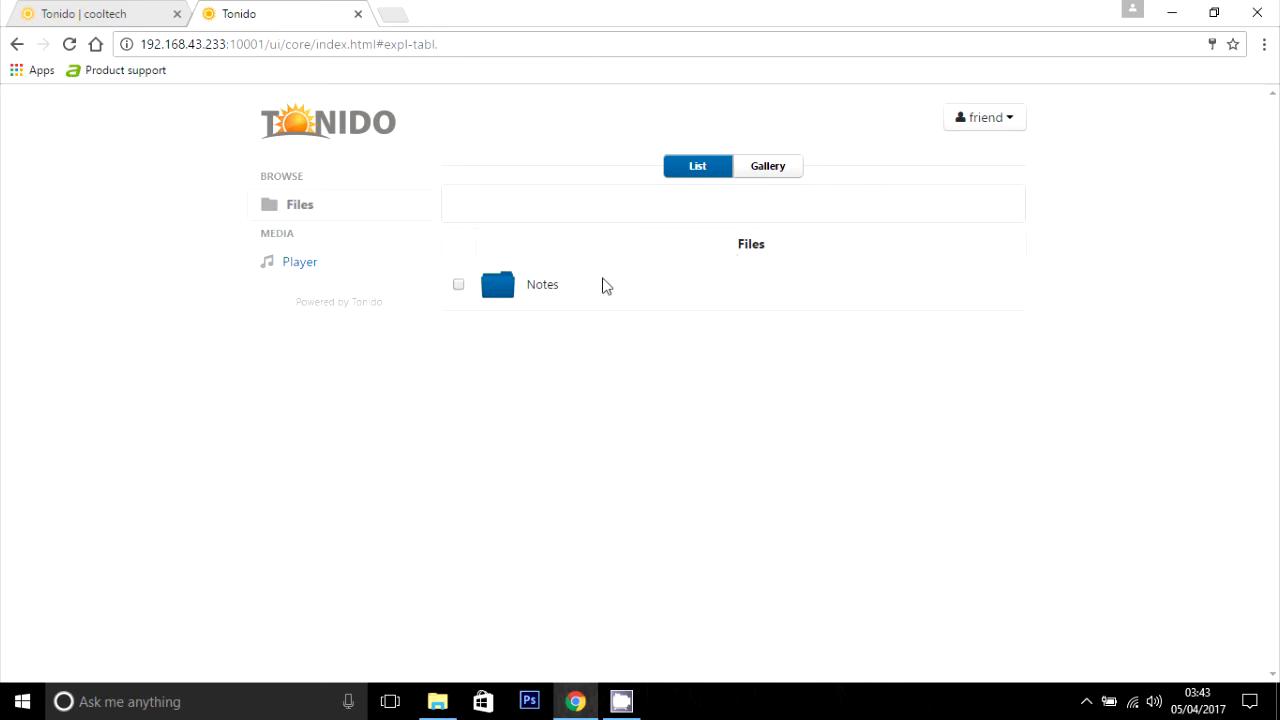
{"action": "double_click", "coordinate": [498, 284]}
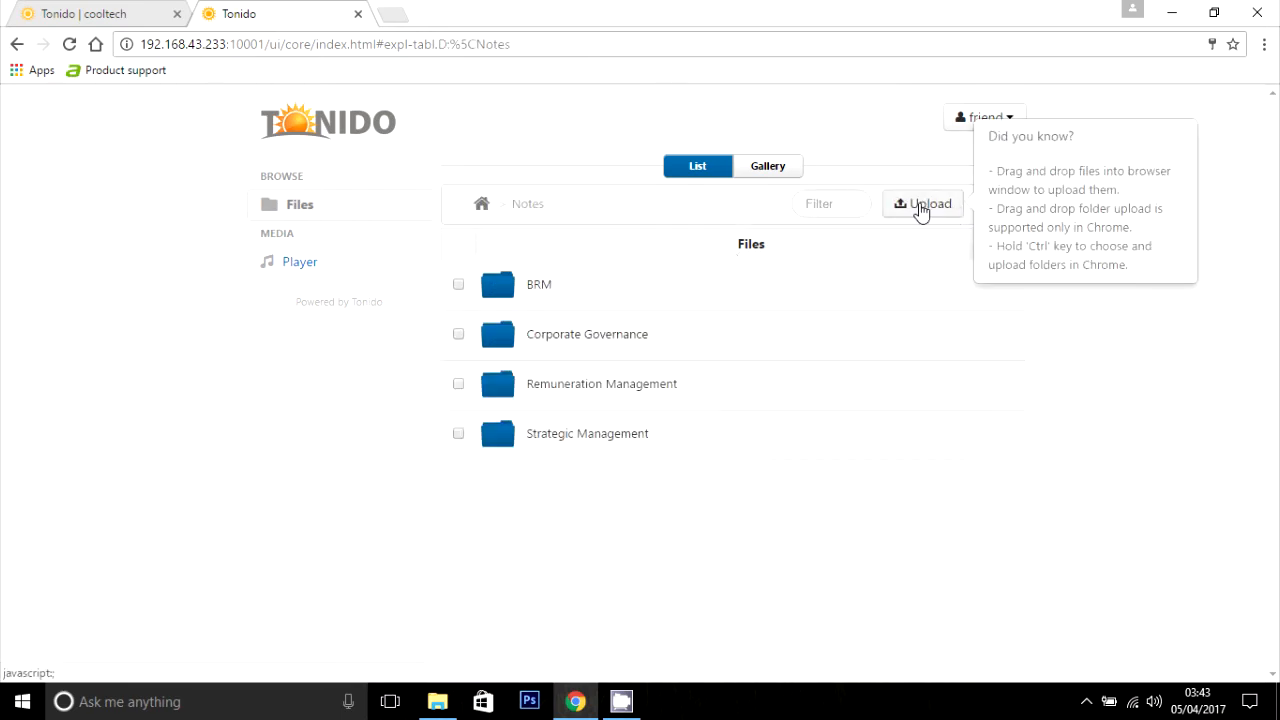
Upload notes.docx from the Desktop into the shared Notes folder
{"action": "left_click", "coordinate": [922, 204]}
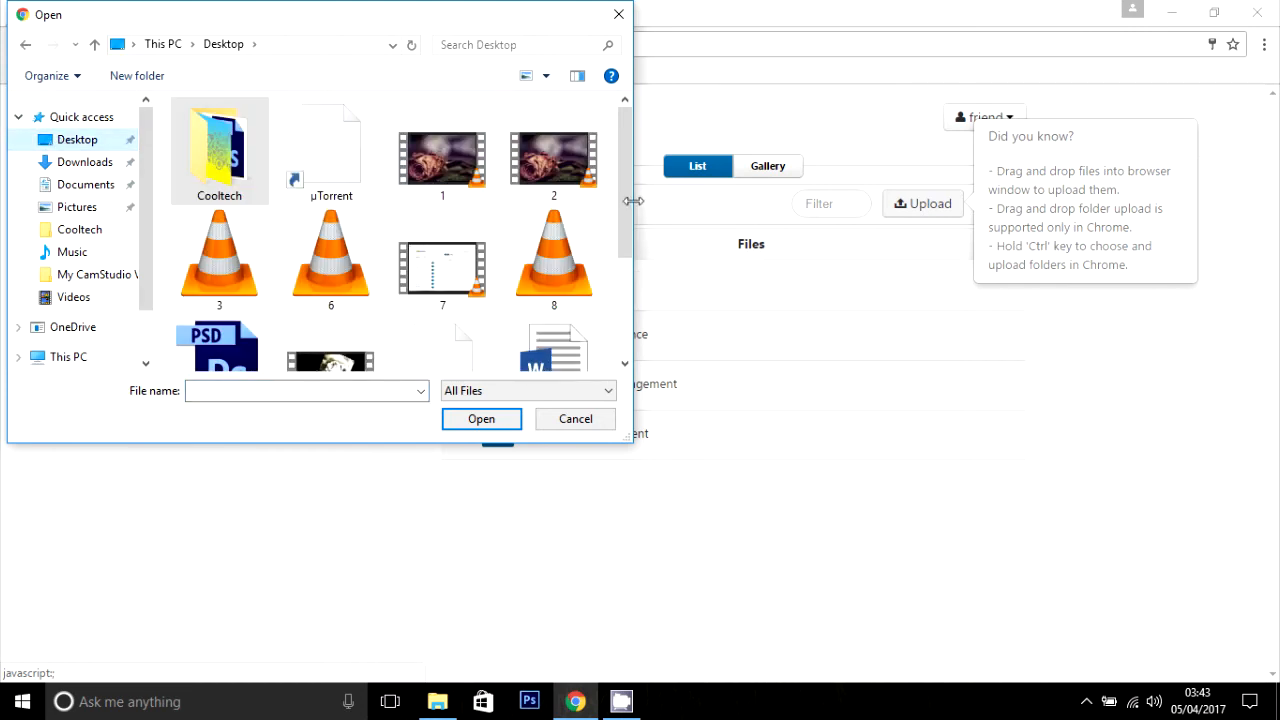
{"action": "scroll", "scroll_direction": "down", "scroll_amount": 3}
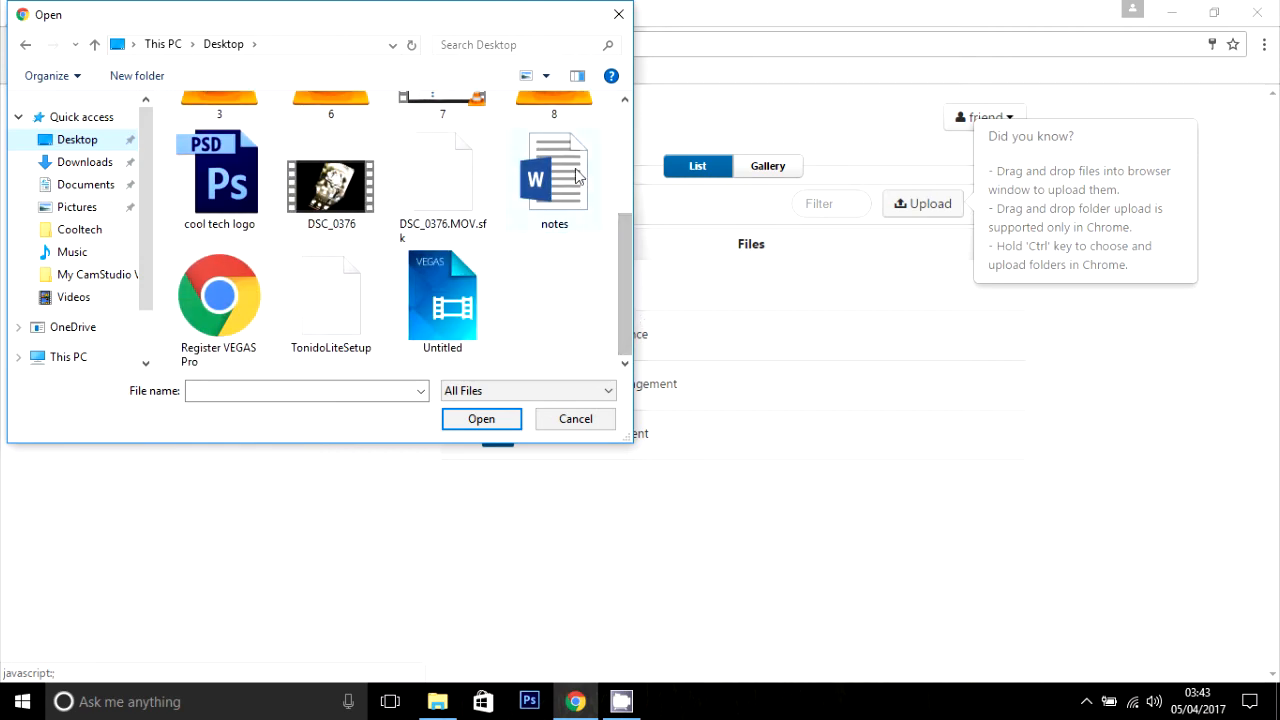
{"action": "left_click", "coordinate": [480, 418]}
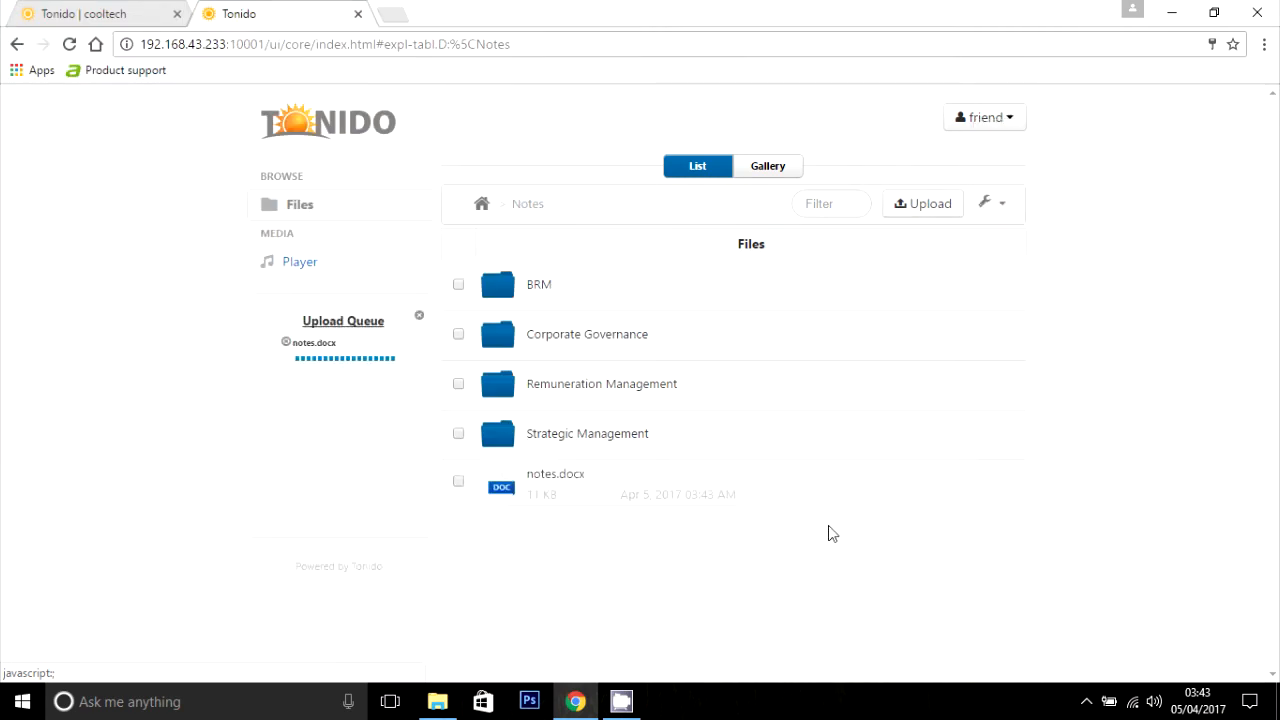
{"action": "mouse_move", "coordinate": [650, 554]}
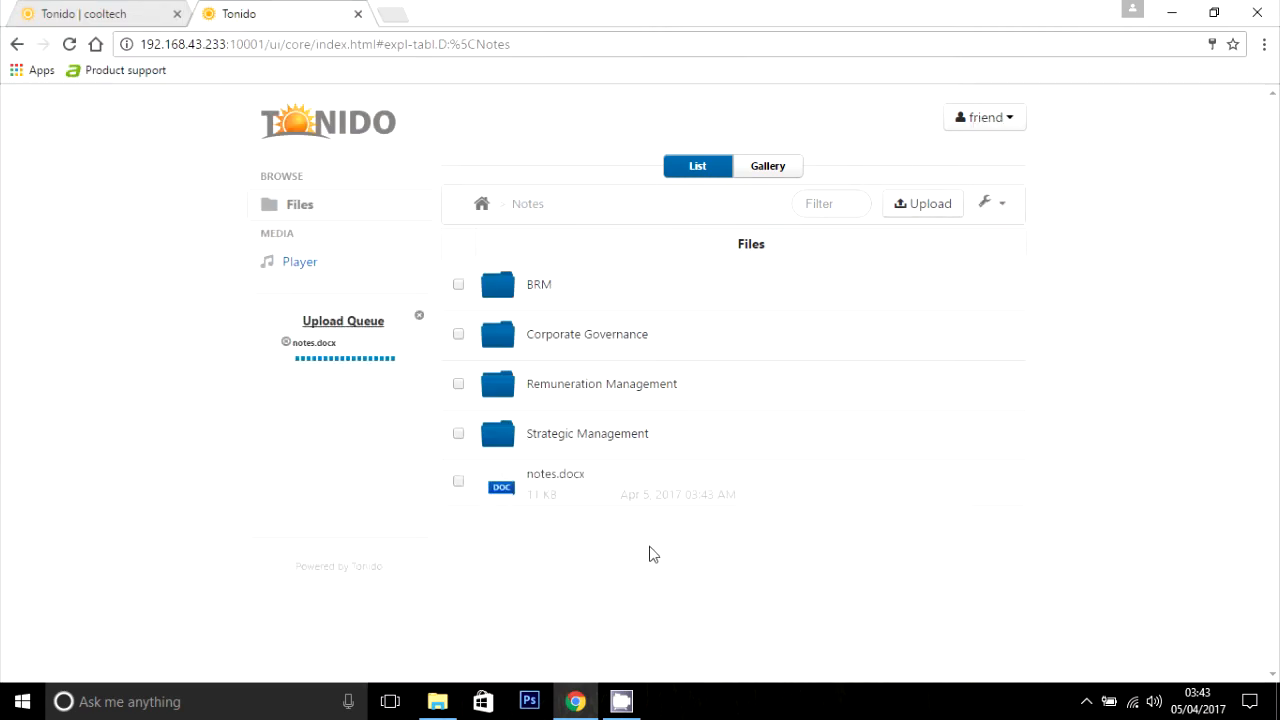
{"action": "mouse_move", "coordinate": [728, 344]}
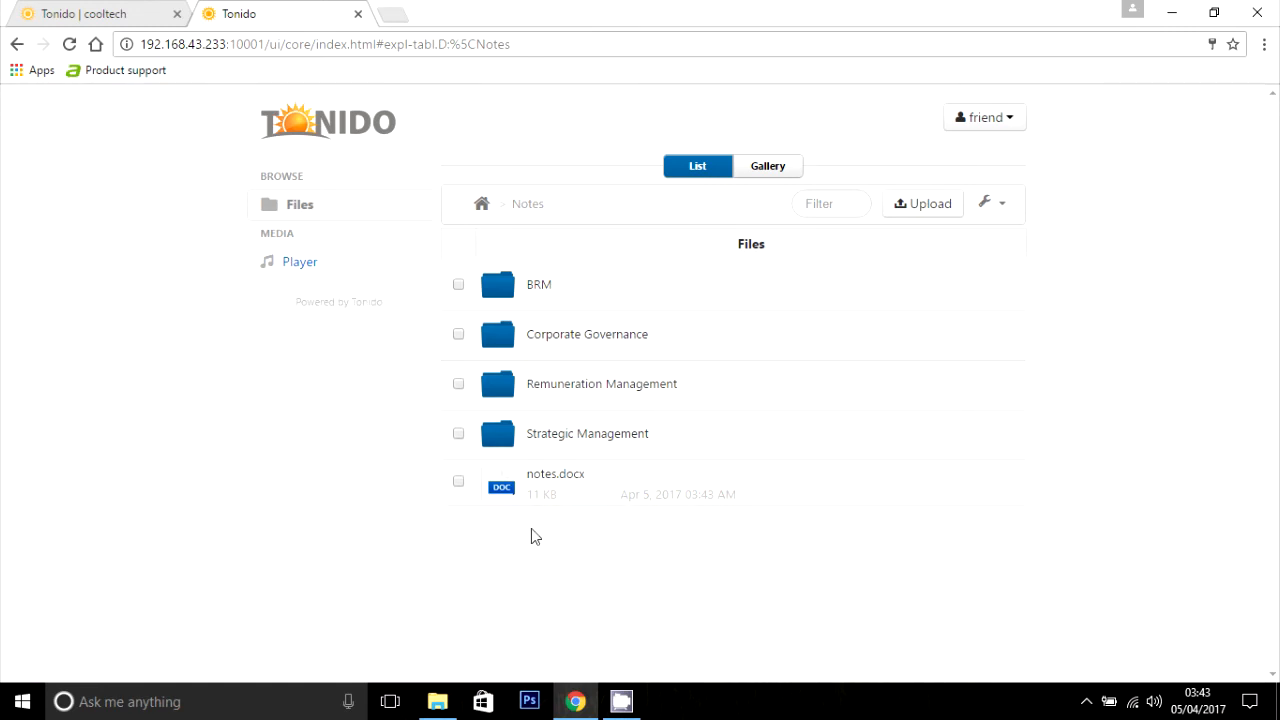
{"action": "mouse_move", "coordinate": [540, 516]}
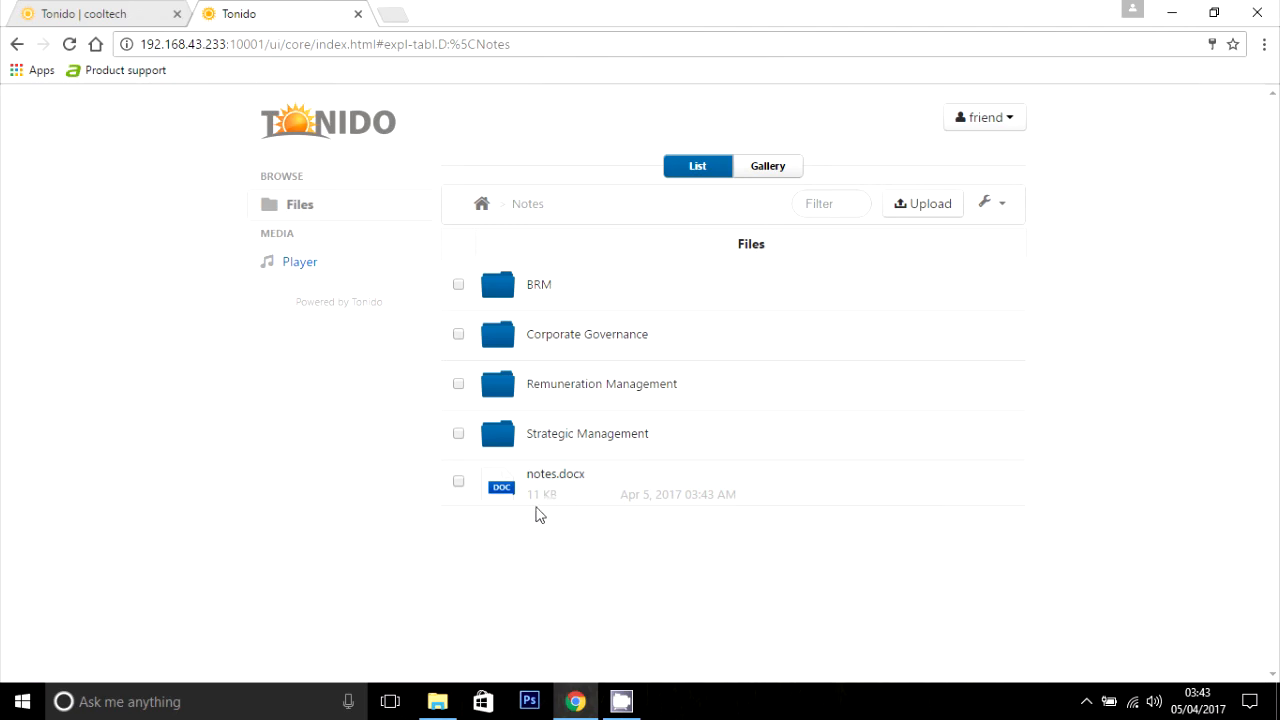
{"action": "mouse_move", "coordinate": [312, 512]}
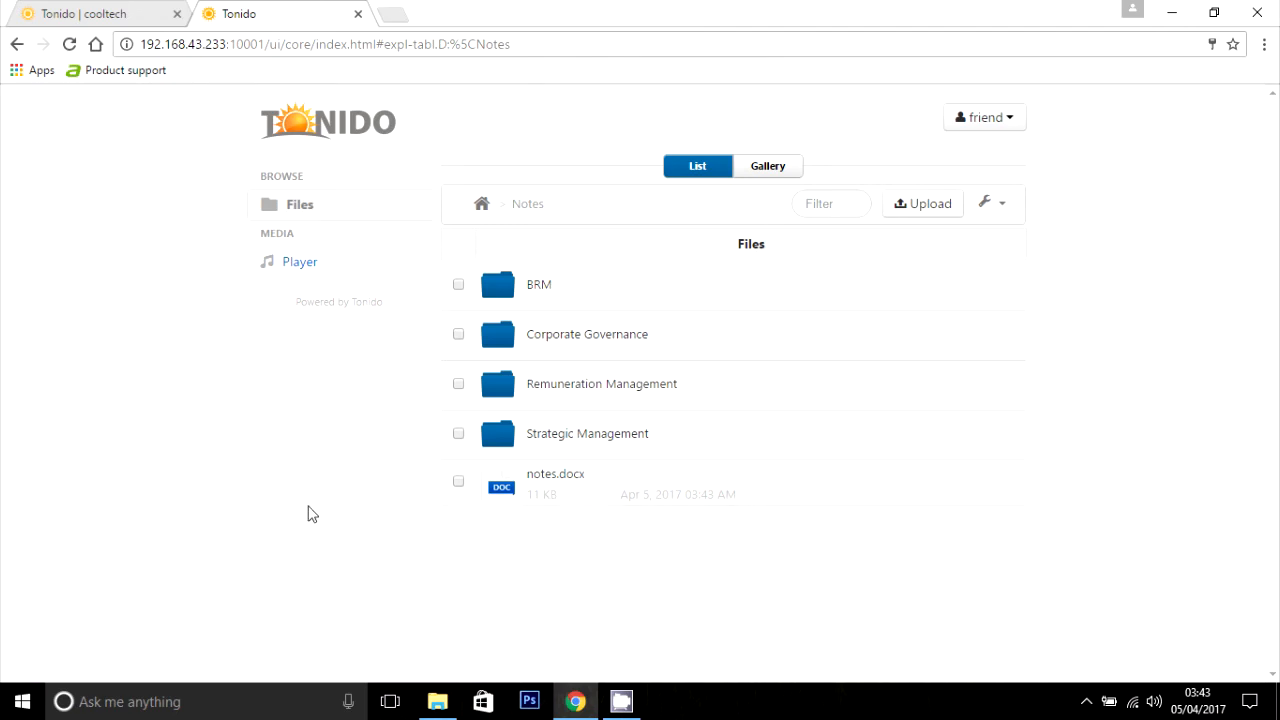
{"action": "left_click", "coordinate": [436, 700]}
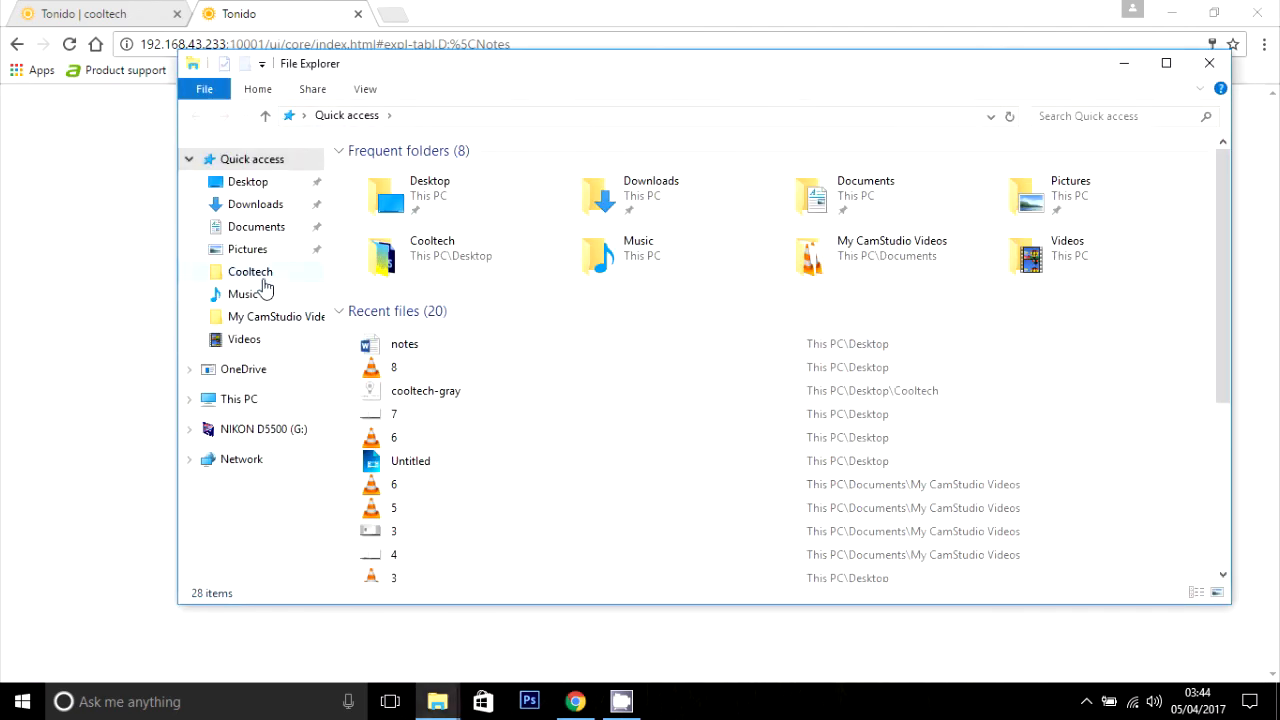
{"action": "left_click", "coordinate": [240, 398]}
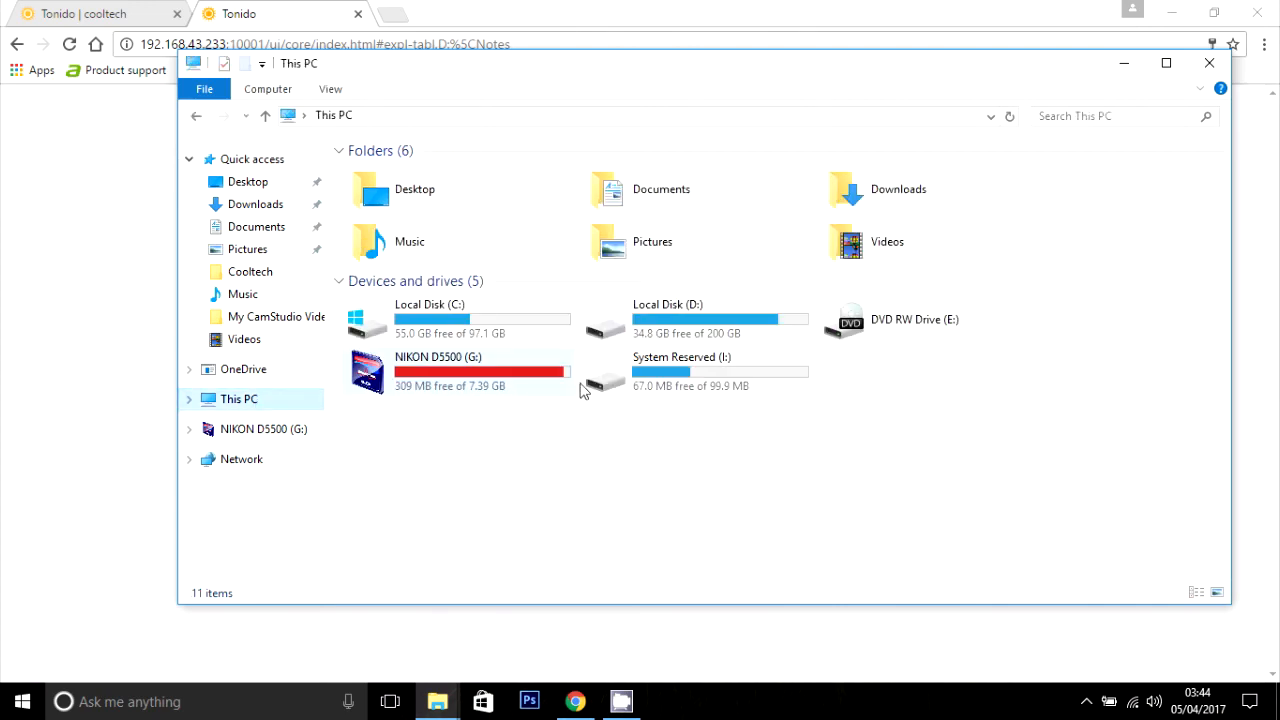
{"action": "double_click", "coordinate": [668, 318]}
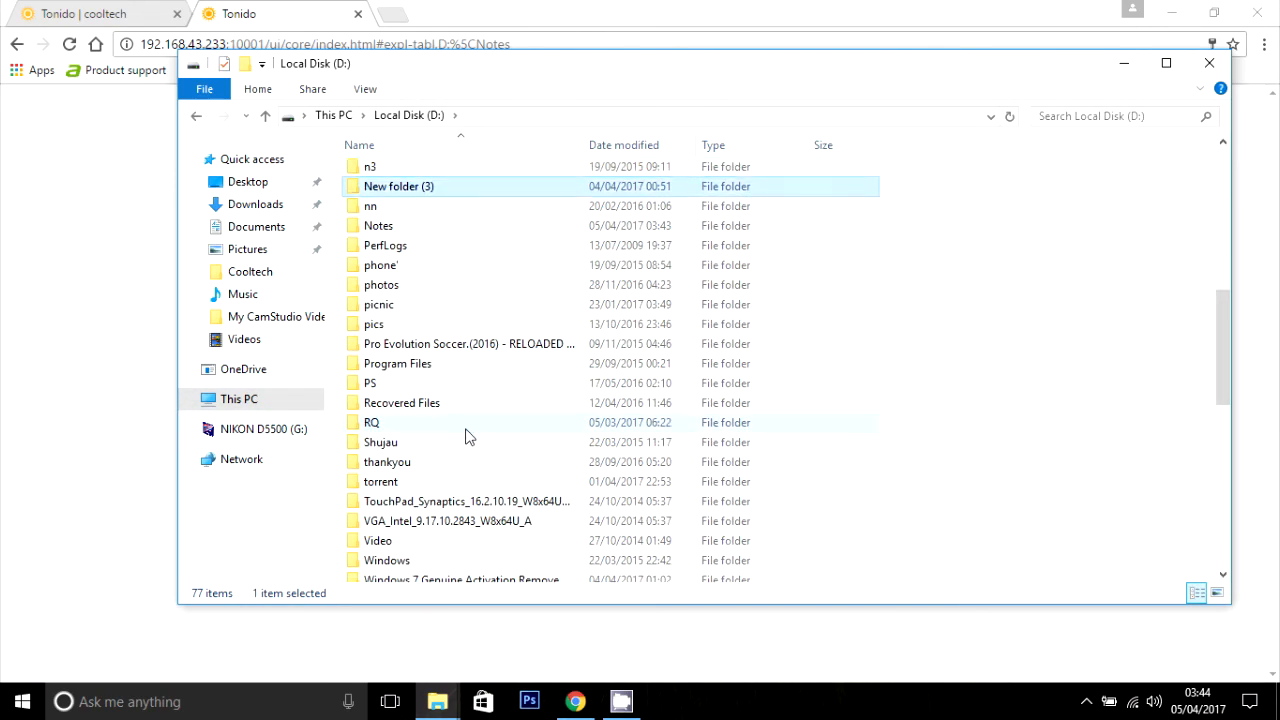
{"action": "double_click", "coordinate": [378, 224]}
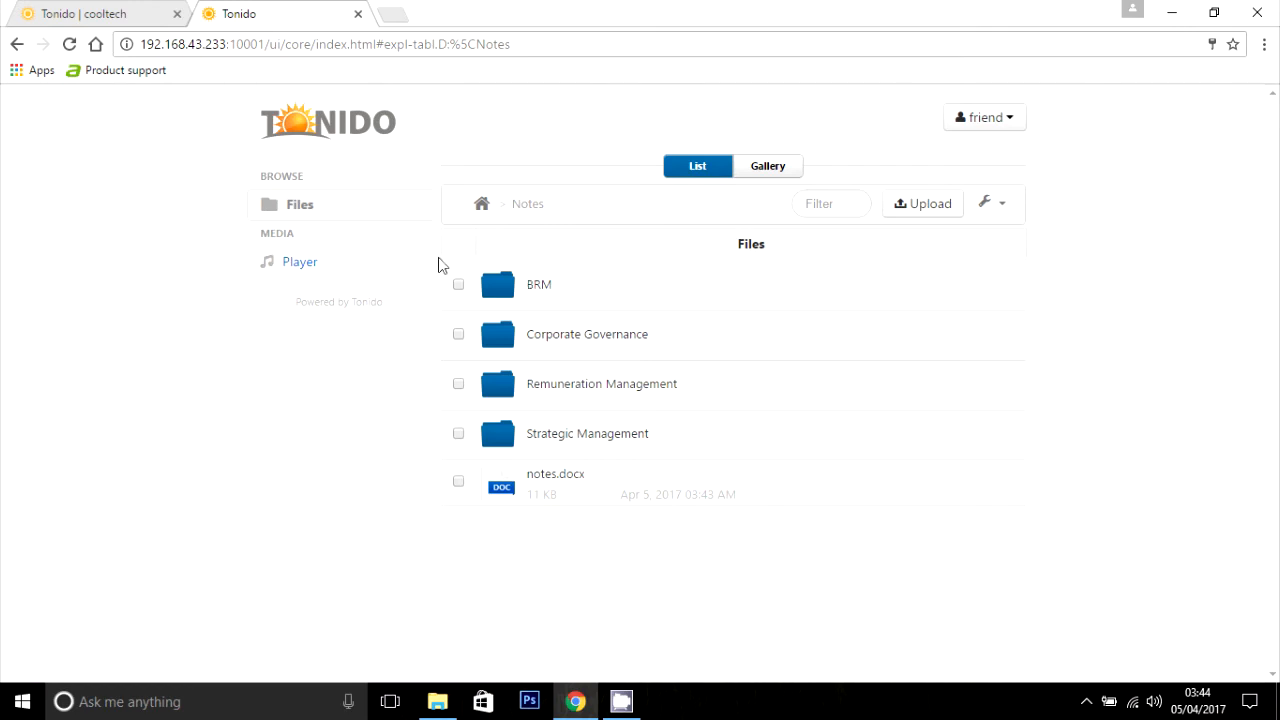
Return to the top level of shared files, where only Notes is listed
{"action": "left_click", "coordinate": [300, 204]}
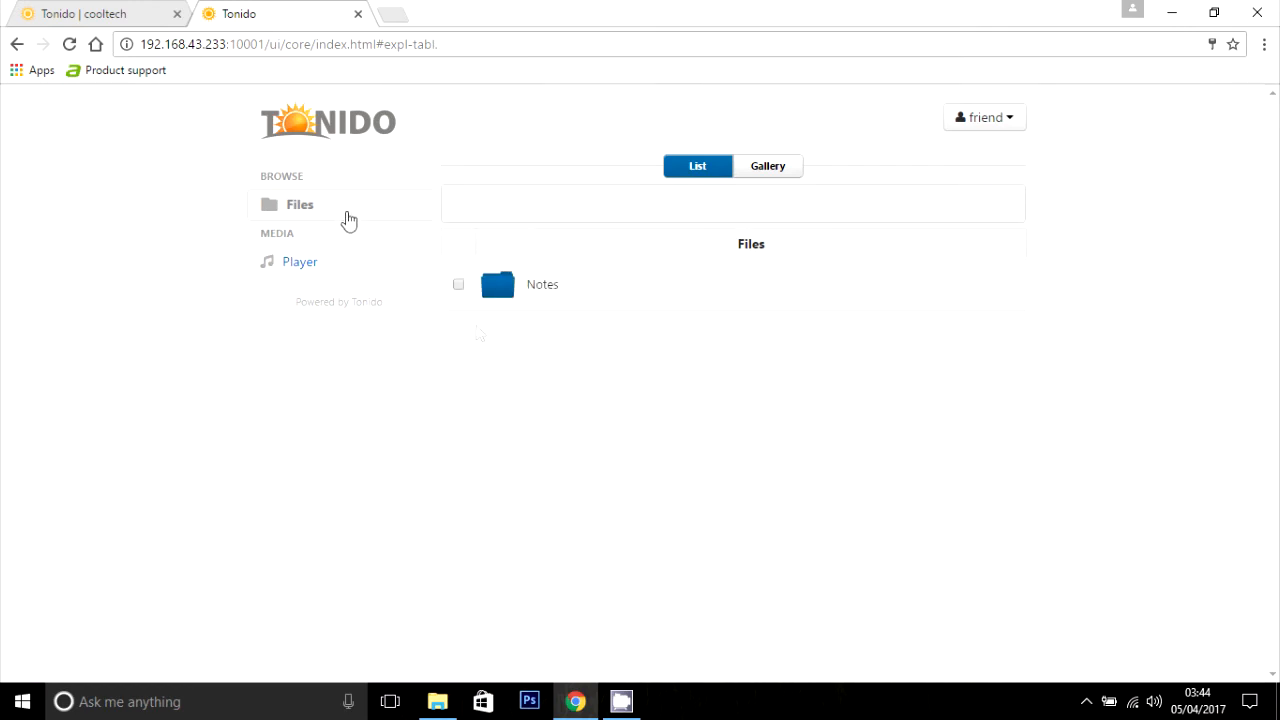
{"action": "mouse_move", "coordinate": [730, 438]}
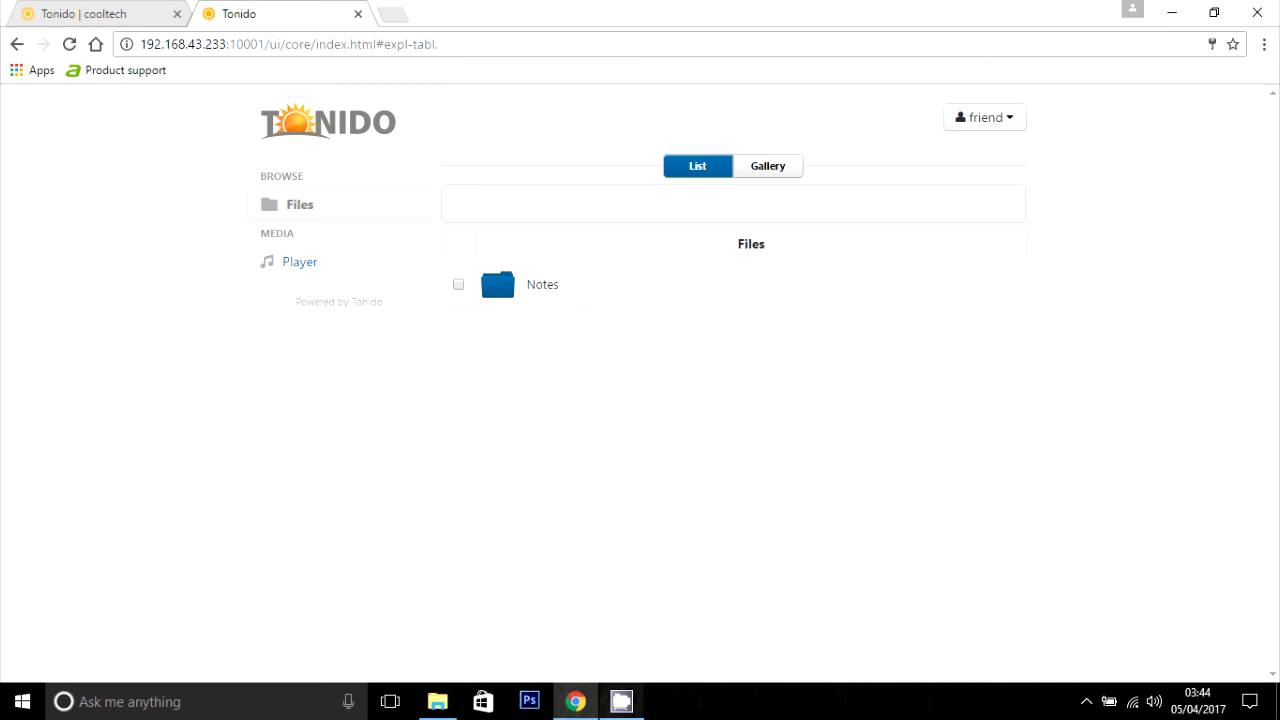
{"action": "mouse_move", "coordinate": [530, 540]}
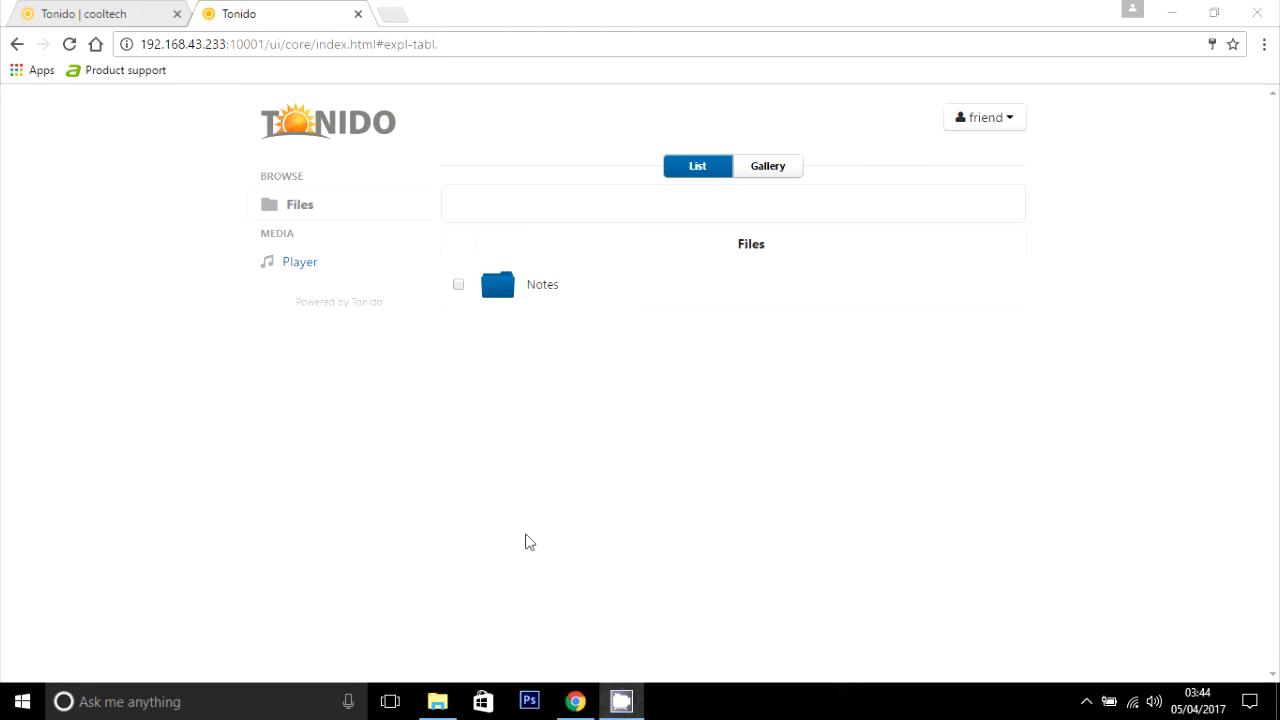